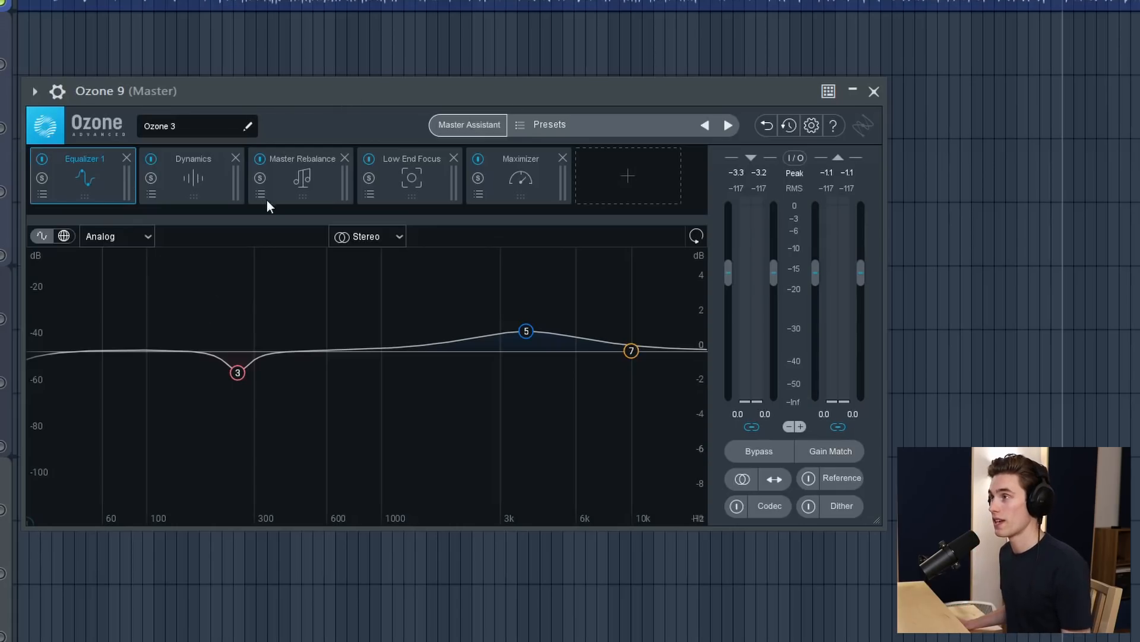
mouse_move(610, 209)
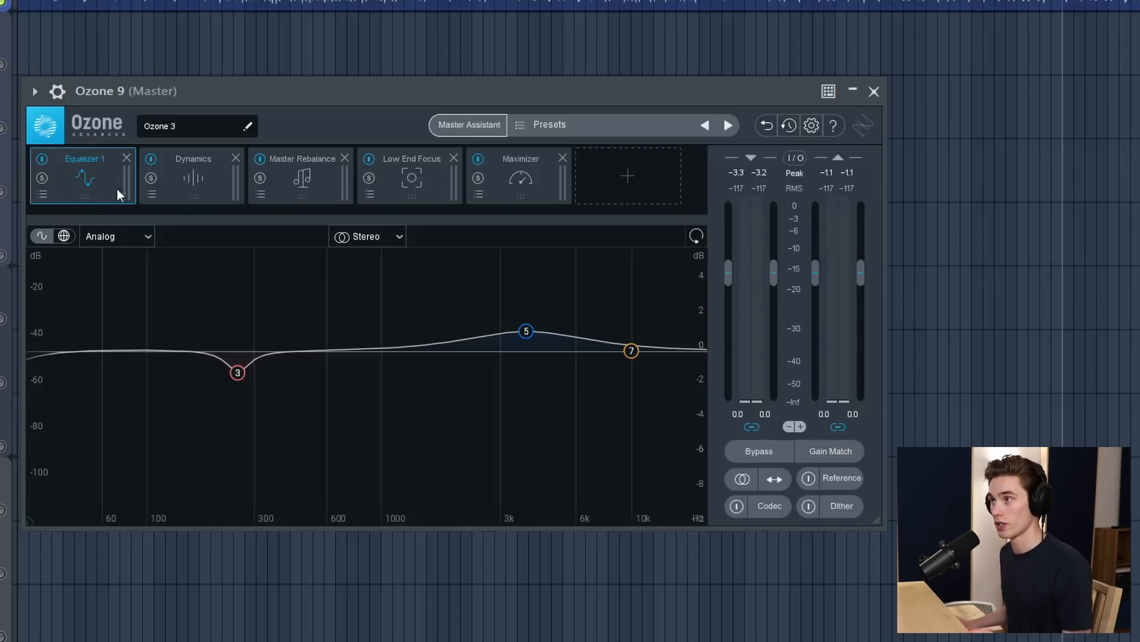
mouse_move(189, 187)
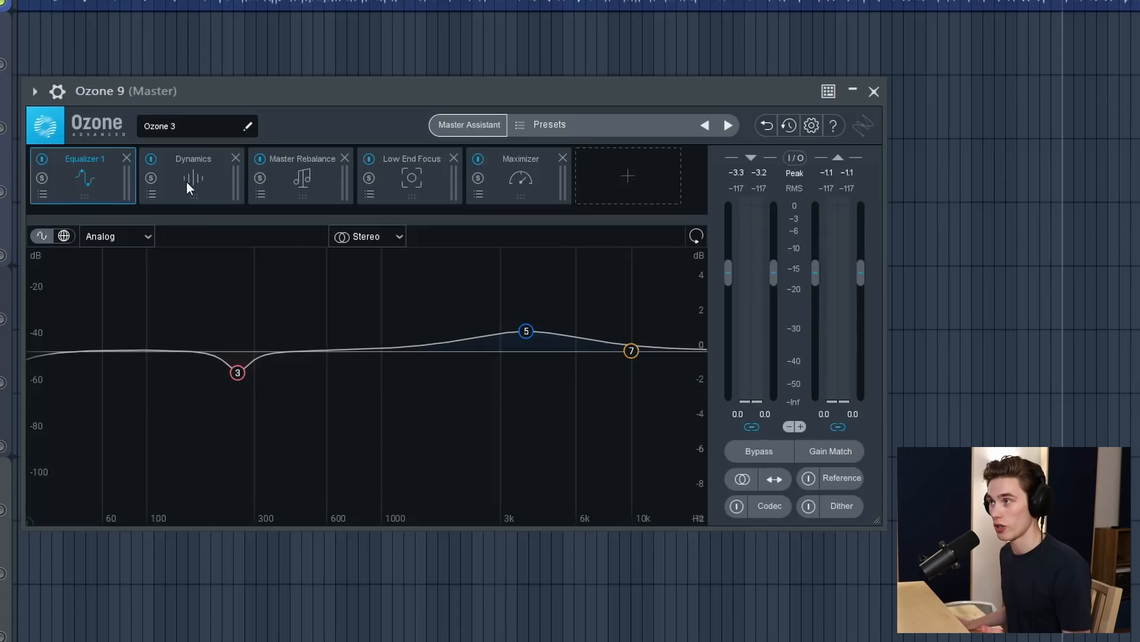
Browse the Maximizer and Dynamics modules, then bring up the Ozone 8 master instance for comparison.
left_click(520, 178)
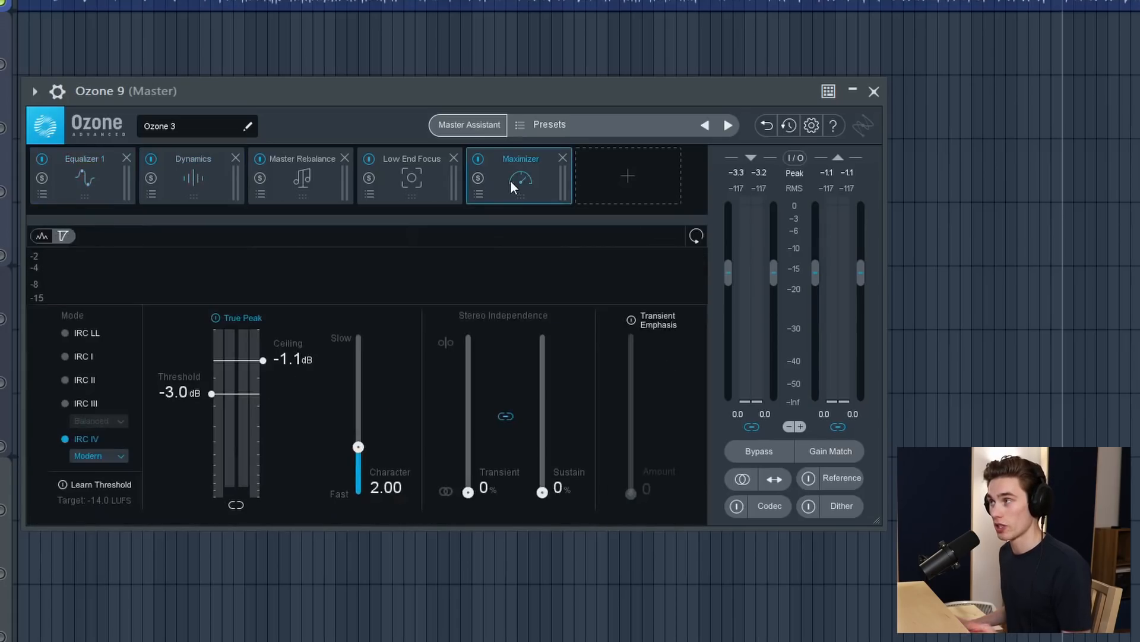
left_click(627, 176)
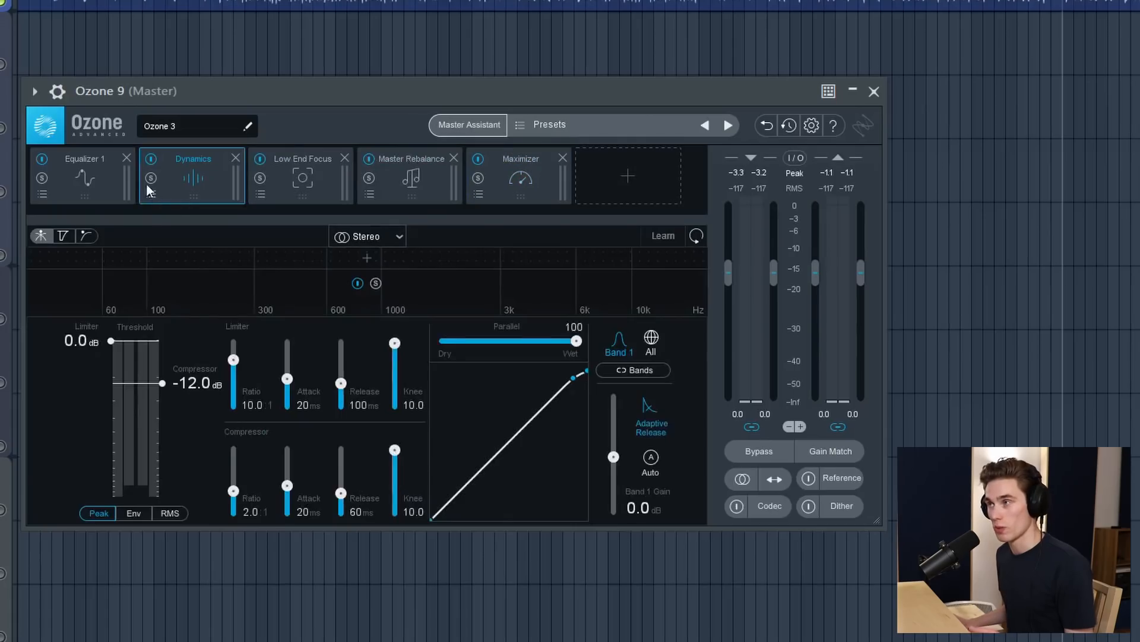
left_click(86, 176)
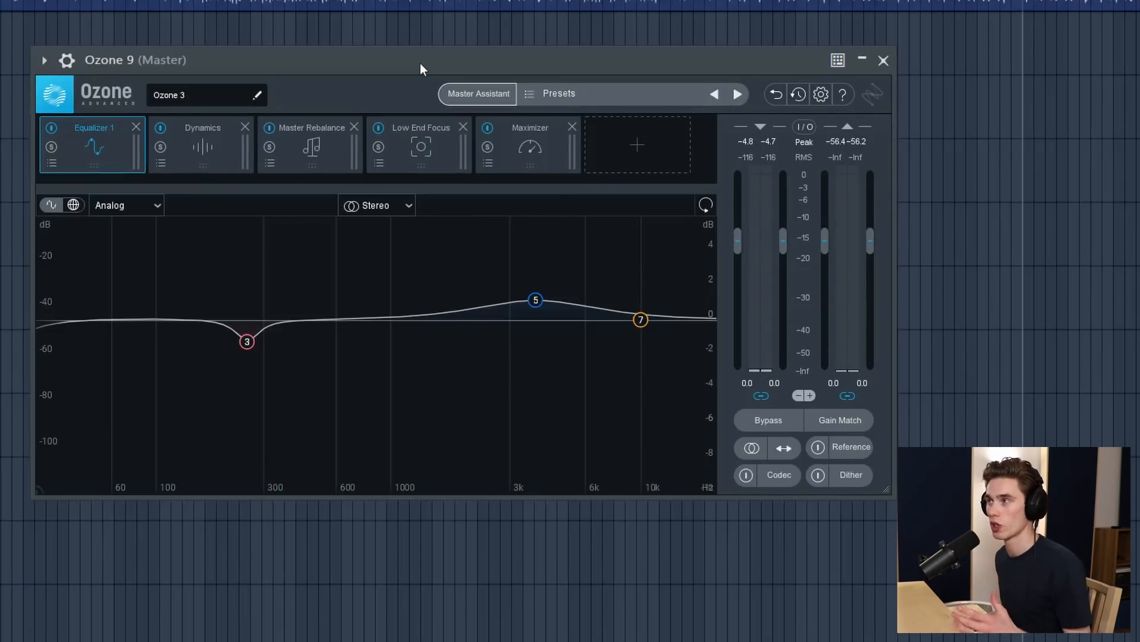
mouse_move(523, 83)
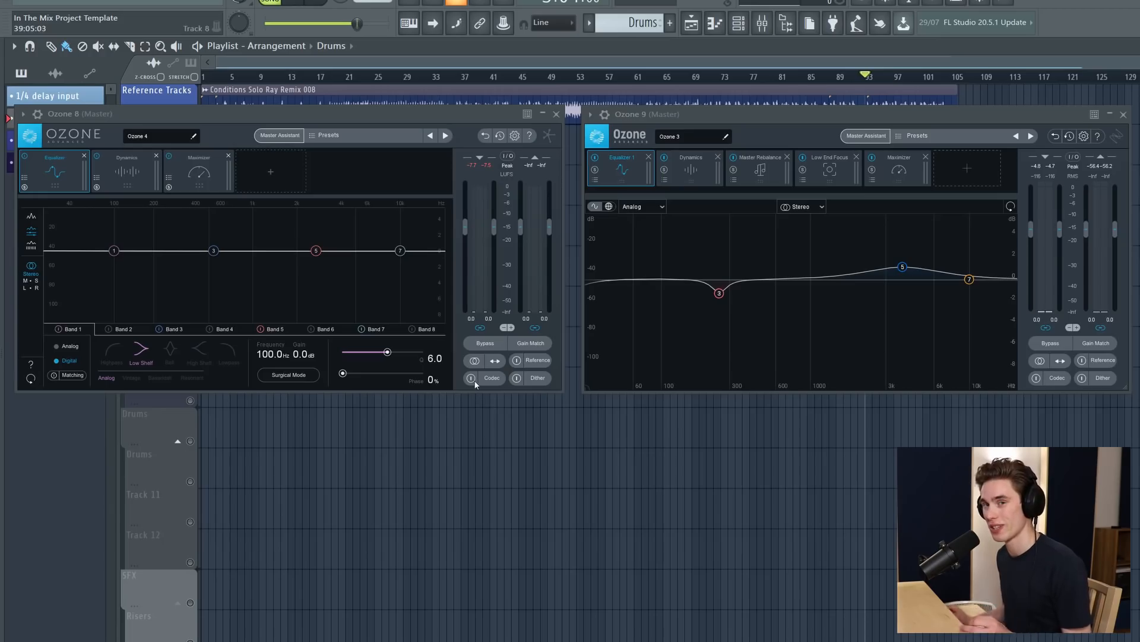
mouse_move(477, 379)
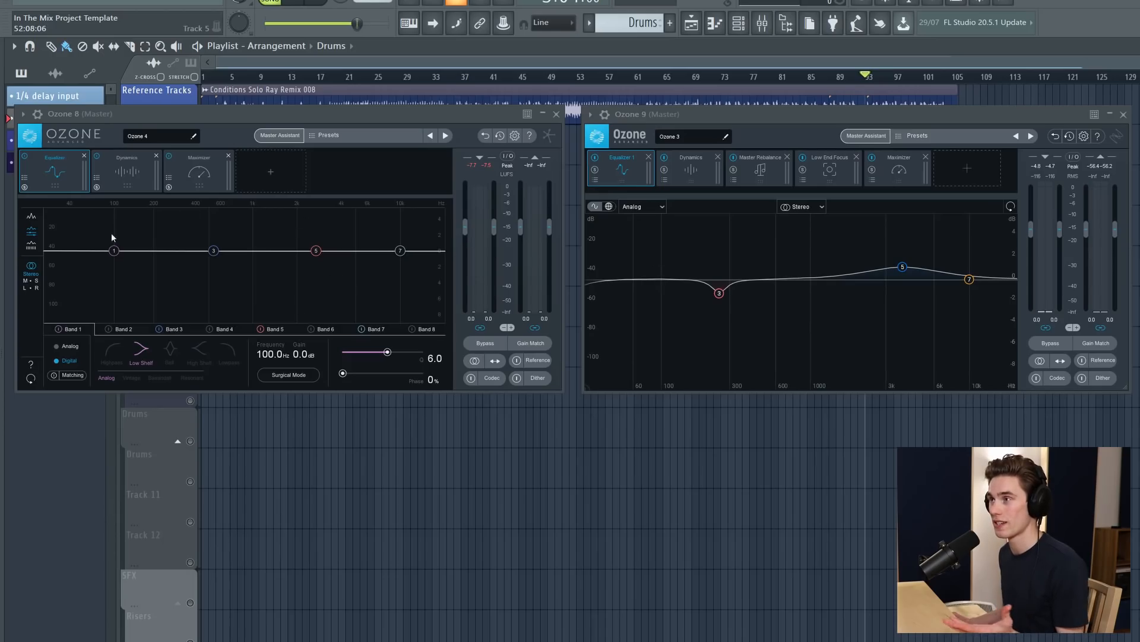
mouse_move(373, 319)
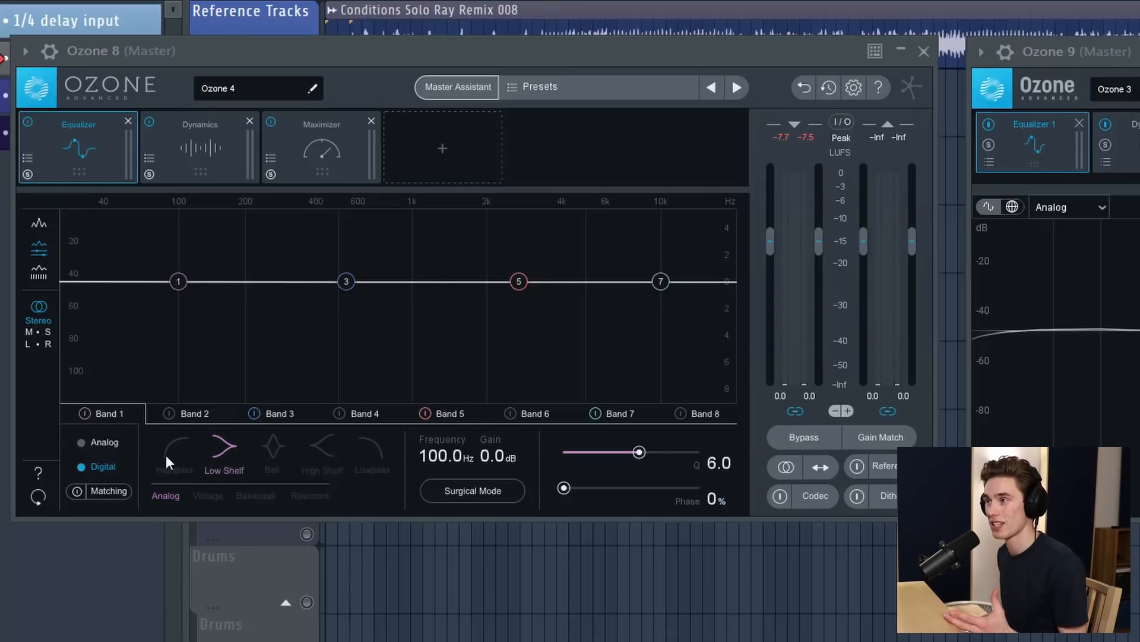
Change Ozone 8's EQ Band 1 from a low shelf to a Bell shape and show the band values.
left_click(271, 451)
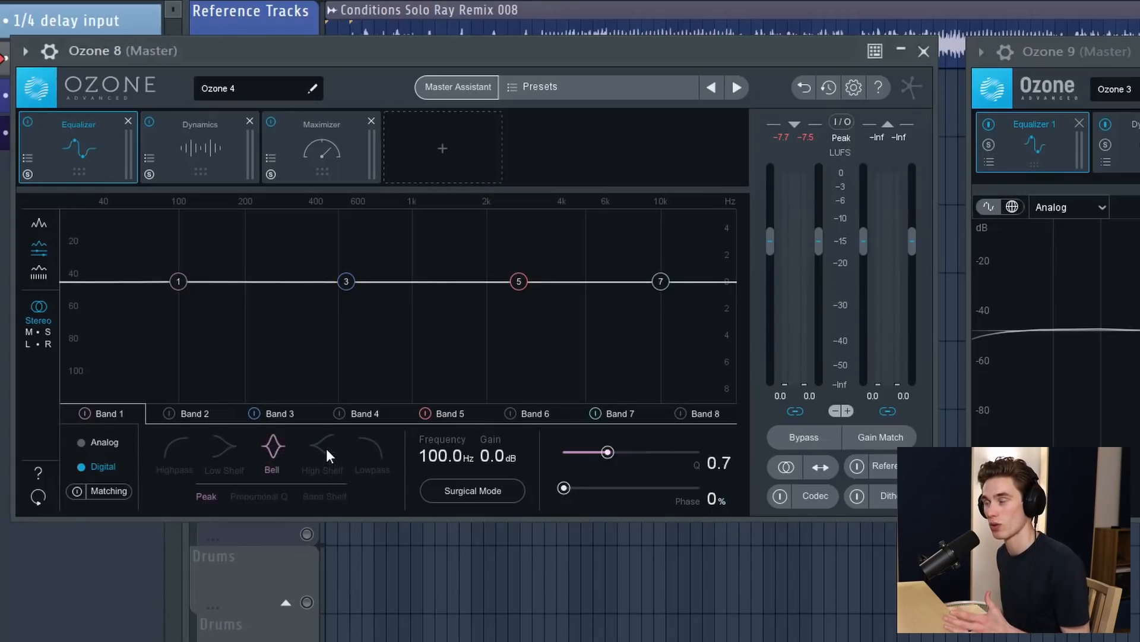
mouse_move(267, 476)
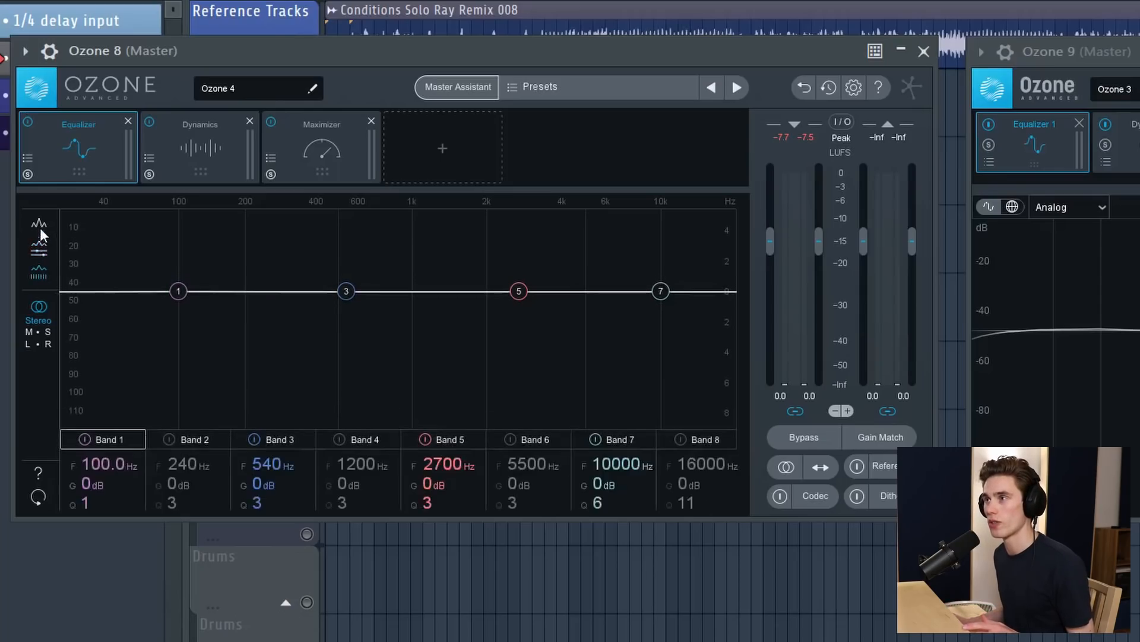
left_click(37, 247)
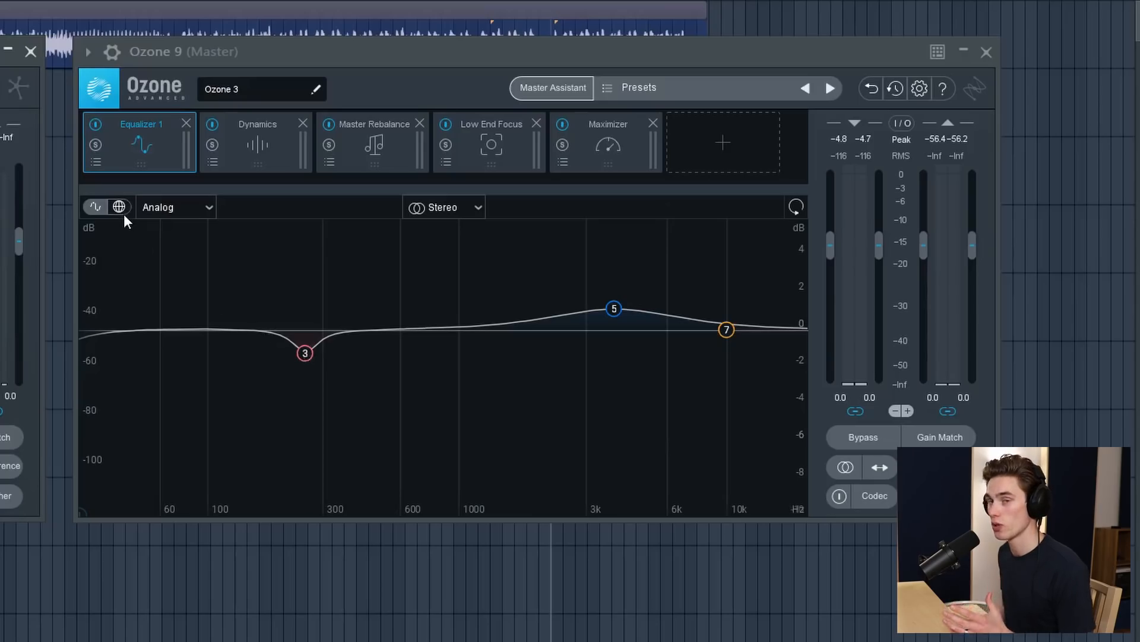
left_click(118, 207)
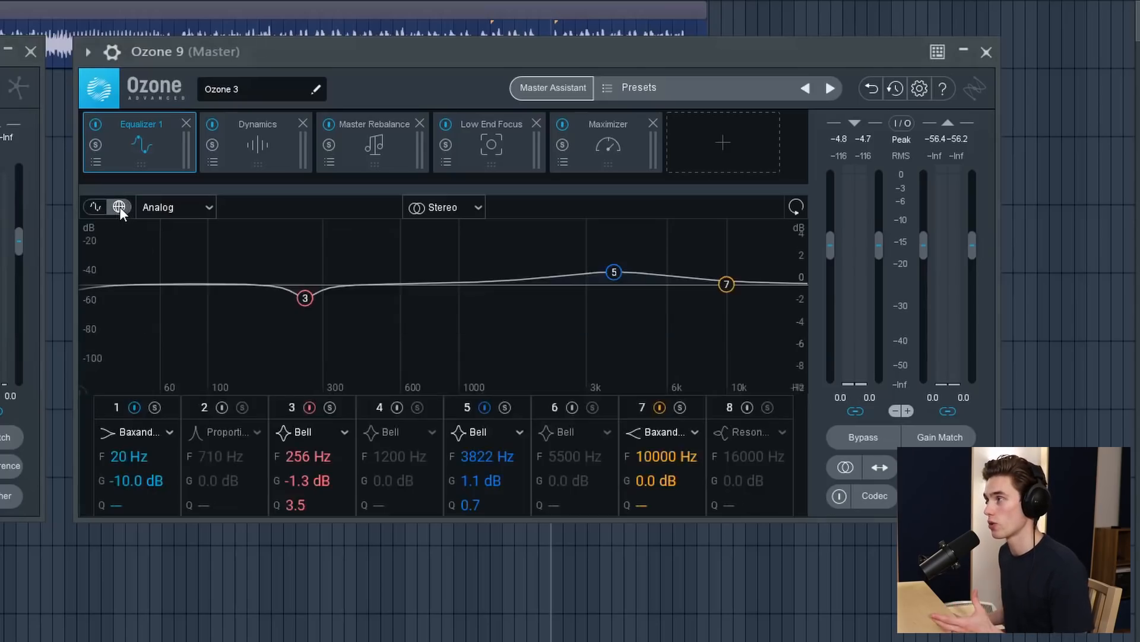
mouse_move(91, 433)
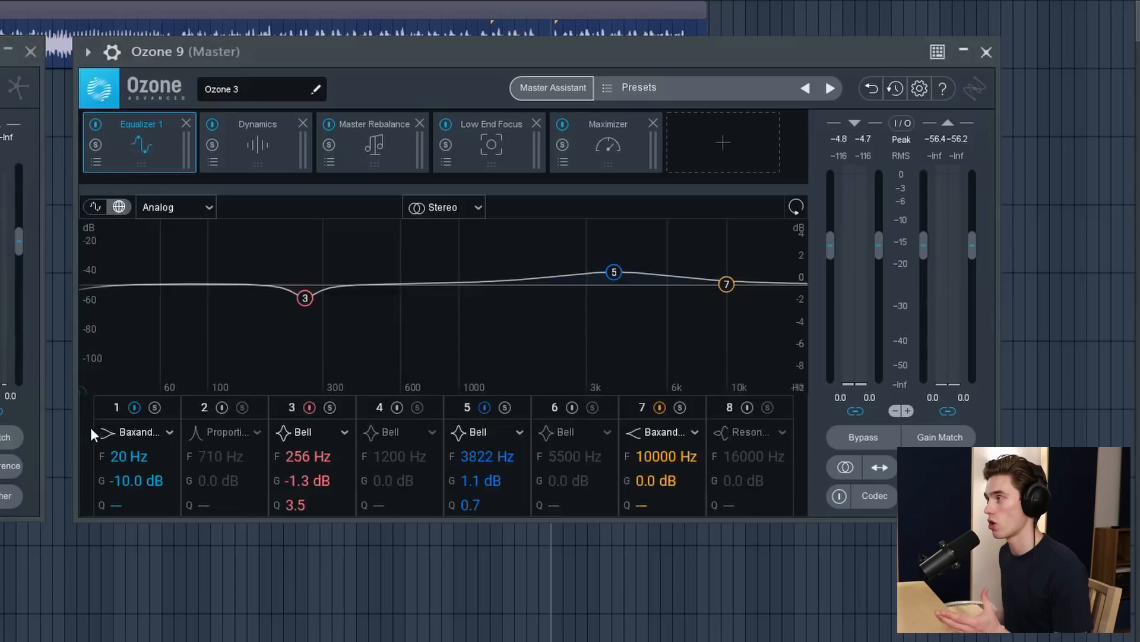
mouse_move(335, 478)
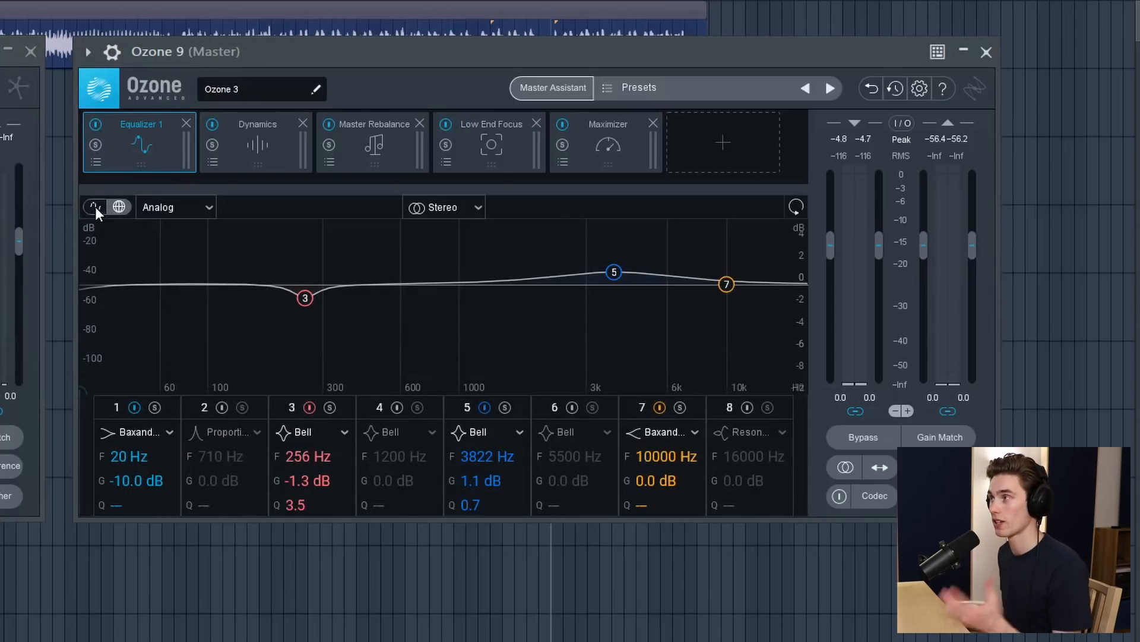
left_click(94, 207)
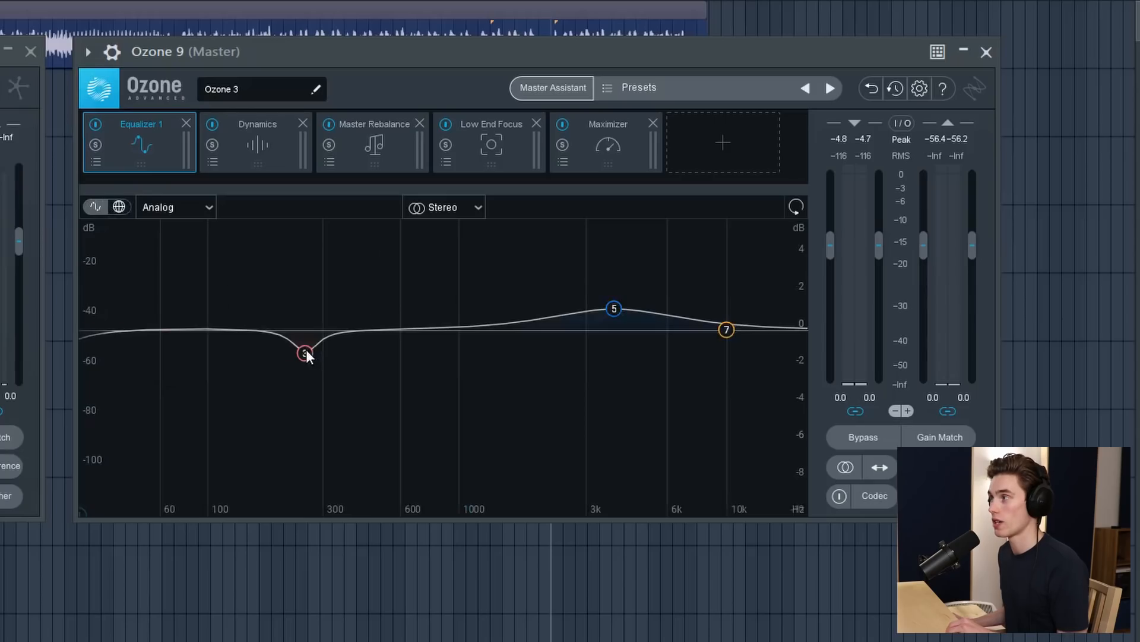
left_click(304, 353)
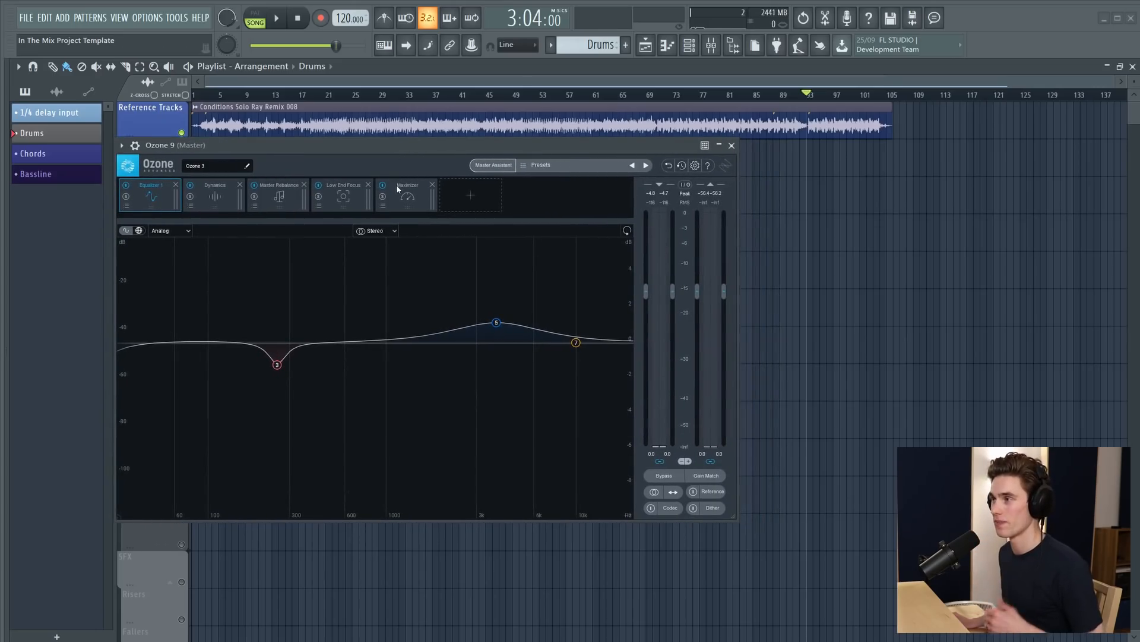
mouse_move(411, 164)
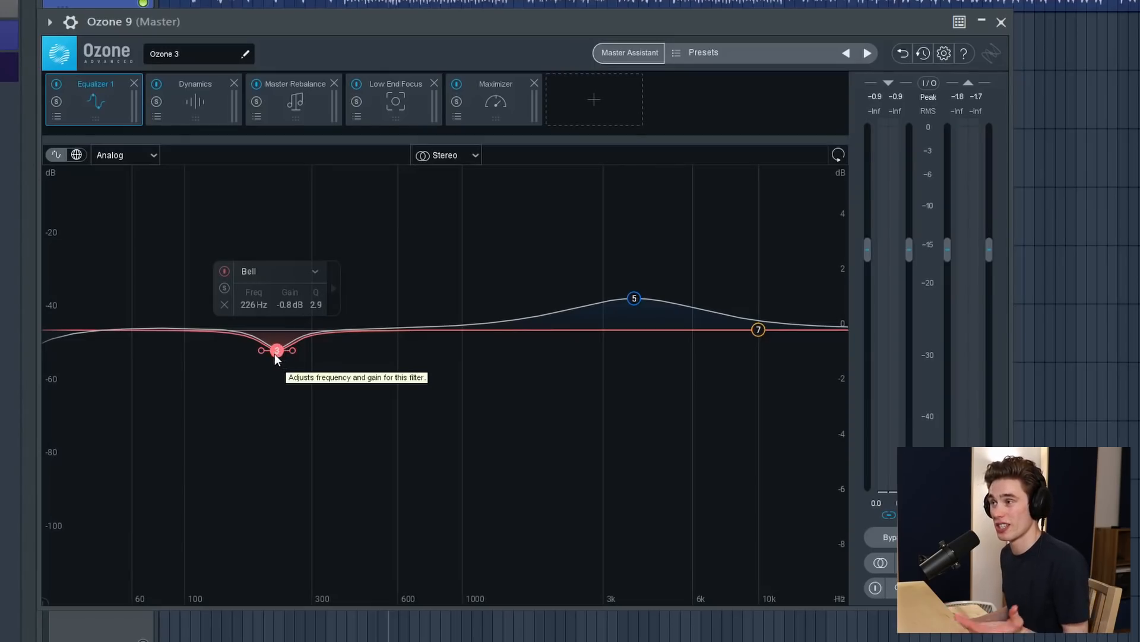
mouse_move(279, 357)
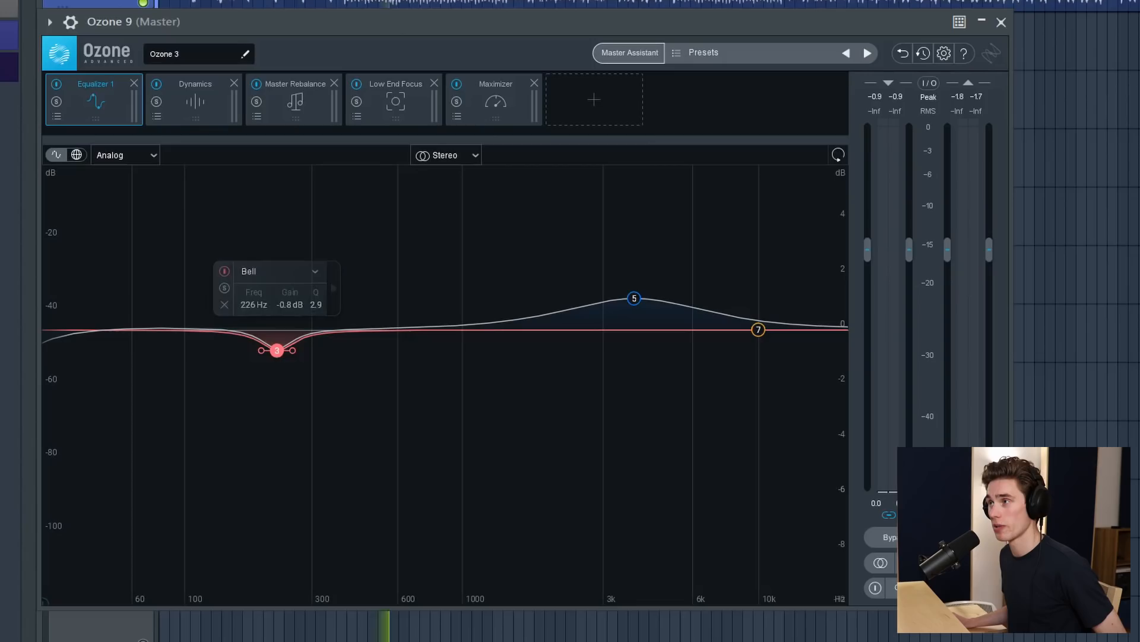
Sweep band 3 up through 242 Hz, 817 Hz and 1387 Hz boosts, then return it flat to 196 Hz at 0 dB.
left_click_drag(277, 349, 277, 355)
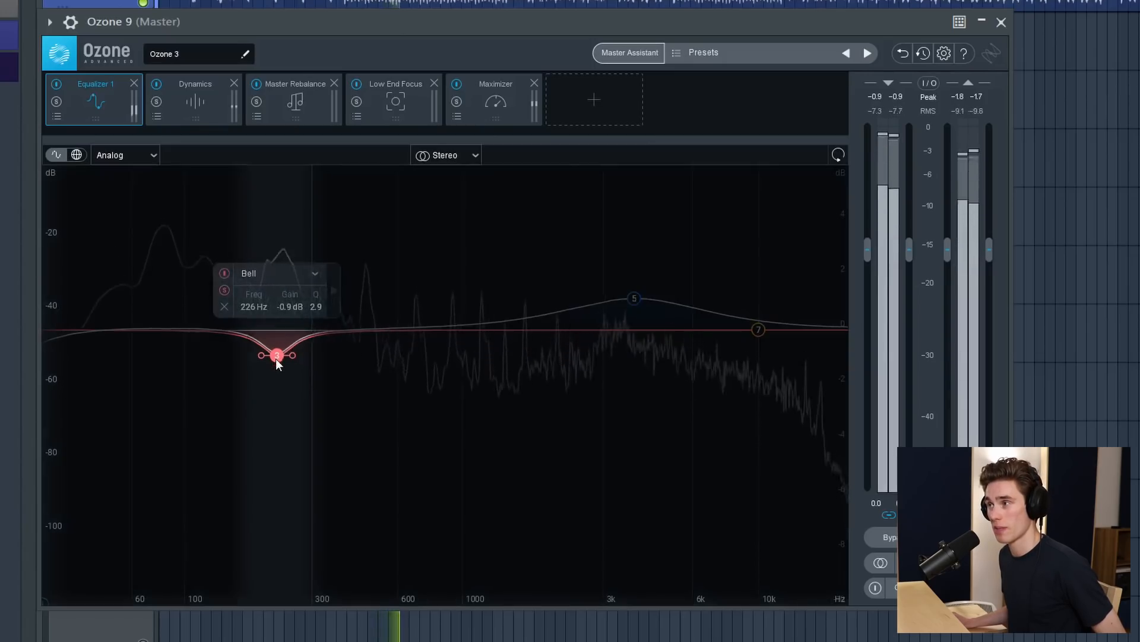
left_click_drag(277, 356, 284, 282)
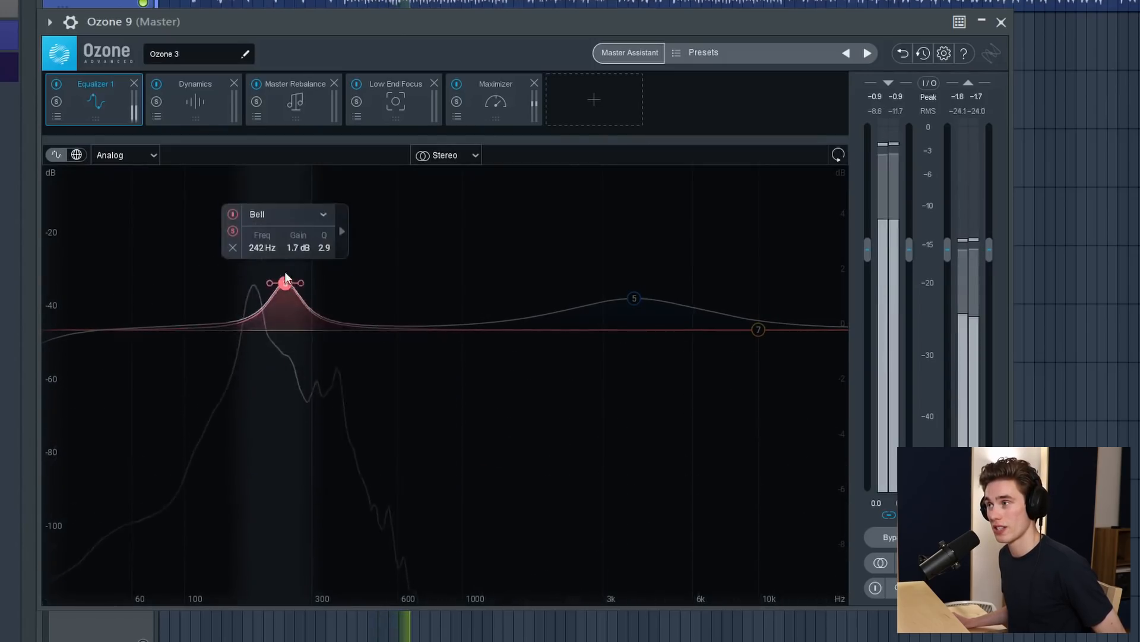
left_click_drag(284, 283, 436, 333)
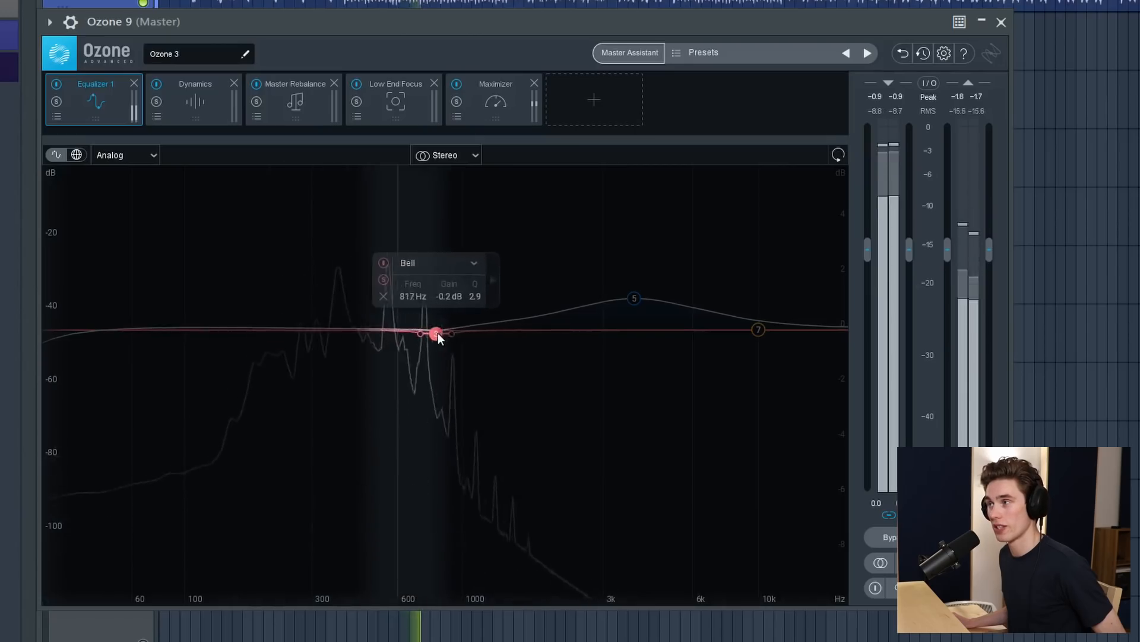
left_click_drag(437, 334, 523, 267)
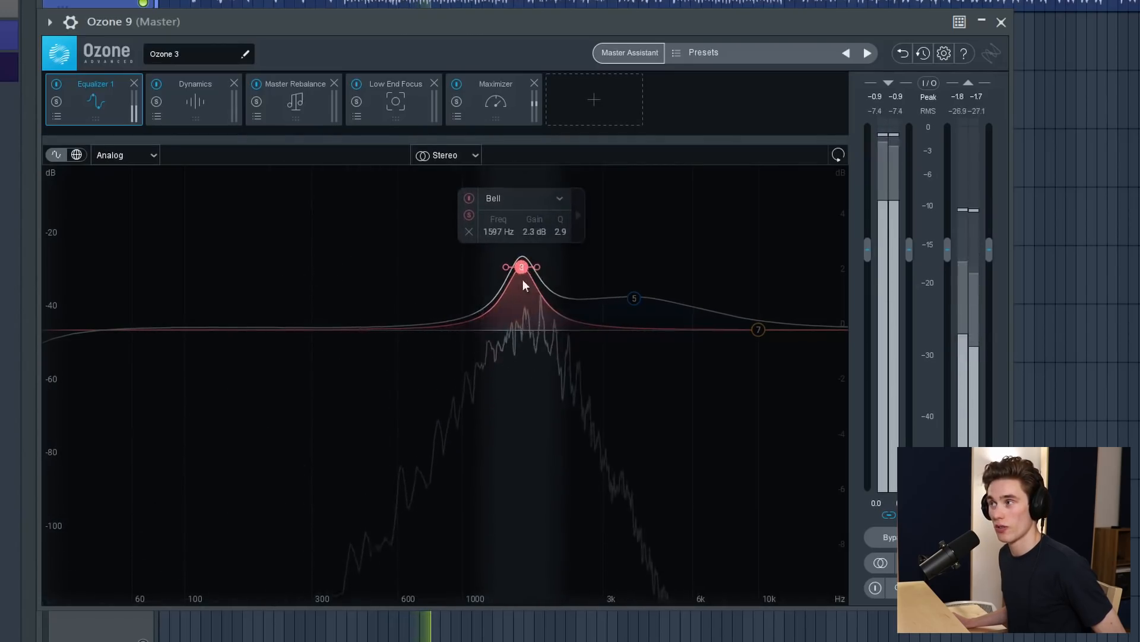
left_click_drag(522, 266, 260, 329)
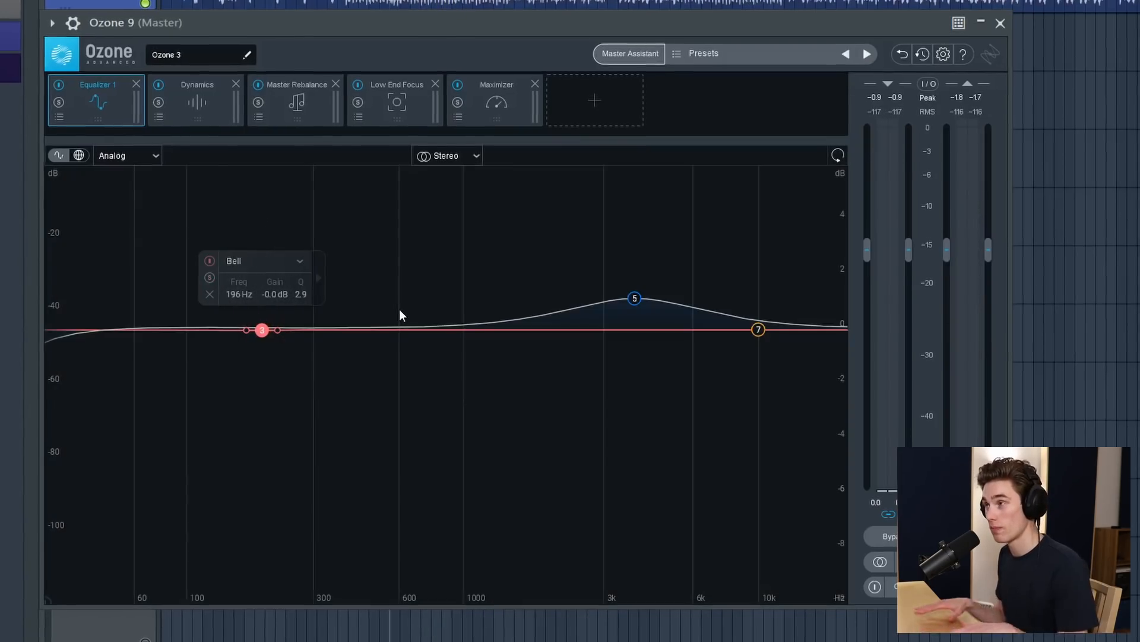
Step through the Dynamics and Low End Focus modules to reach the Maximizer.
left_click(196, 100)
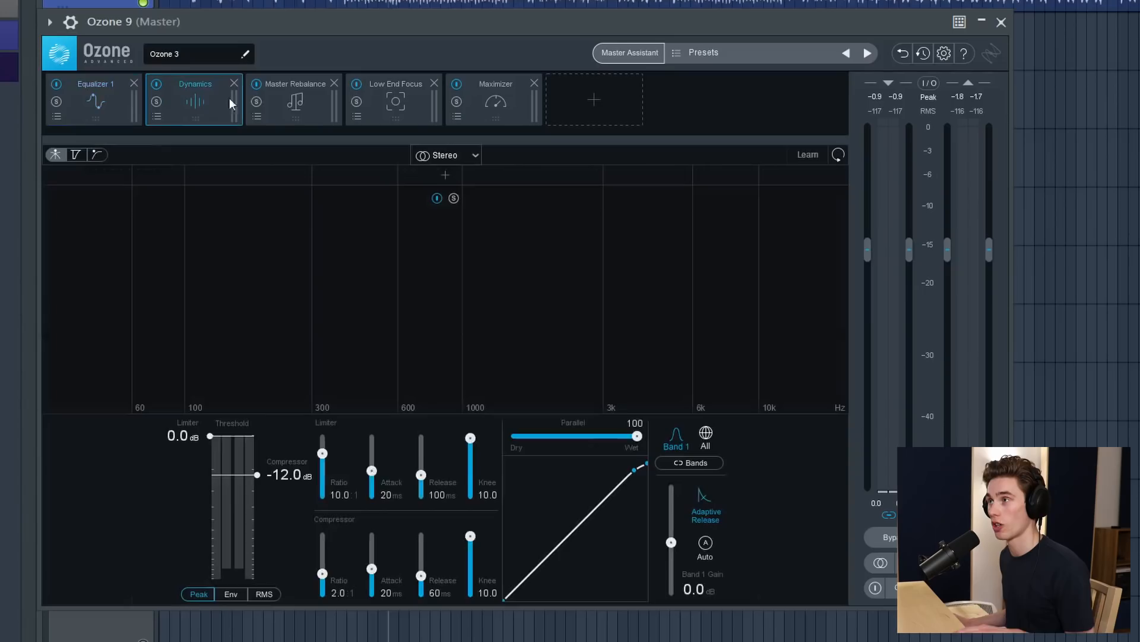
left_click(396, 100)
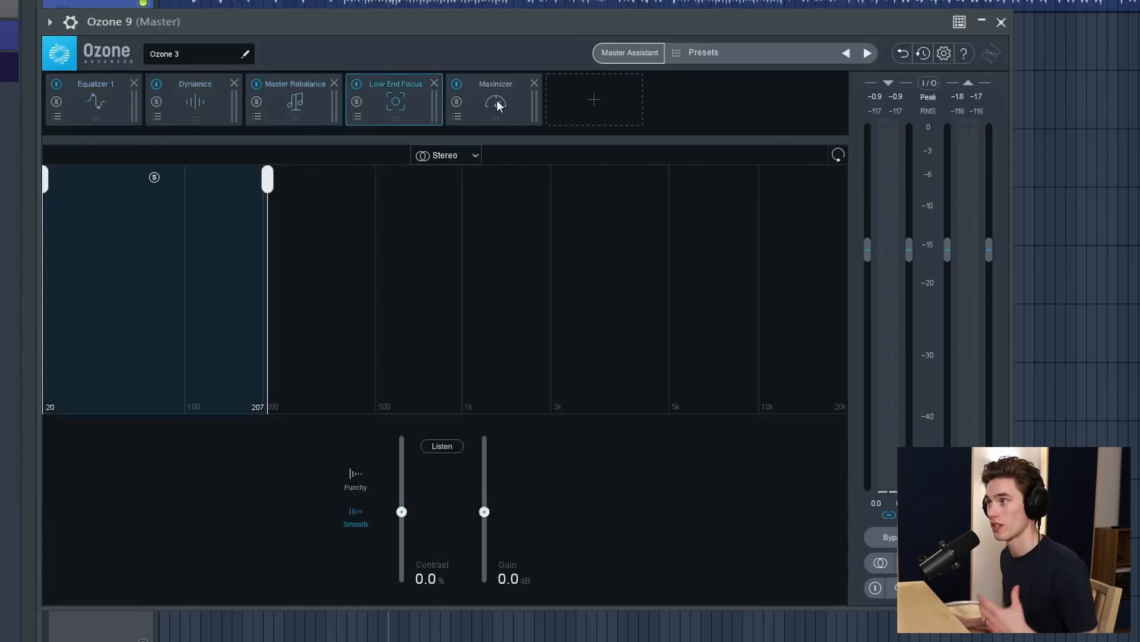
left_click(496, 102)
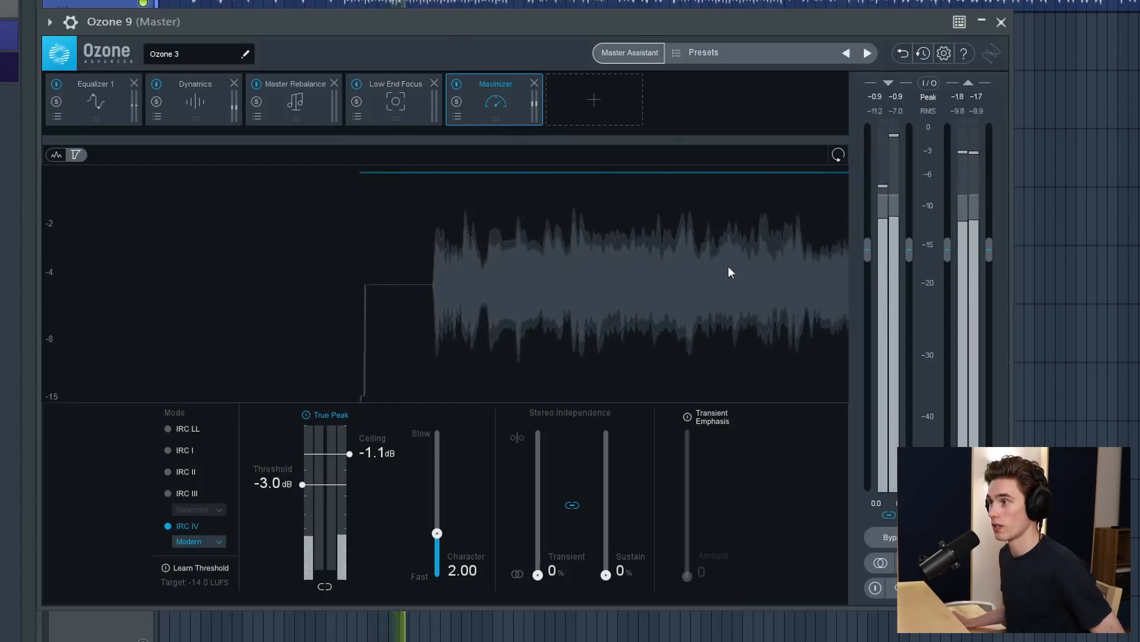
Lower the Maximizer threshold from about -3.3 dB to -7.9 dB for harder limiting.
left_click_drag(301, 484, 302, 491)
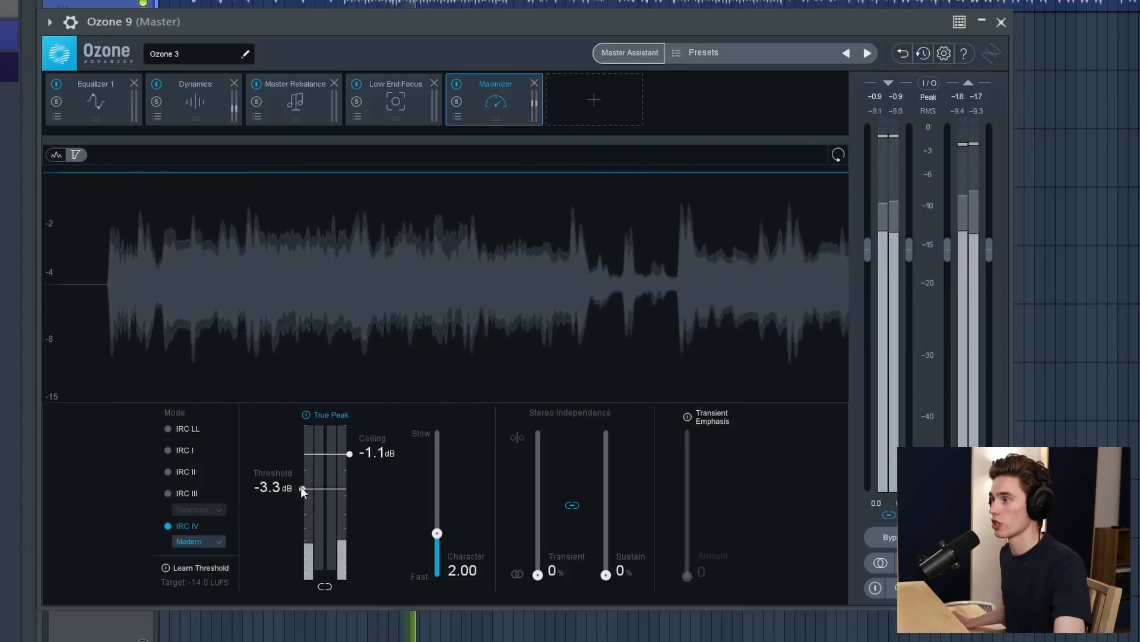
left_click_drag(302, 488, 299, 539)
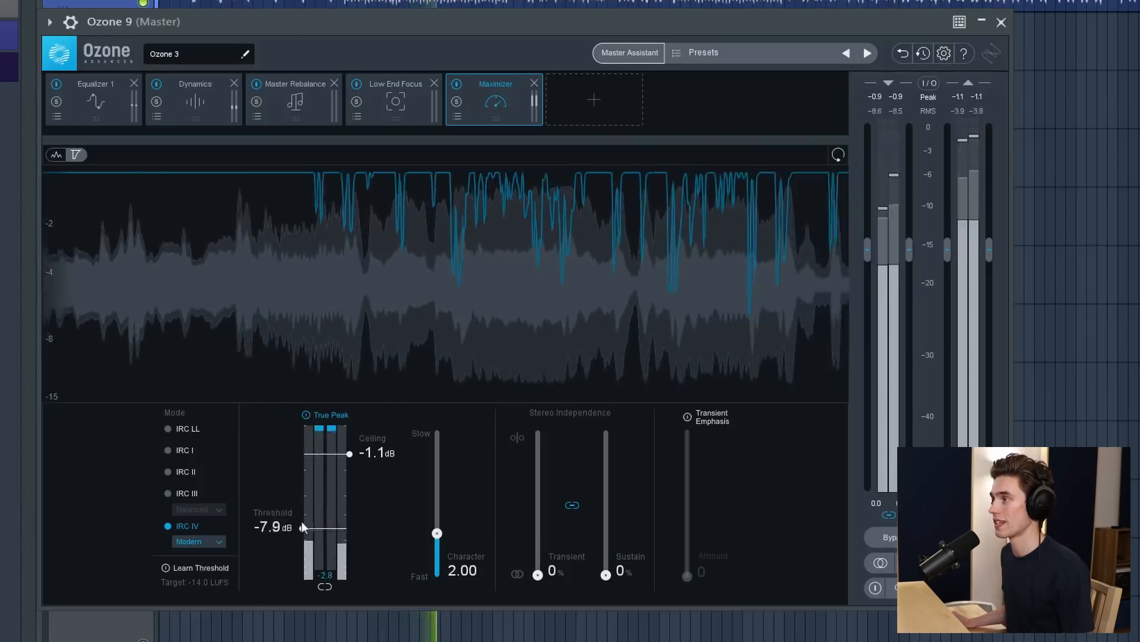
left_click_drag(303, 528, 303, 521)
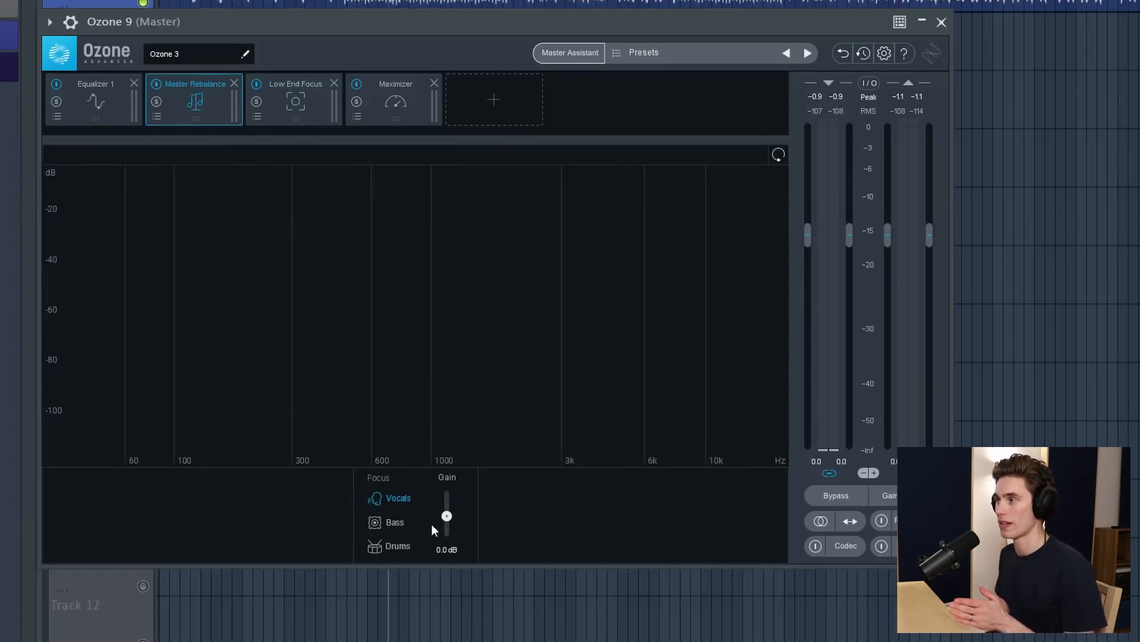
mouse_move(414, 497)
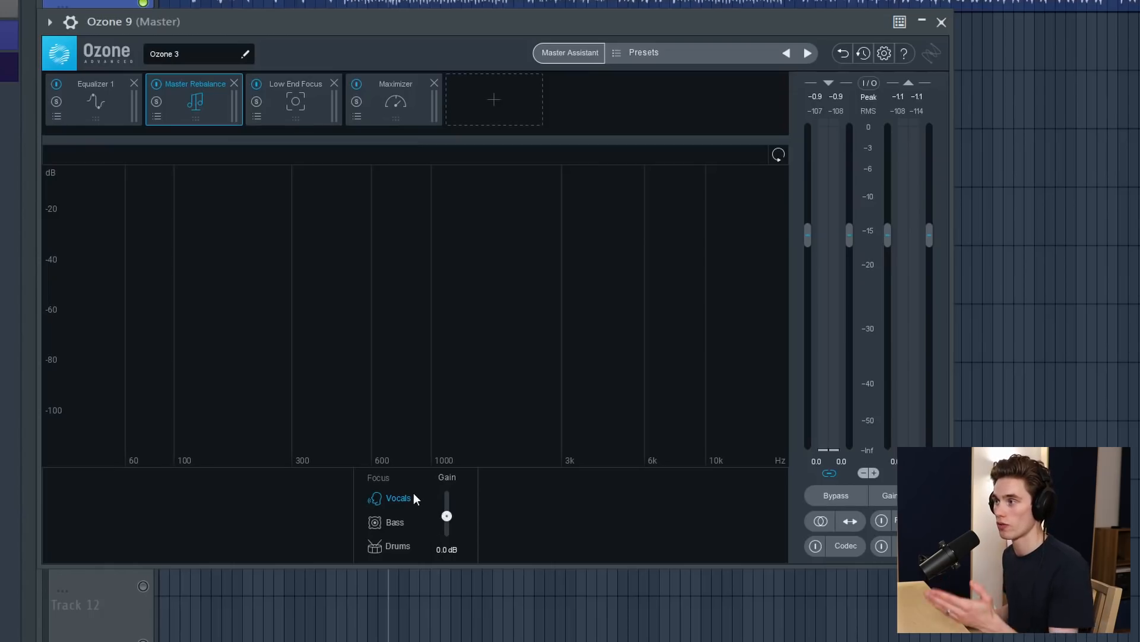
mouse_move(406, 550)
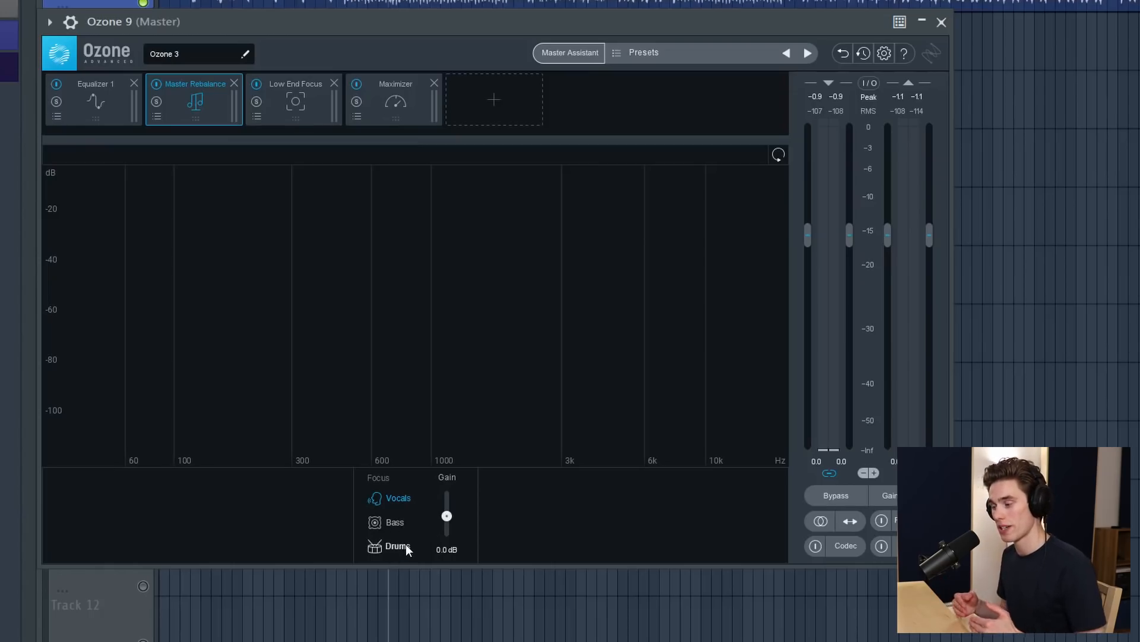
mouse_move(407, 550)
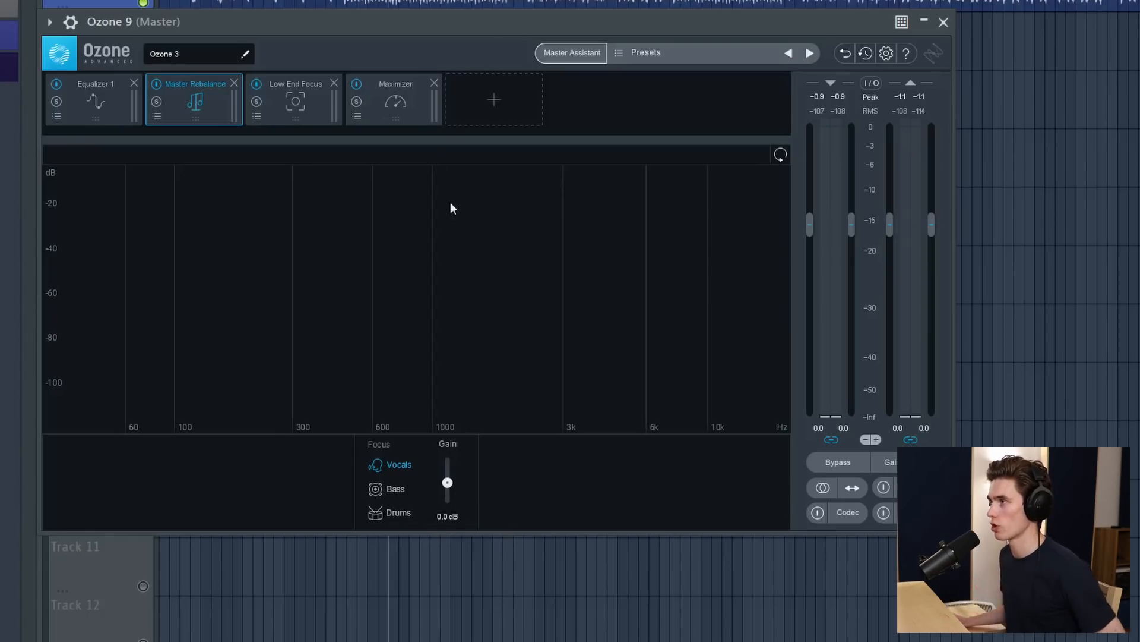
mouse_move(489, 31)
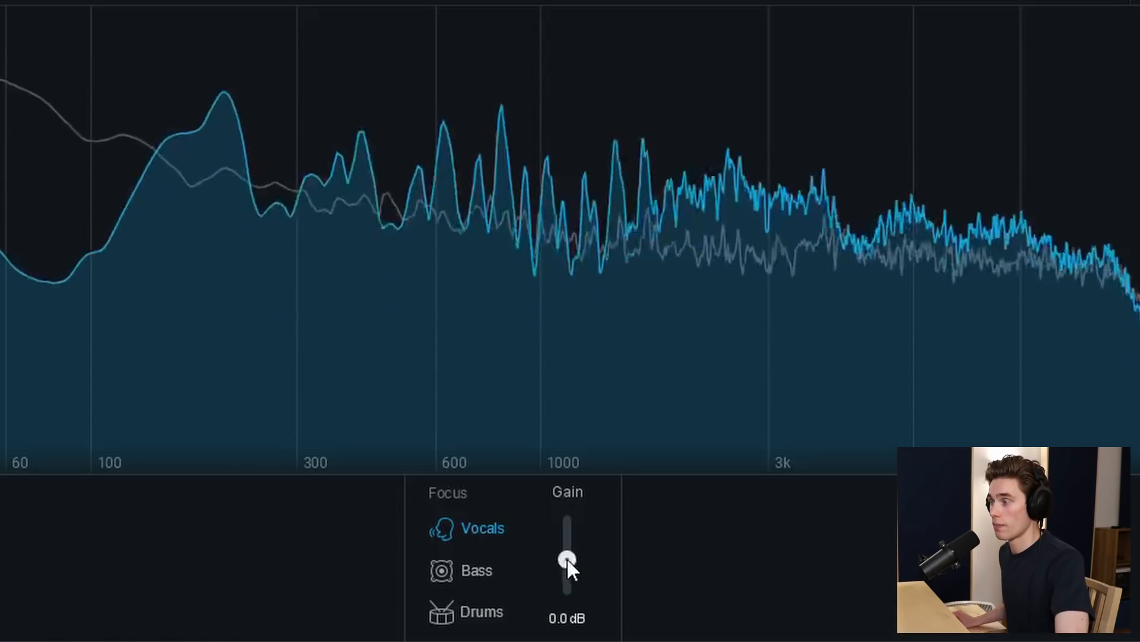
Sweep the Vocals gain up to +7.2 dB and down to -7.5 dB, leaving it near -0.1 dB.
left_click_drag(566, 558, 566, 525)
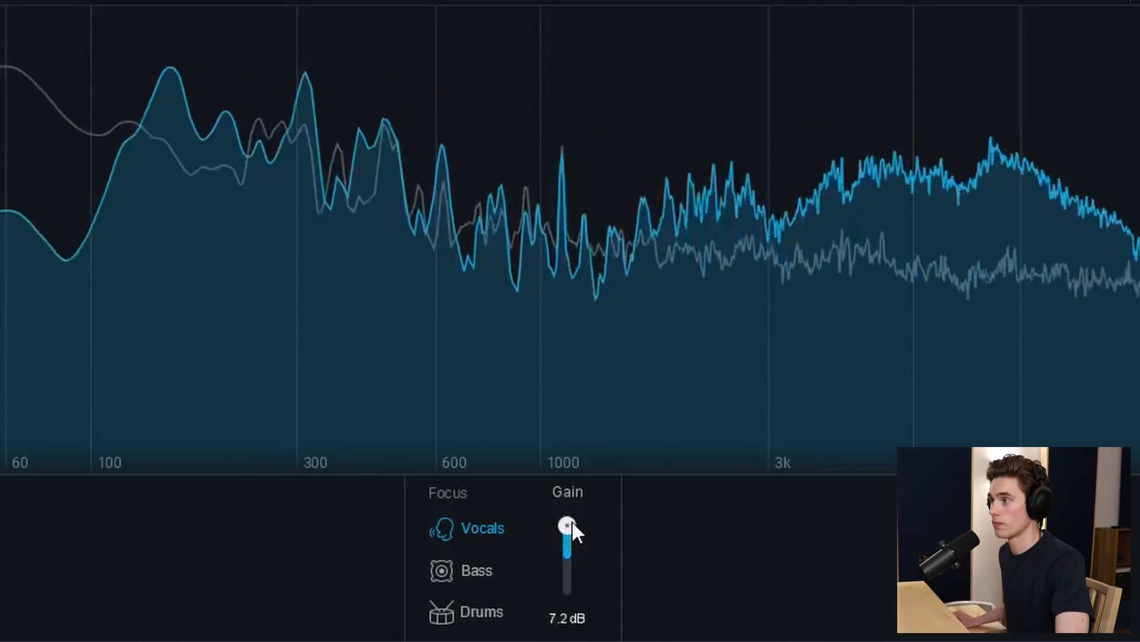
left_click_drag(568, 527, 568, 530)
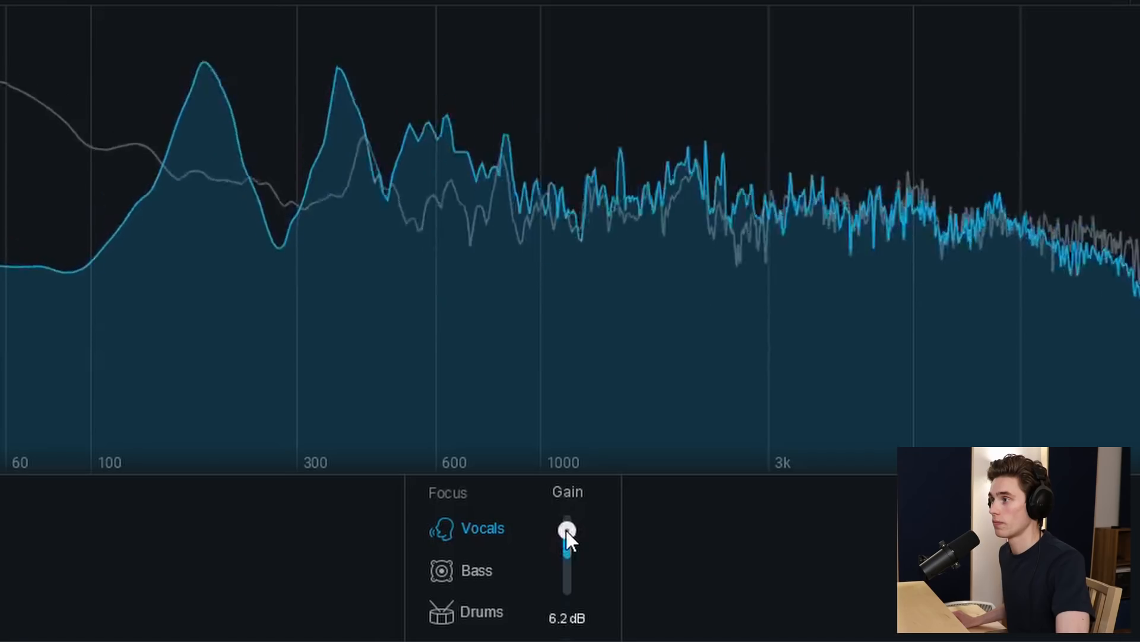
left_click_drag(567, 528, 567, 538)
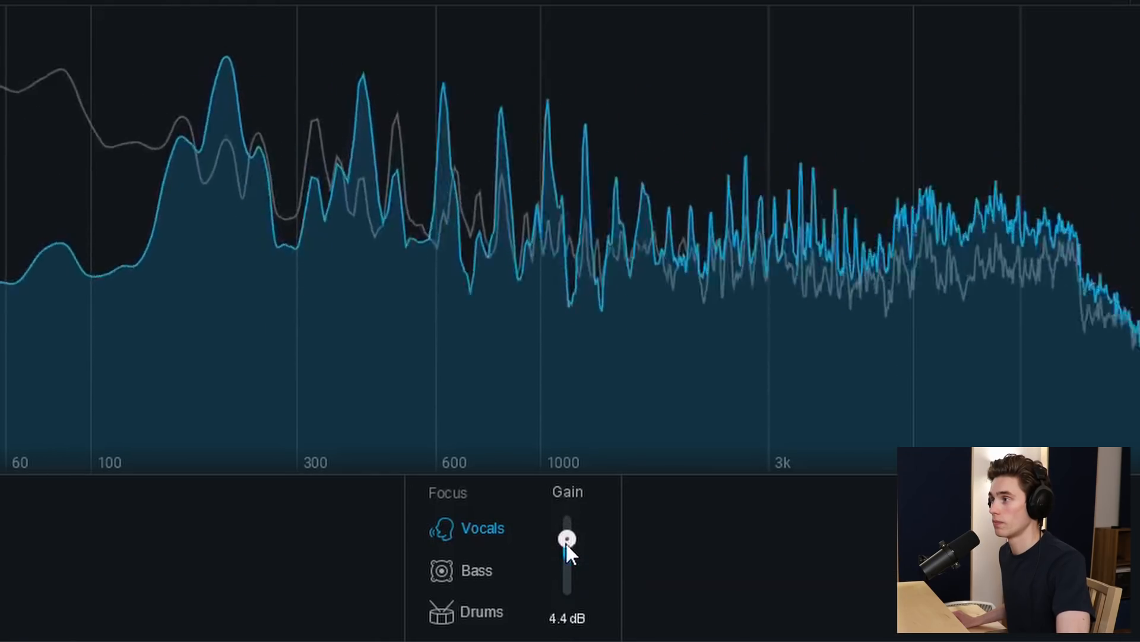
left_click_drag(568, 539, 568, 595)
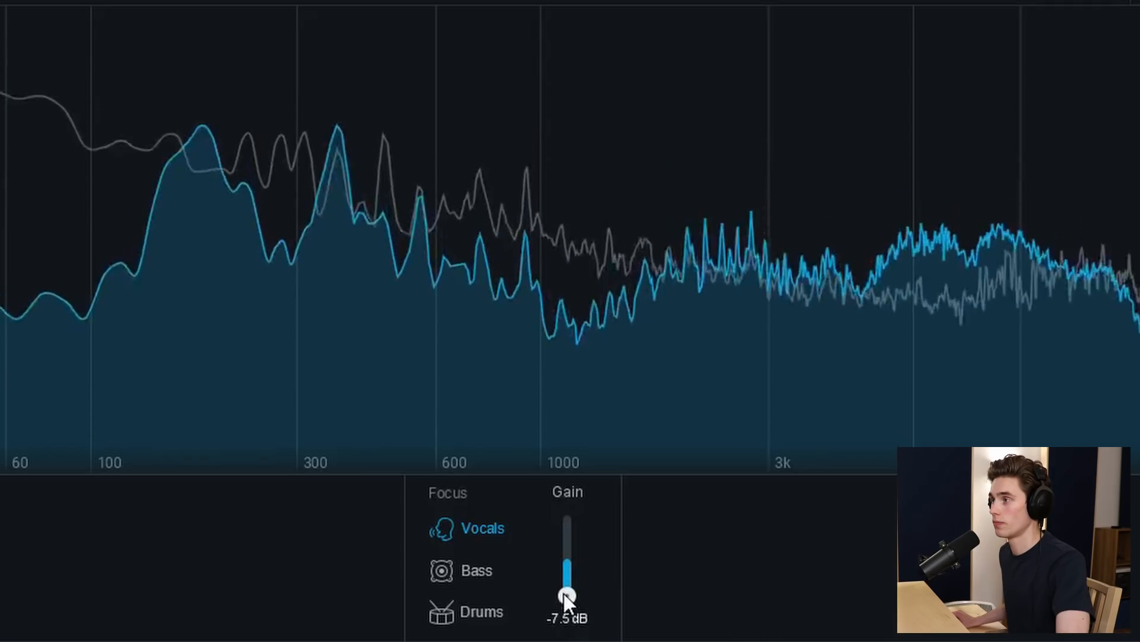
left_click_drag(568, 590, 568, 560)
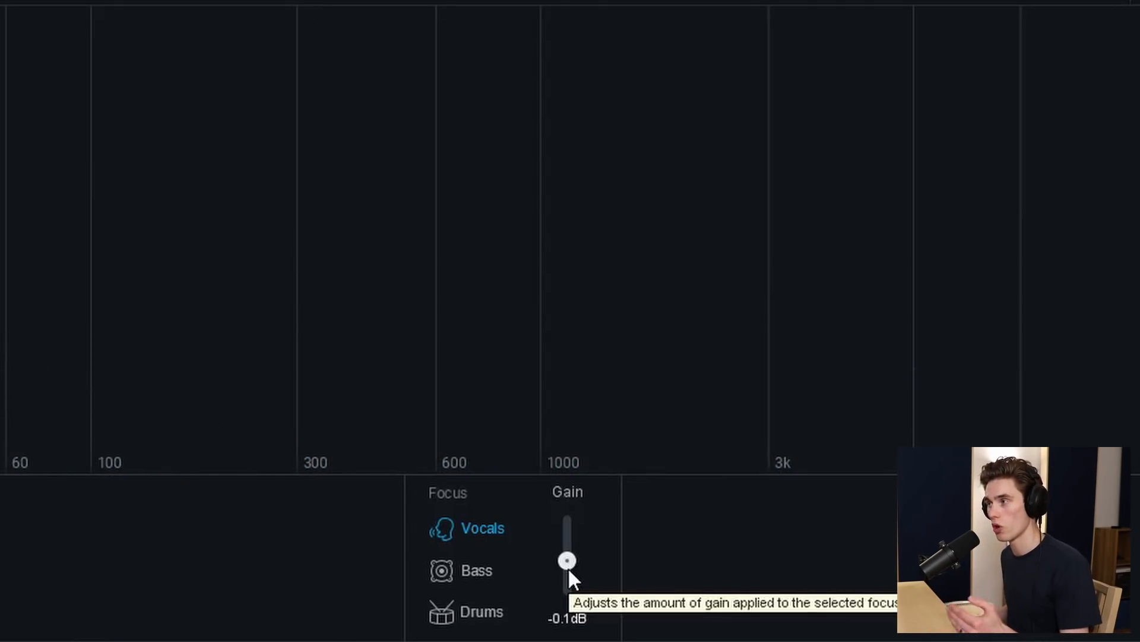
mouse_move(593, 544)
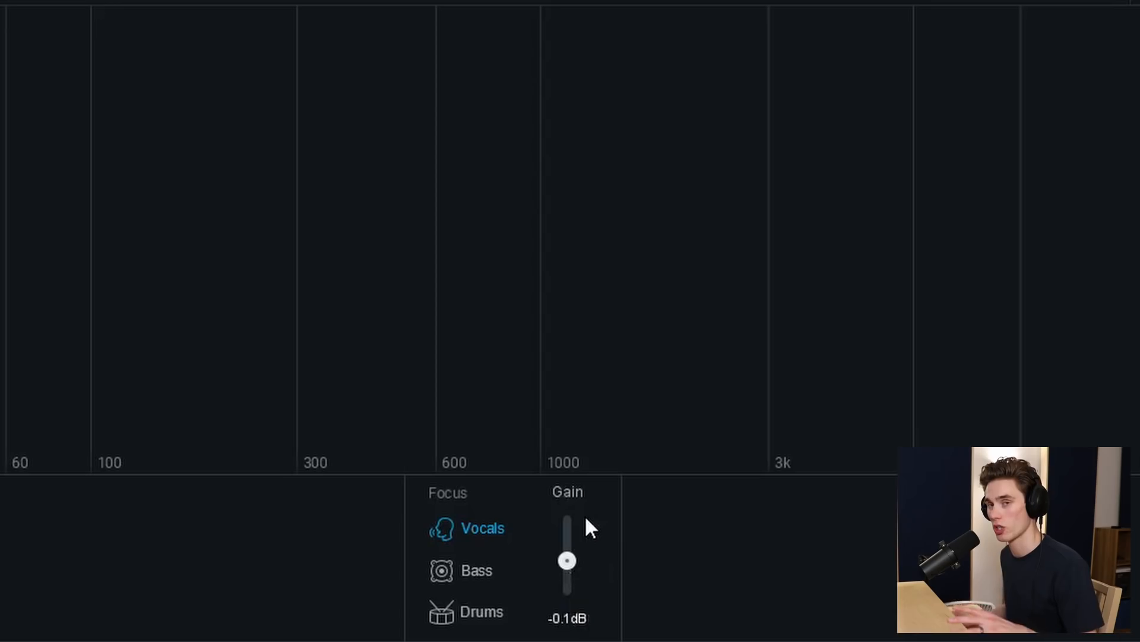
mouse_move(594, 527)
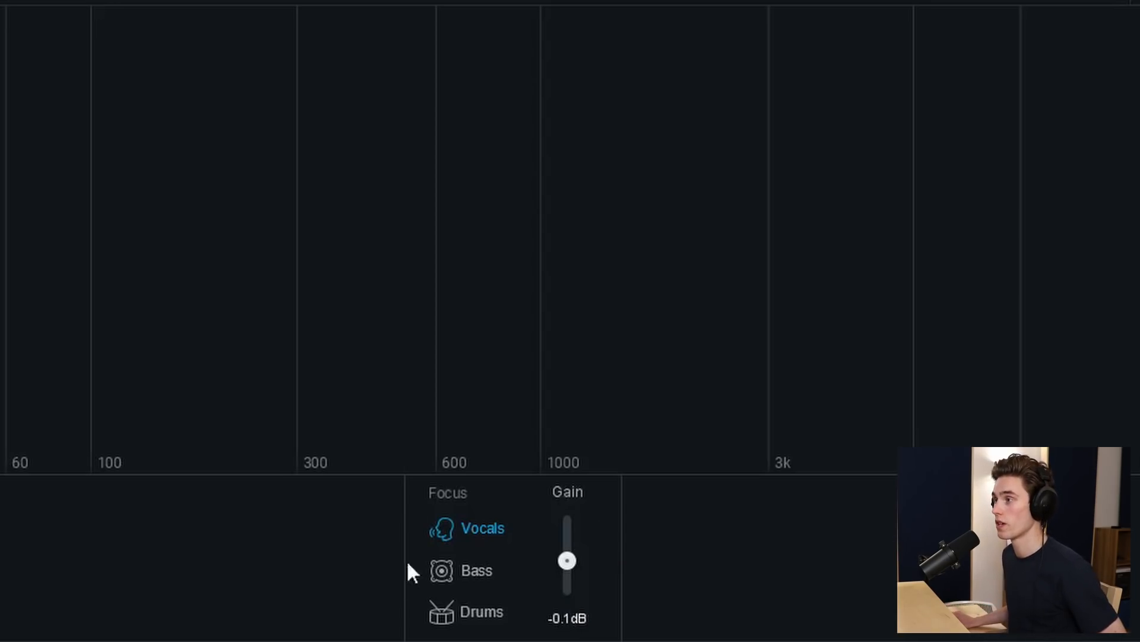
Switch Master Rebalance focus to Drums and sweep its gain to +8 dB and -8 dB, back toward 0 dB.
left_click(480, 628)
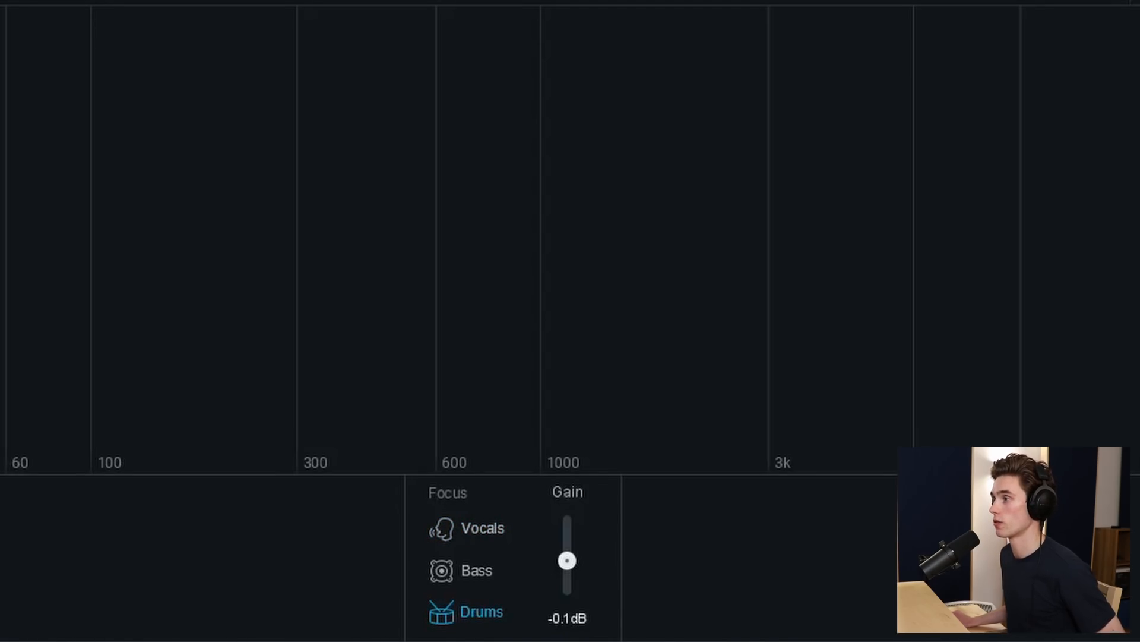
left_click_drag(566, 560, 568, 549)
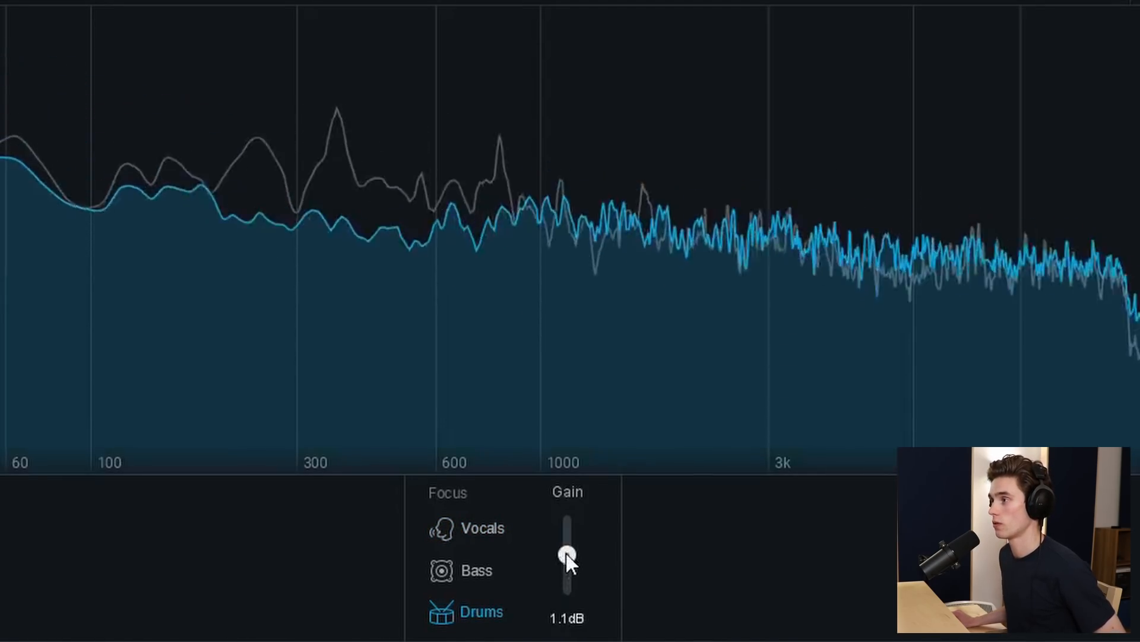
left_click_drag(568, 551, 568, 523)
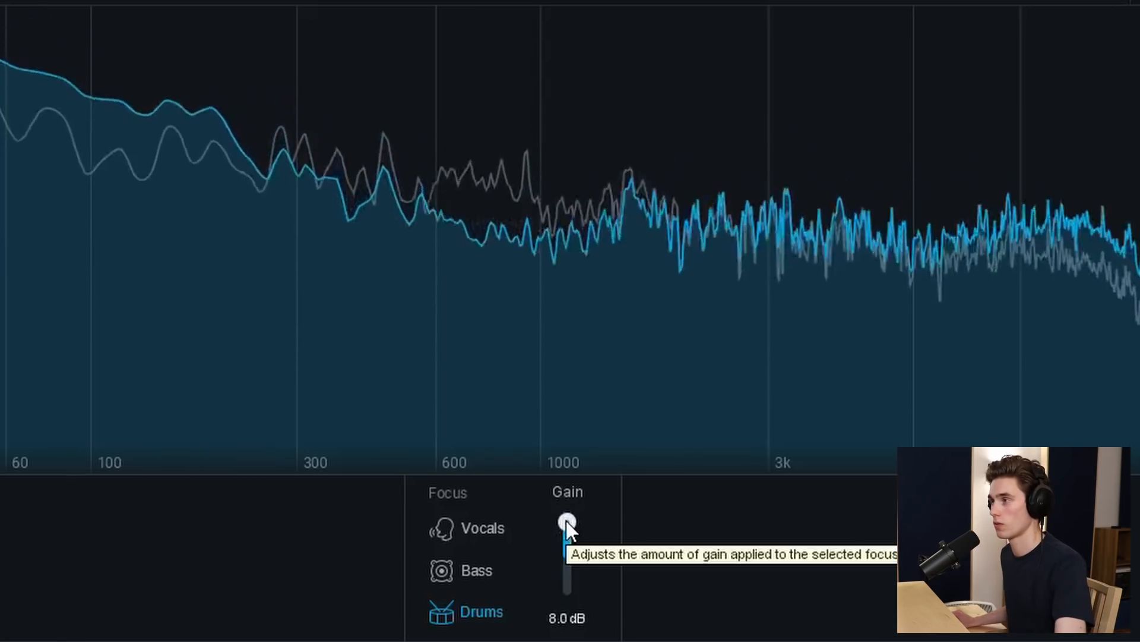
left_click_drag(568, 524, 568, 597)
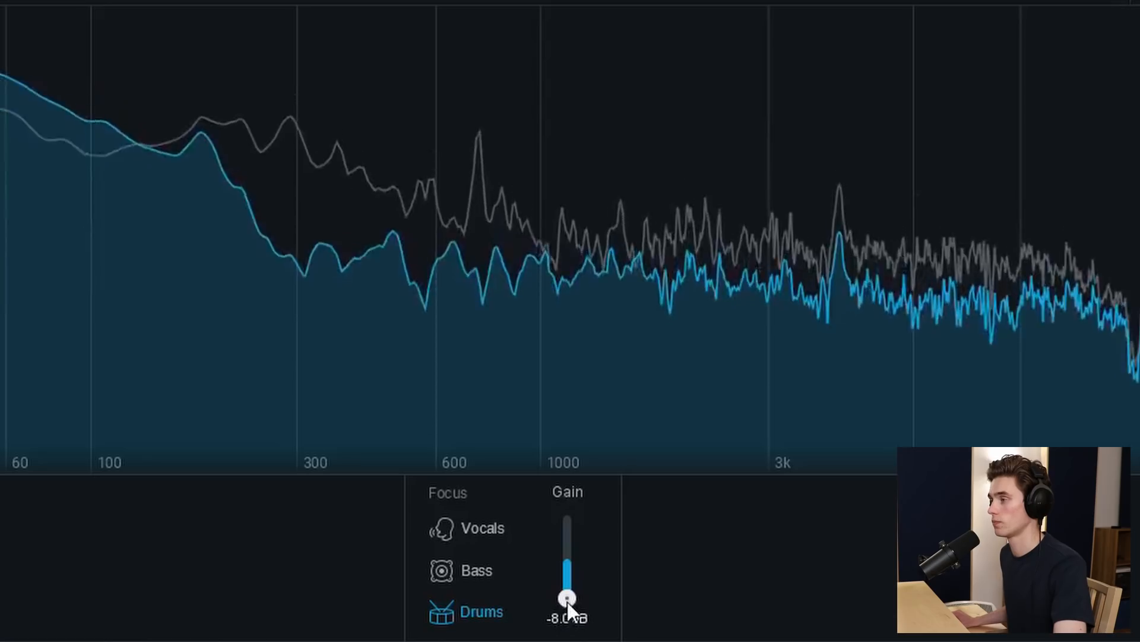
left_click_drag(567, 596, 566, 520)
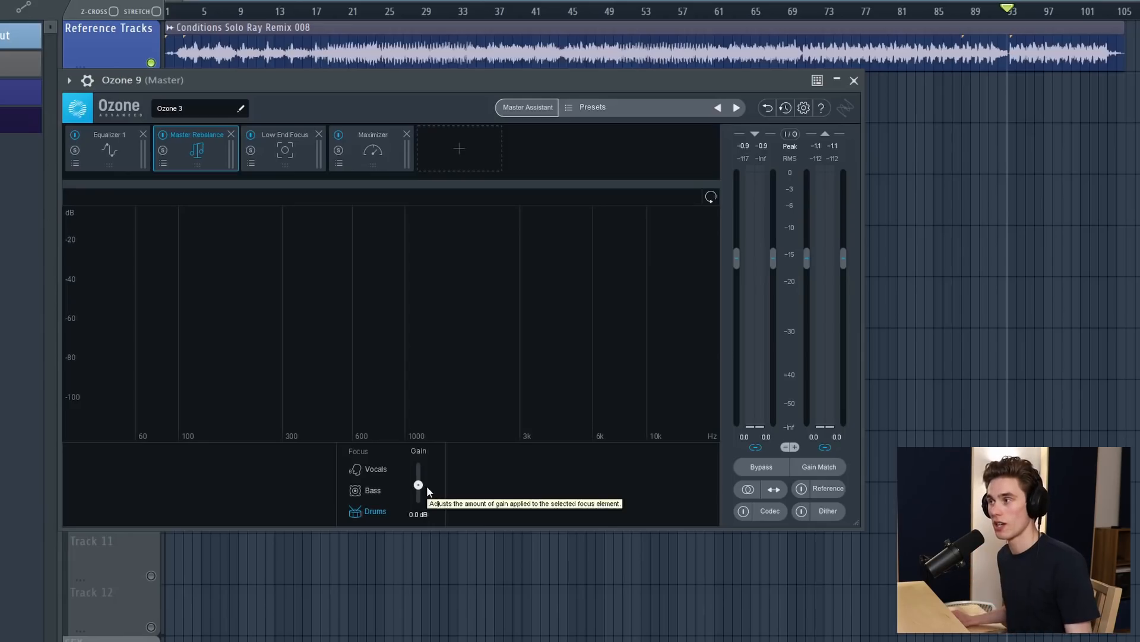
Return the Master Rebalance focus to Vocals with gain at 0.0 dB.
left_click(375, 469)
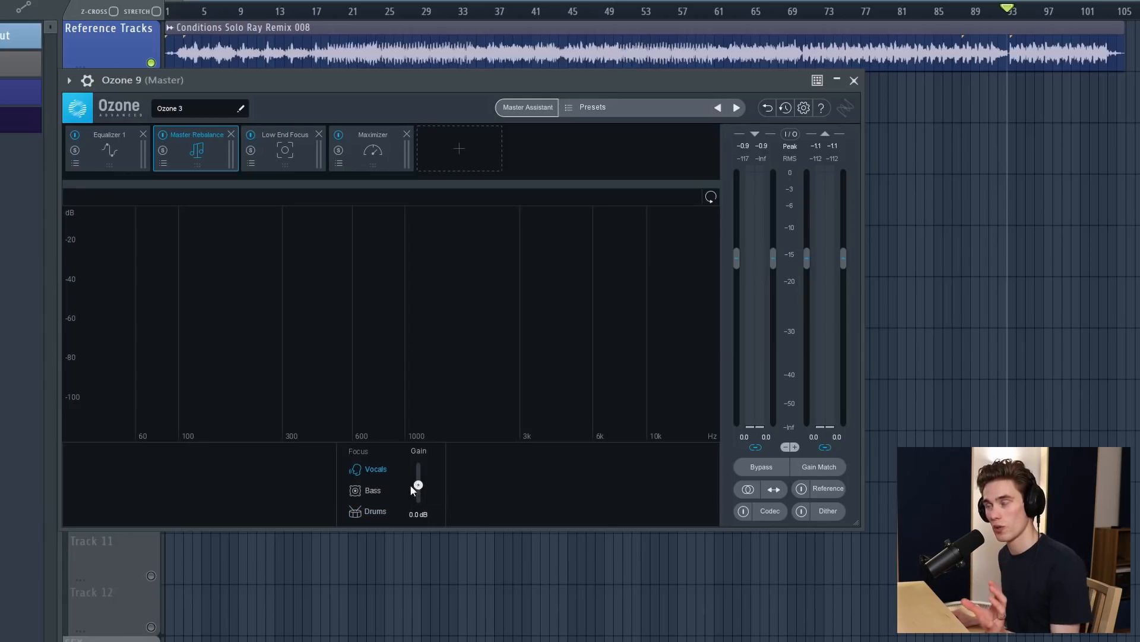
mouse_move(427, 500)
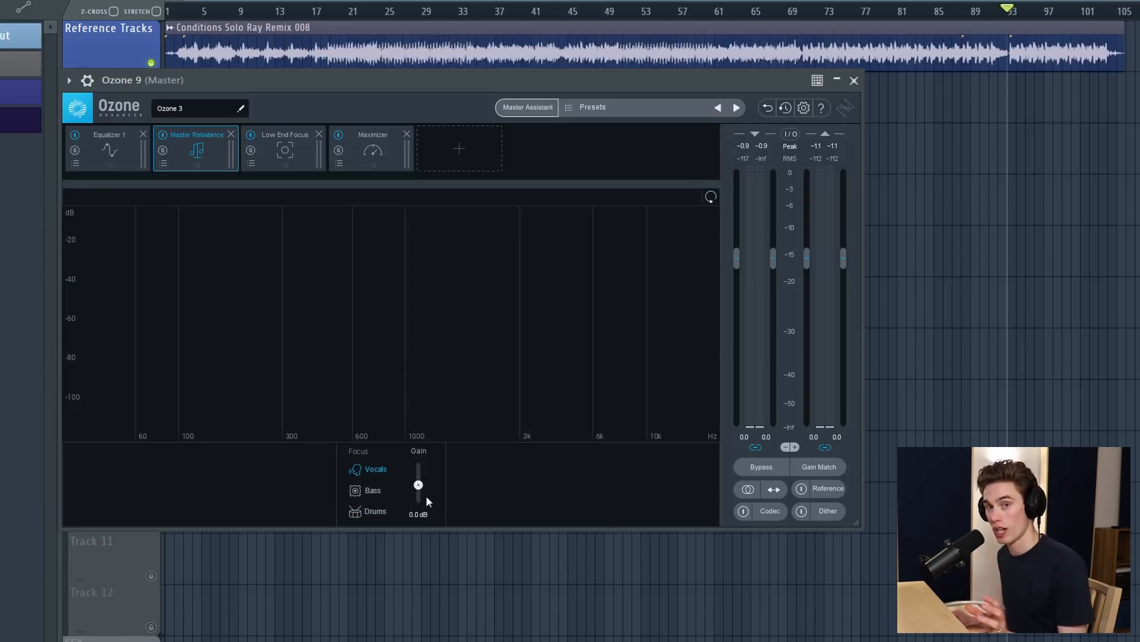
mouse_move(429, 499)
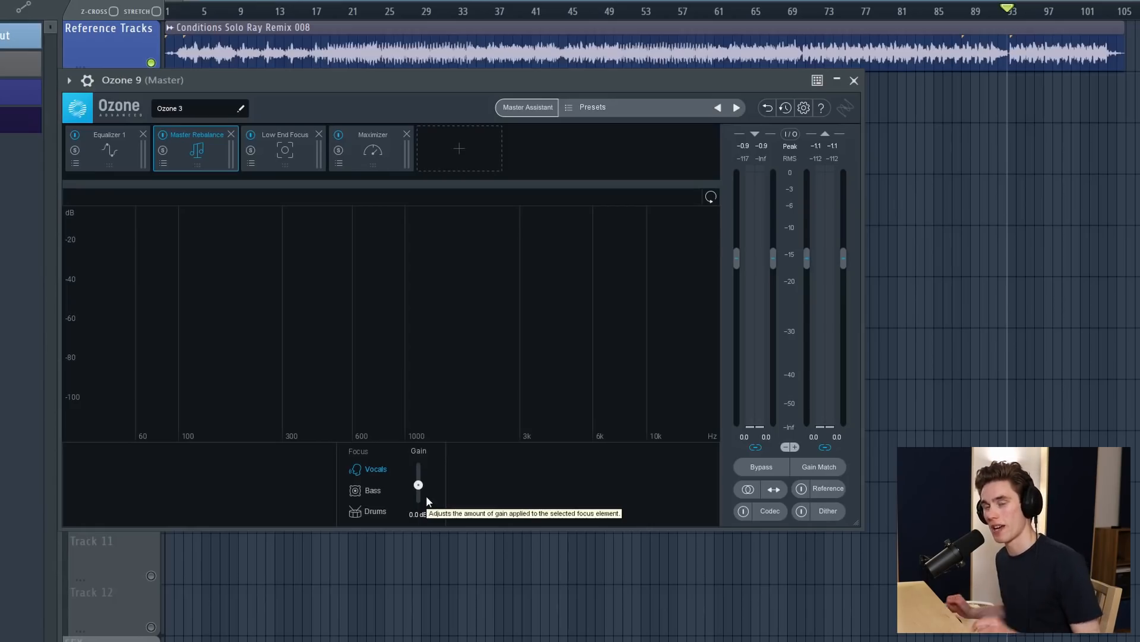
Show the Low End Focus module's 20–207 Hz region with contrast and gain at zero.
left_click(285, 151)
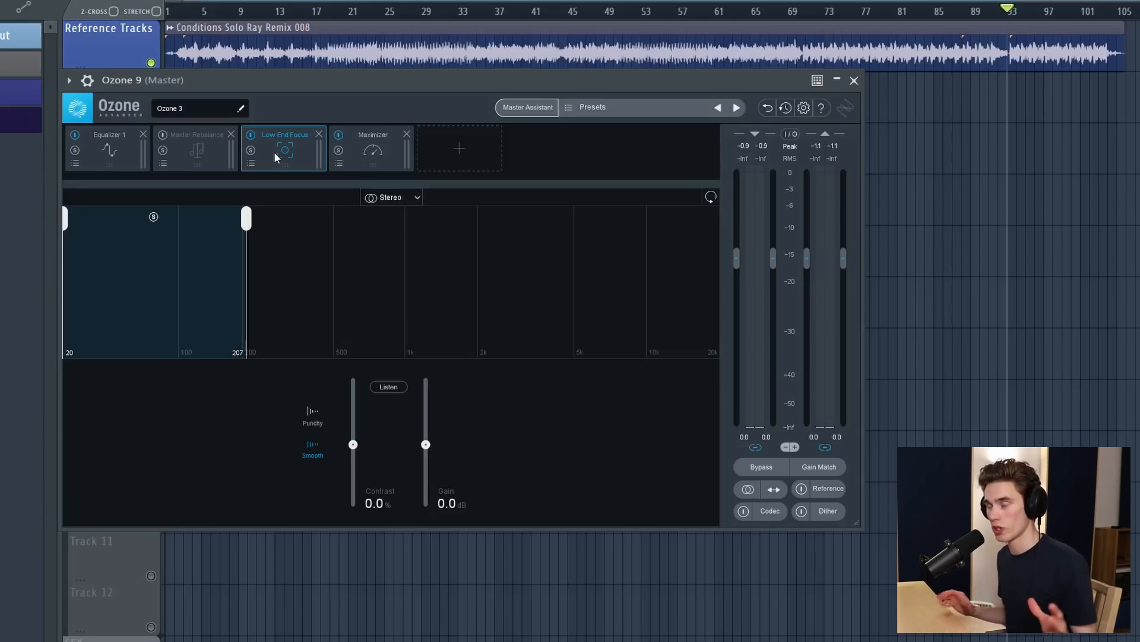
mouse_move(241, 257)
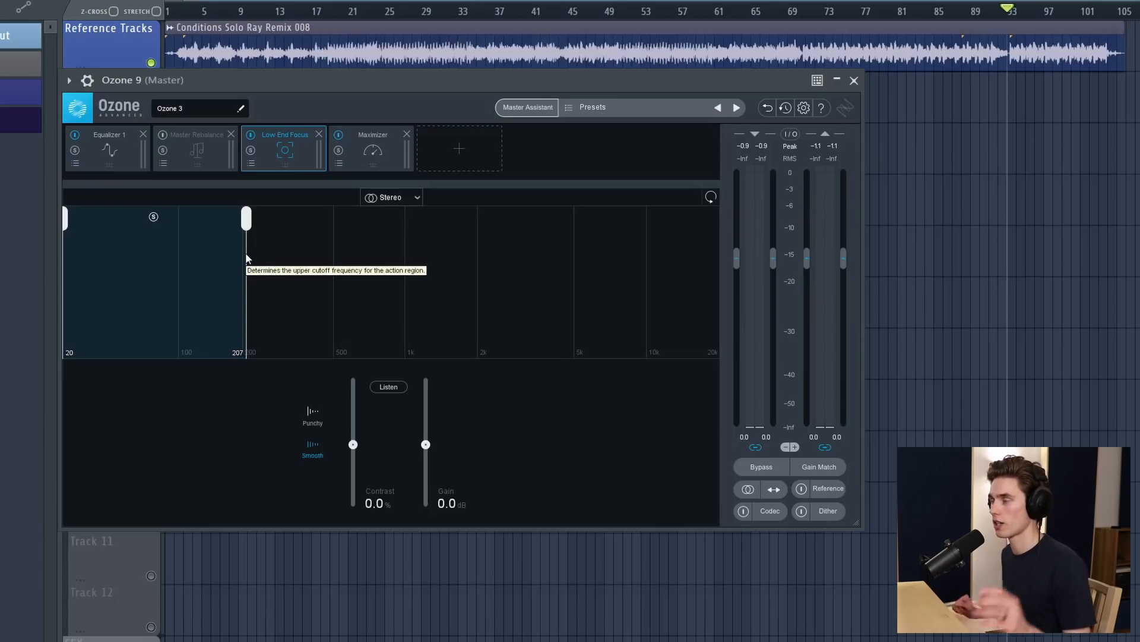
mouse_move(316, 411)
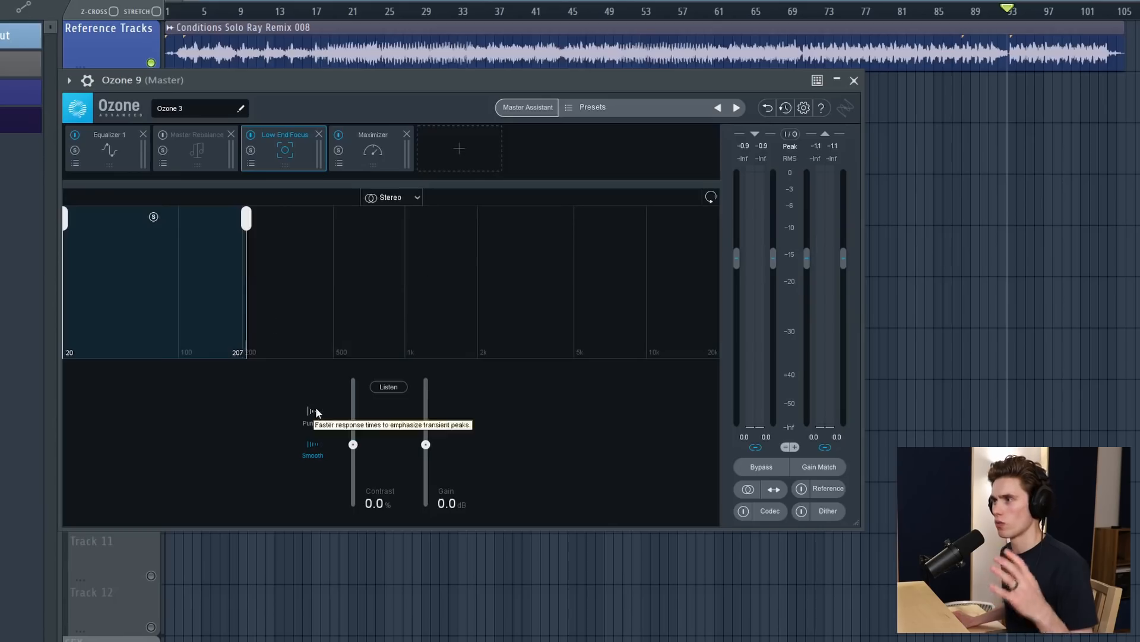
mouse_move(305, 432)
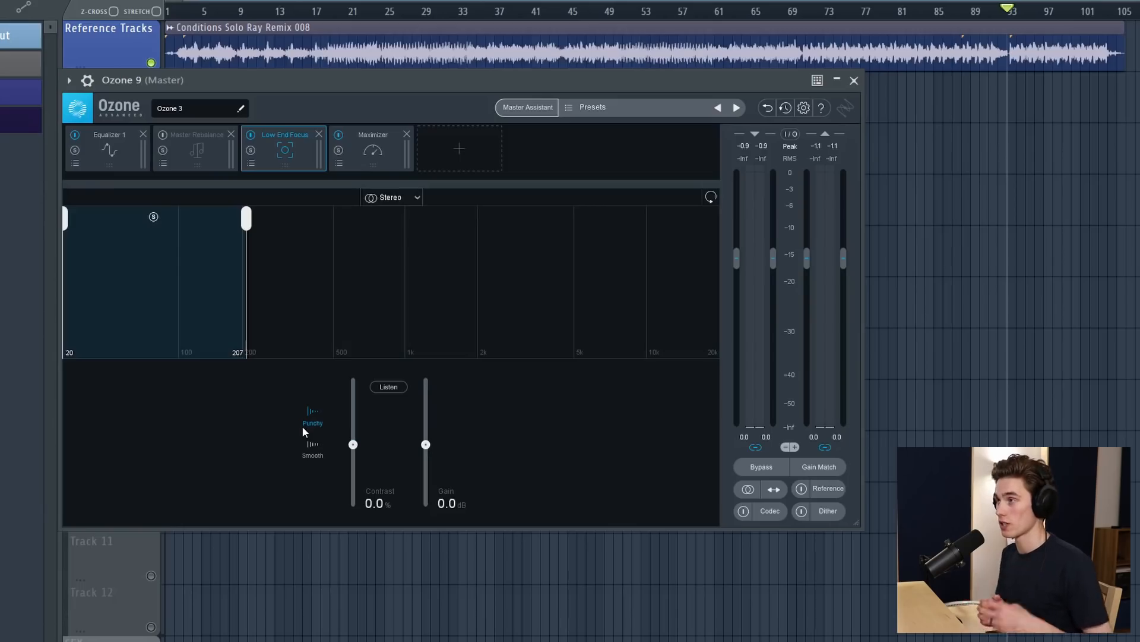
mouse_move(405, 361)
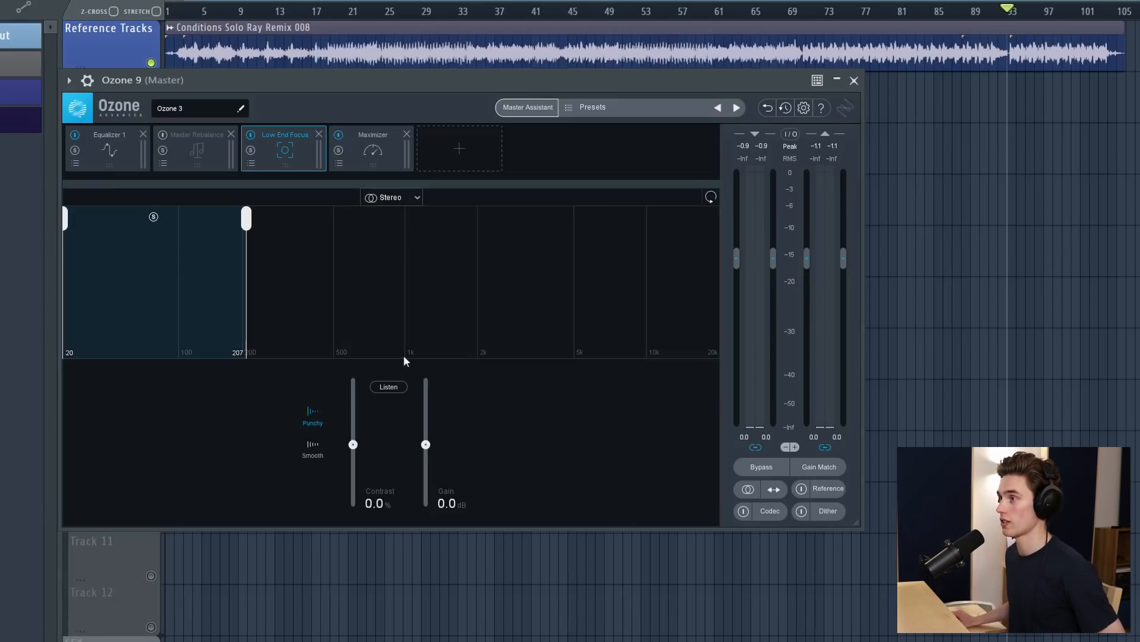
mouse_move(313, 453)
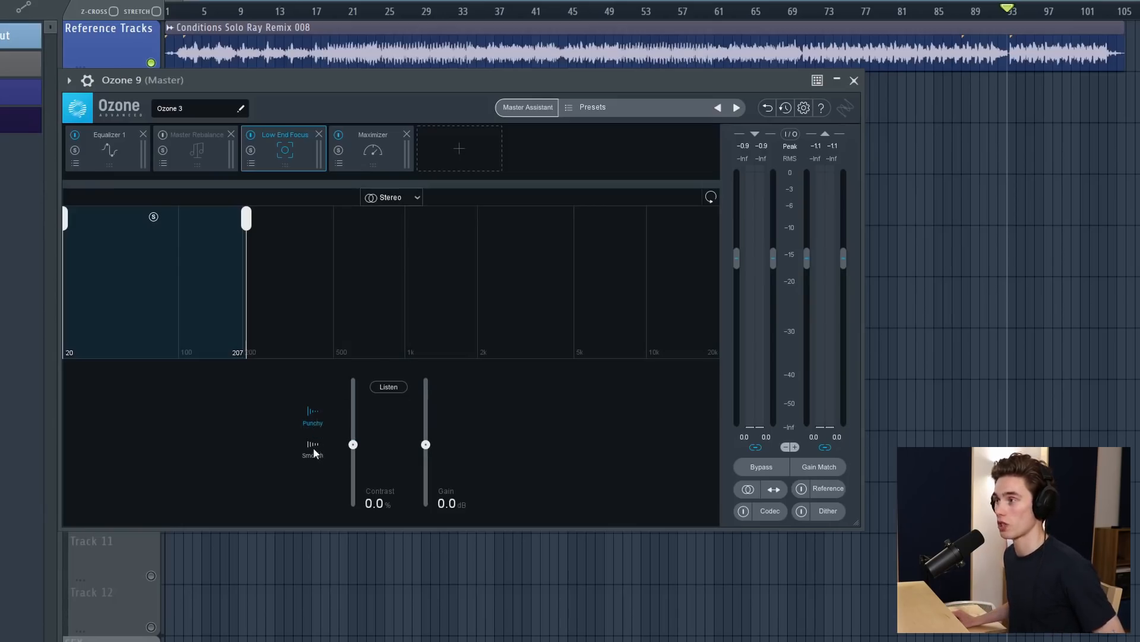
Sweep Low End Focus contrast between -100% and +86%, leave it near -59.6%, and add about 0.5 dB gain.
left_click_drag(353, 444, 353, 426)
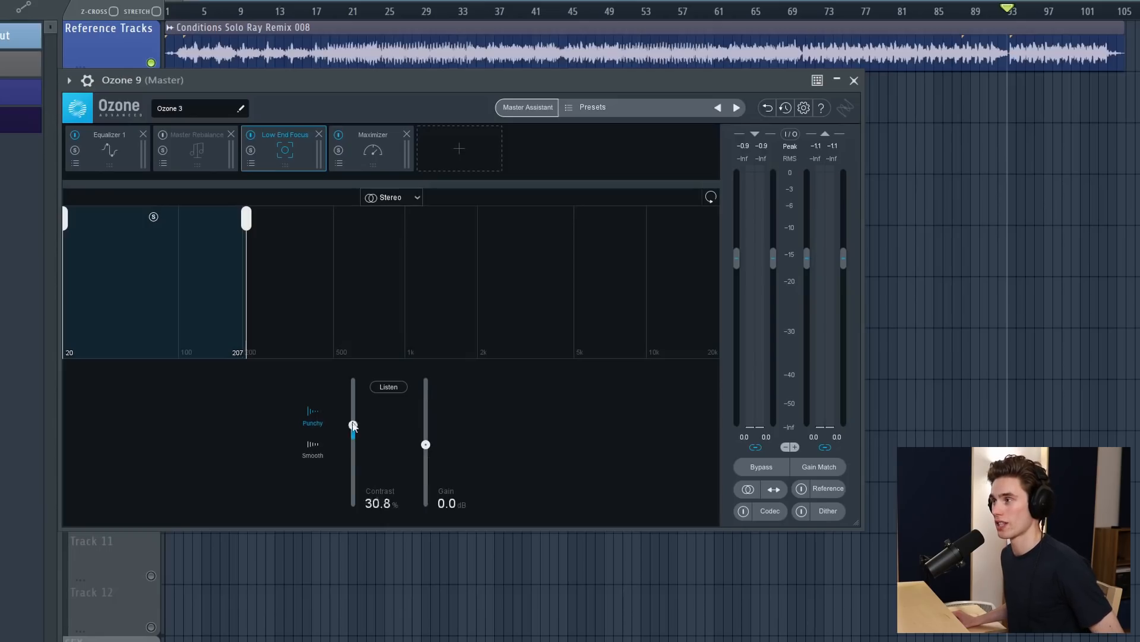
left_click_drag(352, 425, 353, 507)
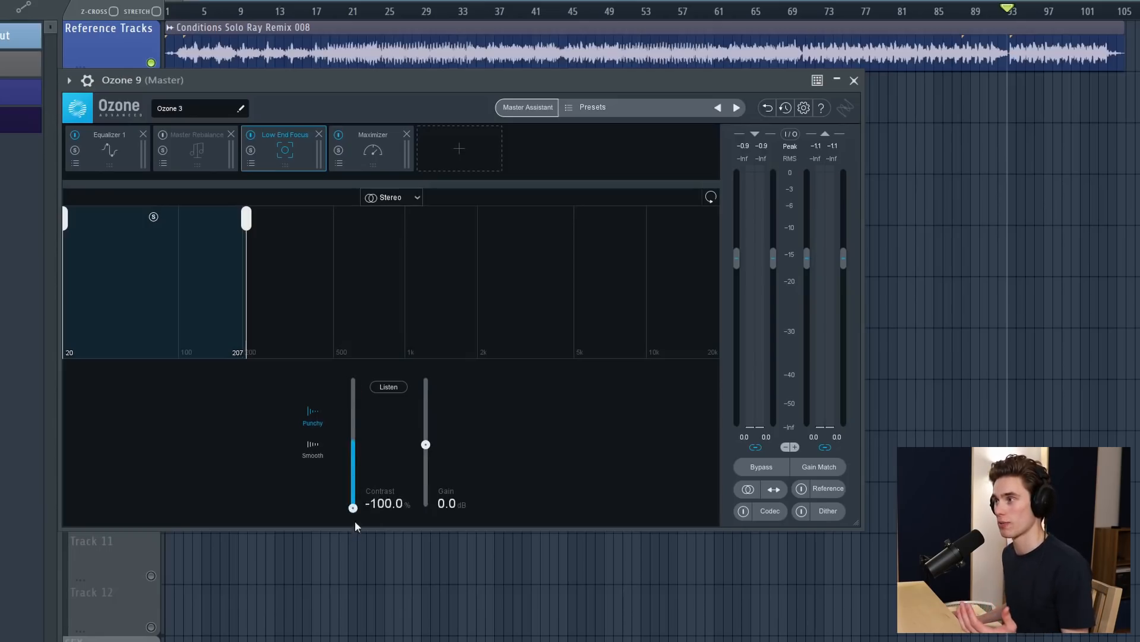
left_click_drag(353, 508, 353, 389)
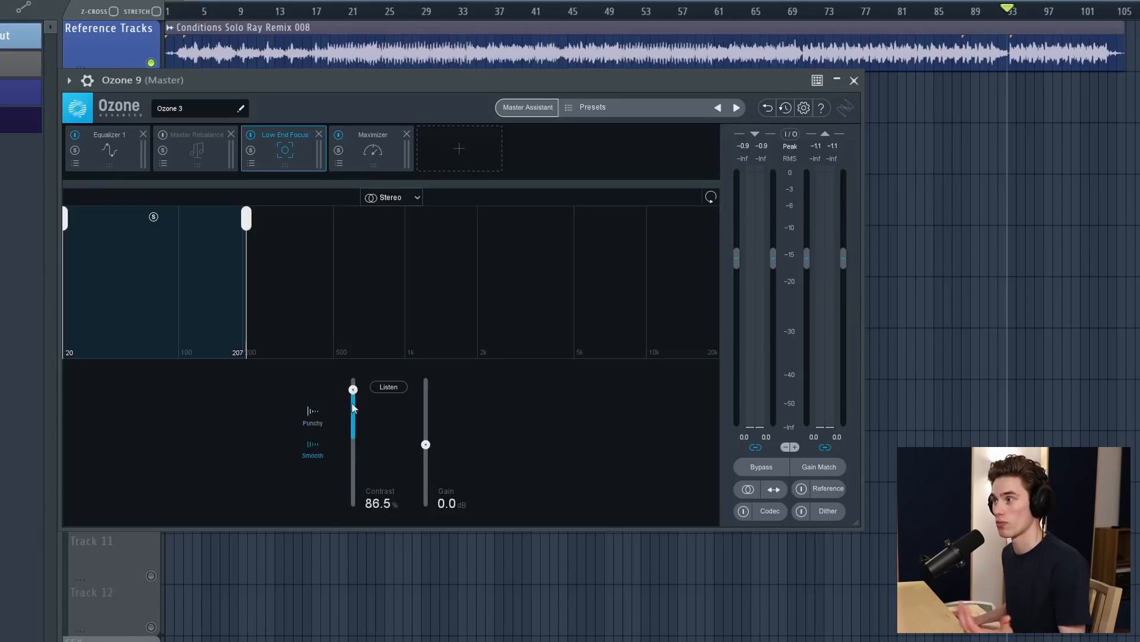
left_click_drag(352, 390, 353, 481)
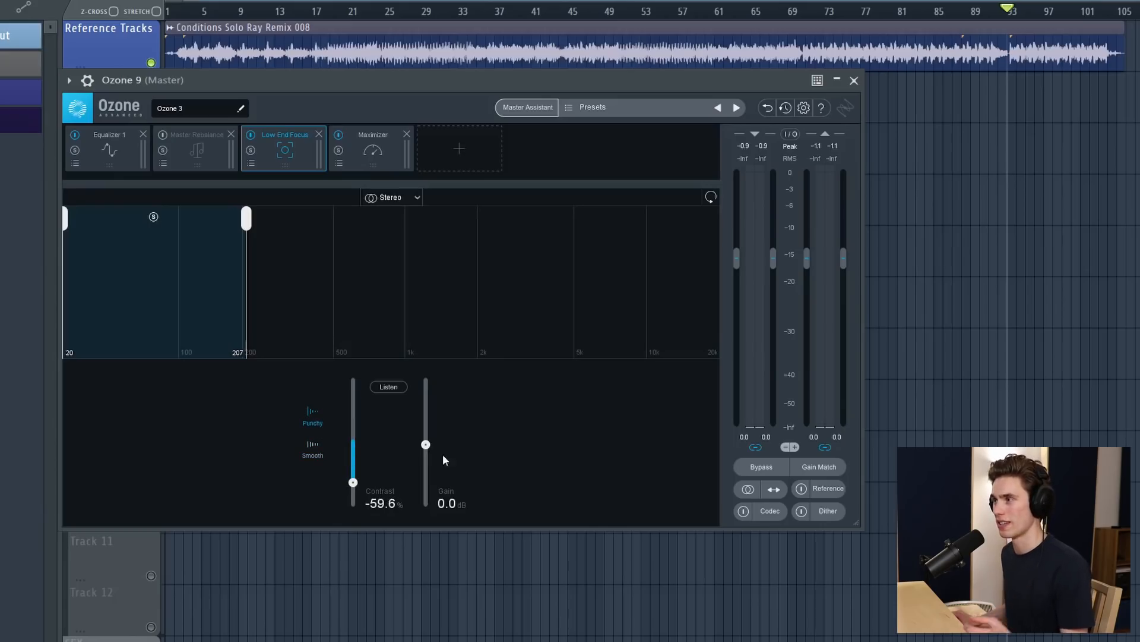
mouse_move(425, 444)
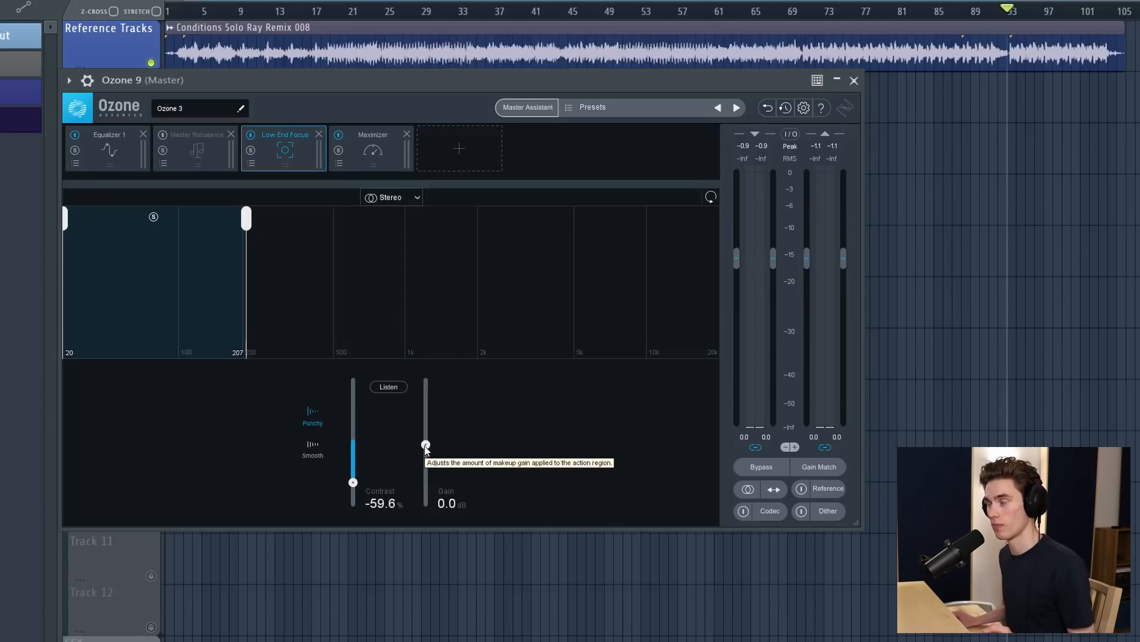
left_click_drag(353, 481, 353, 404)
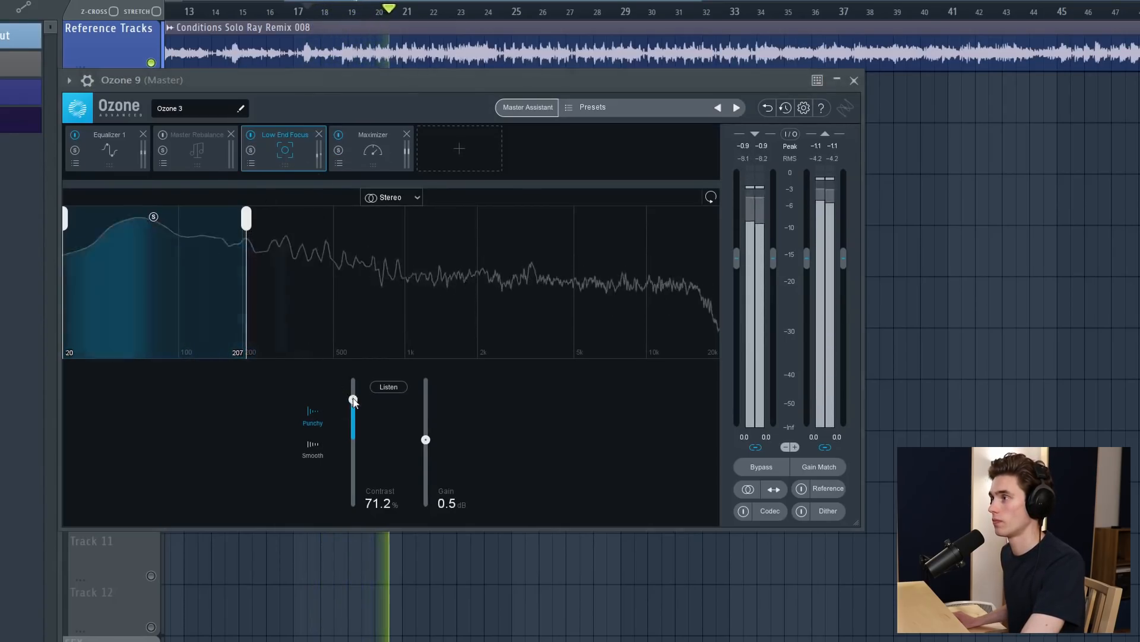
Lower the Low End Focus contrast to about 61.5% and then down to 12.5% during playback.
left_click_drag(352, 400, 353, 405)
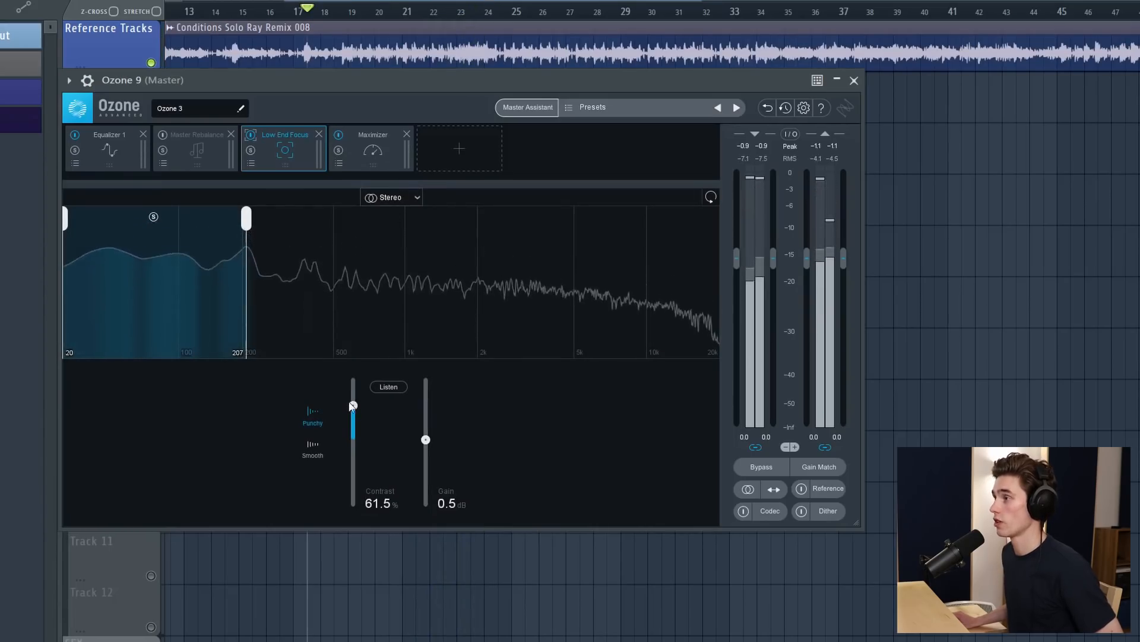
left_click_drag(353, 405, 352, 436)
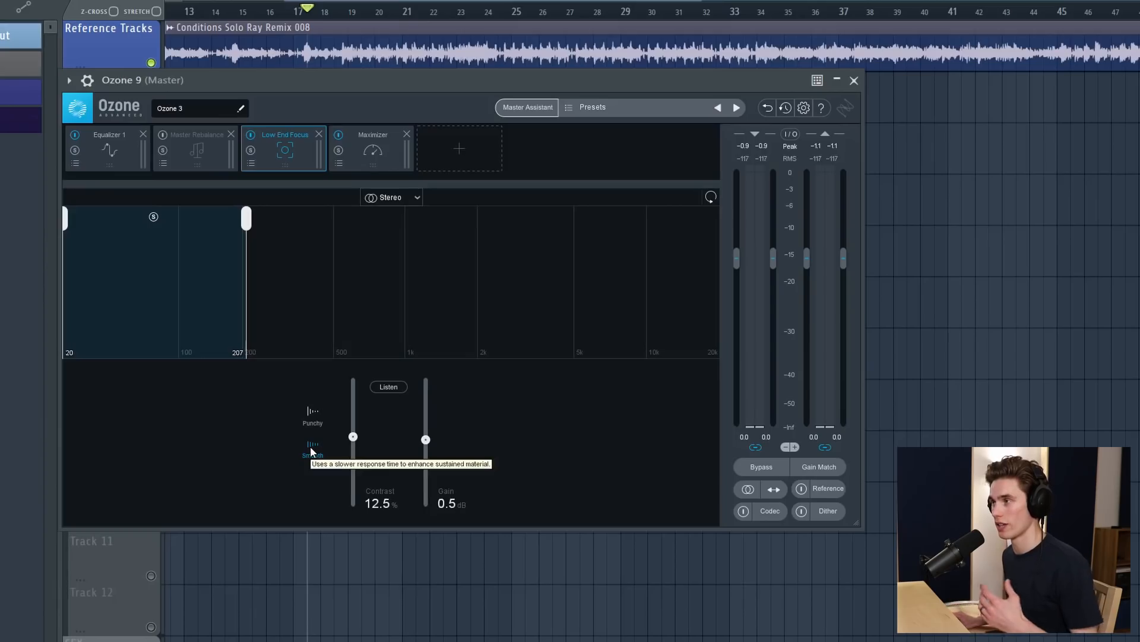
Sweep the Low End Focus Contrast between about 10% and 56%, settling at 11.5% with 0.5 dB gain.
left_click_drag(353, 436, 353, 425)
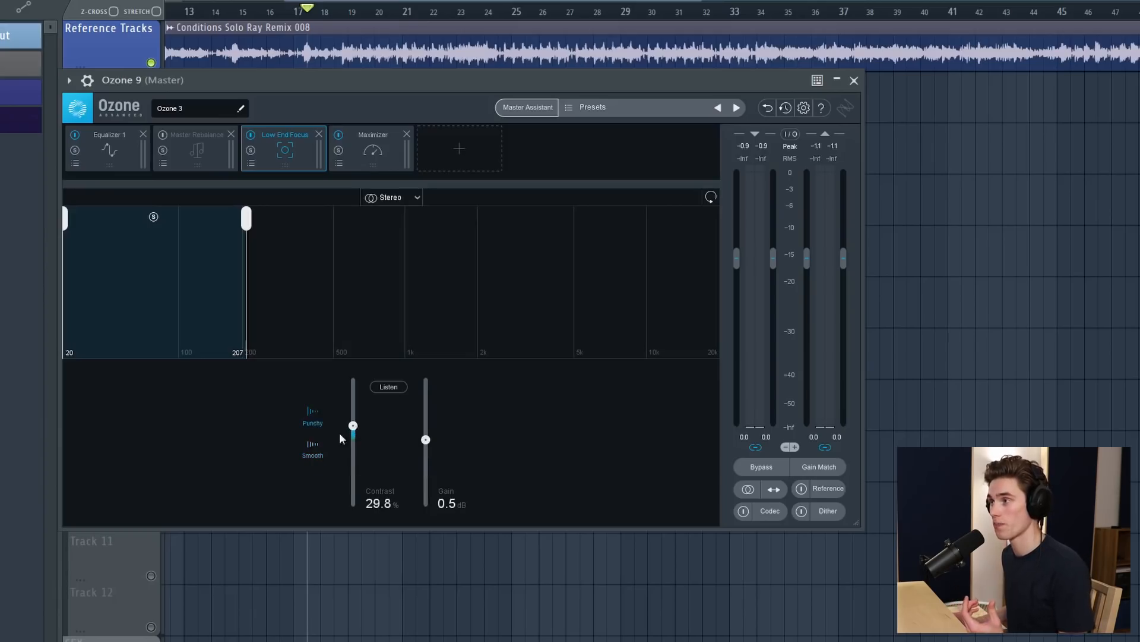
left_click_drag(352, 425, 352, 438)
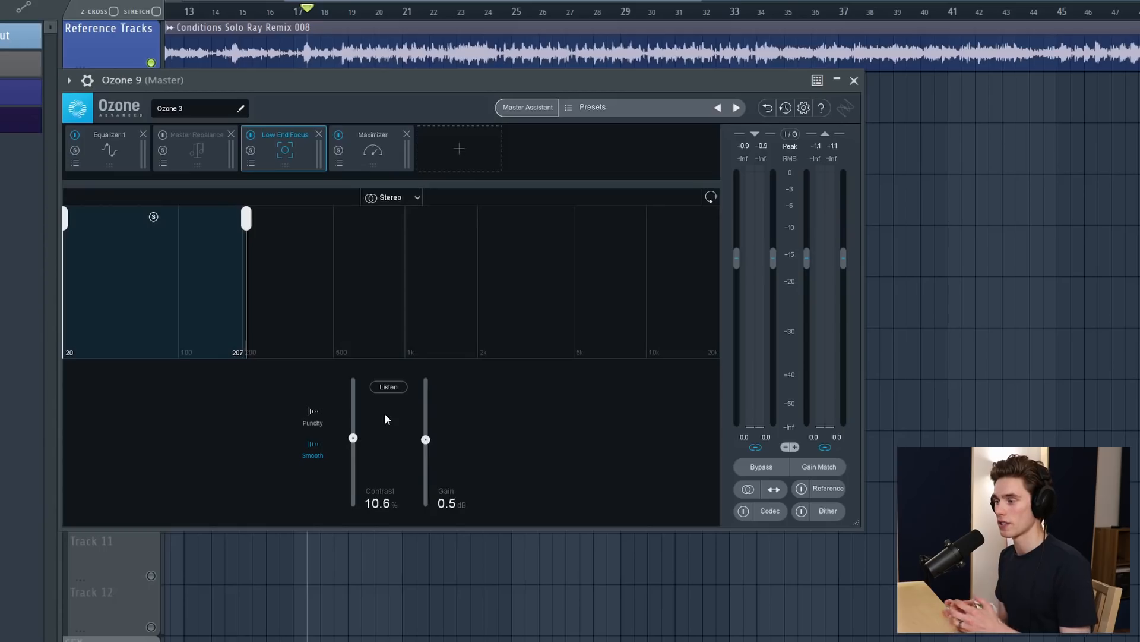
mouse_move(324, 437)
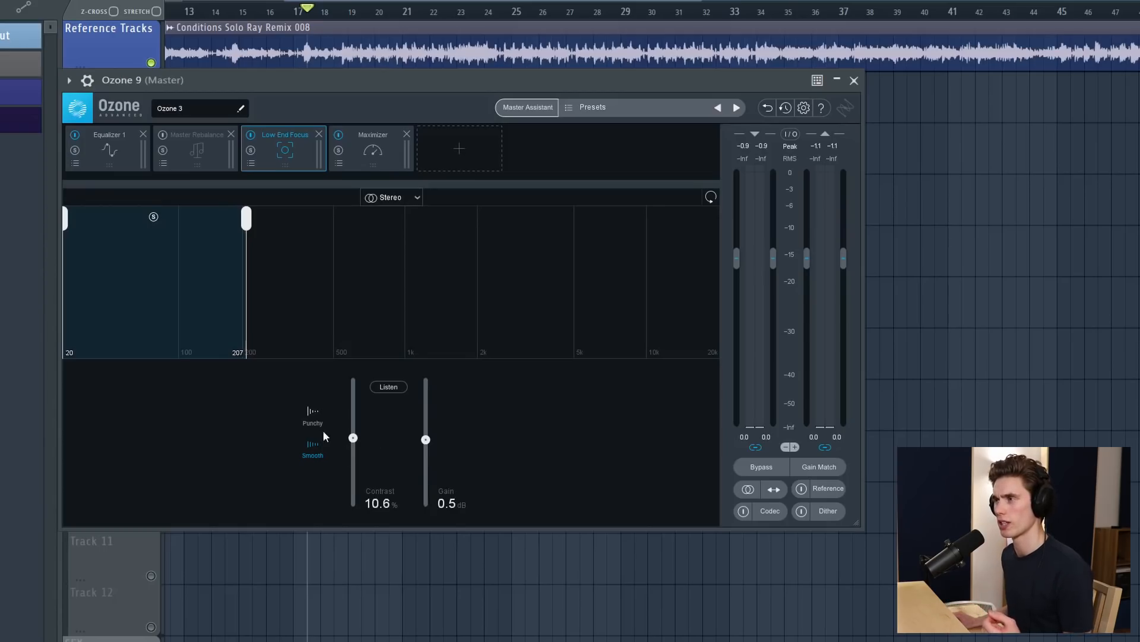
mouse_move(314, 418)
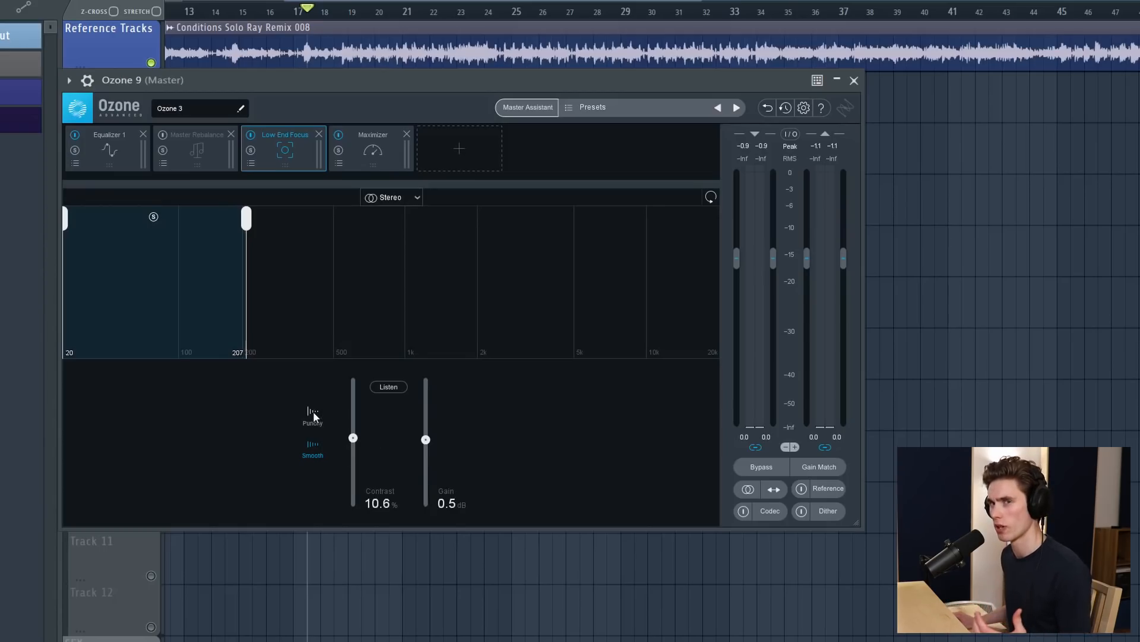
left_click_drag(353, 437, 353, 438)
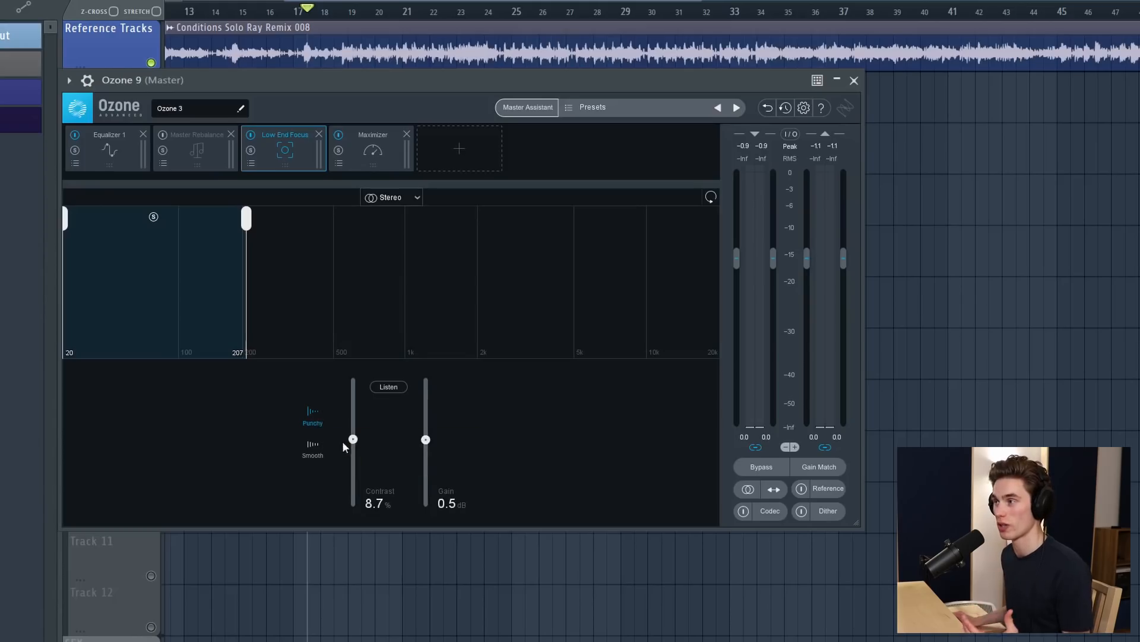
left_click_drag(353, 438, 353, 408)
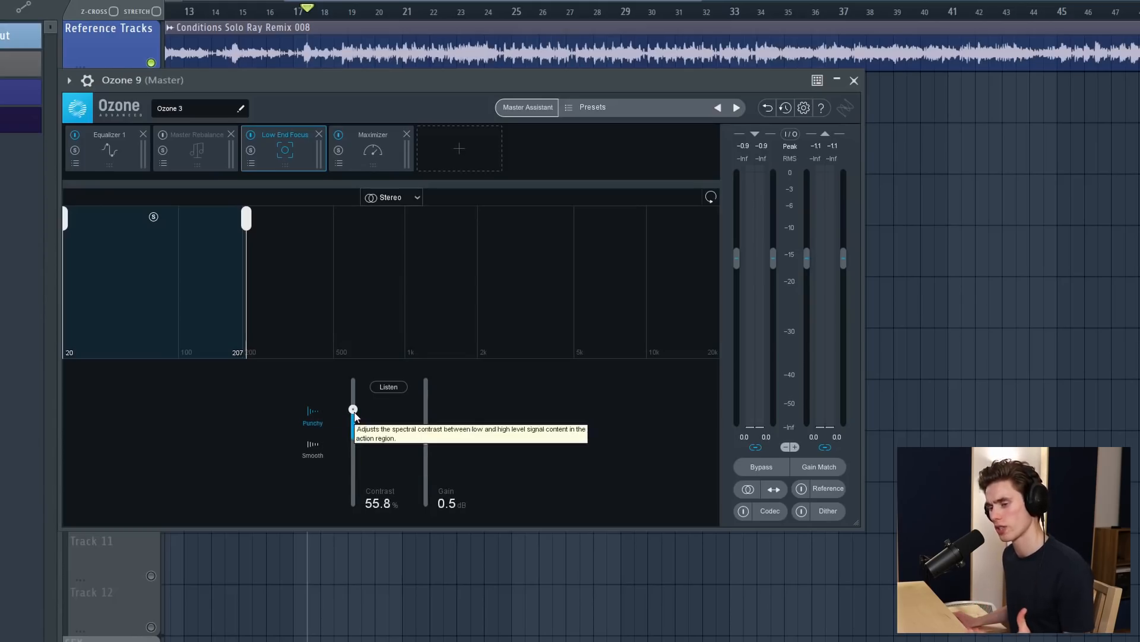
left_click_drag(353, 407, 353, 439)
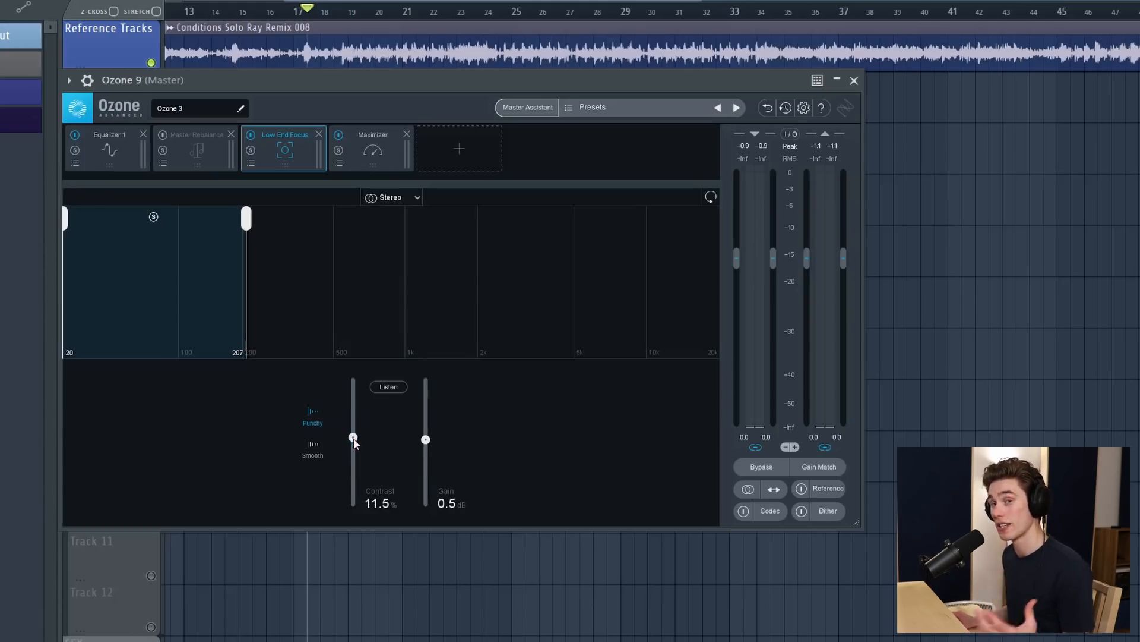
Briefly revisit Equalizer 1 and Master Rebalance, then return to Low End Focus.
left_click(109, 134)
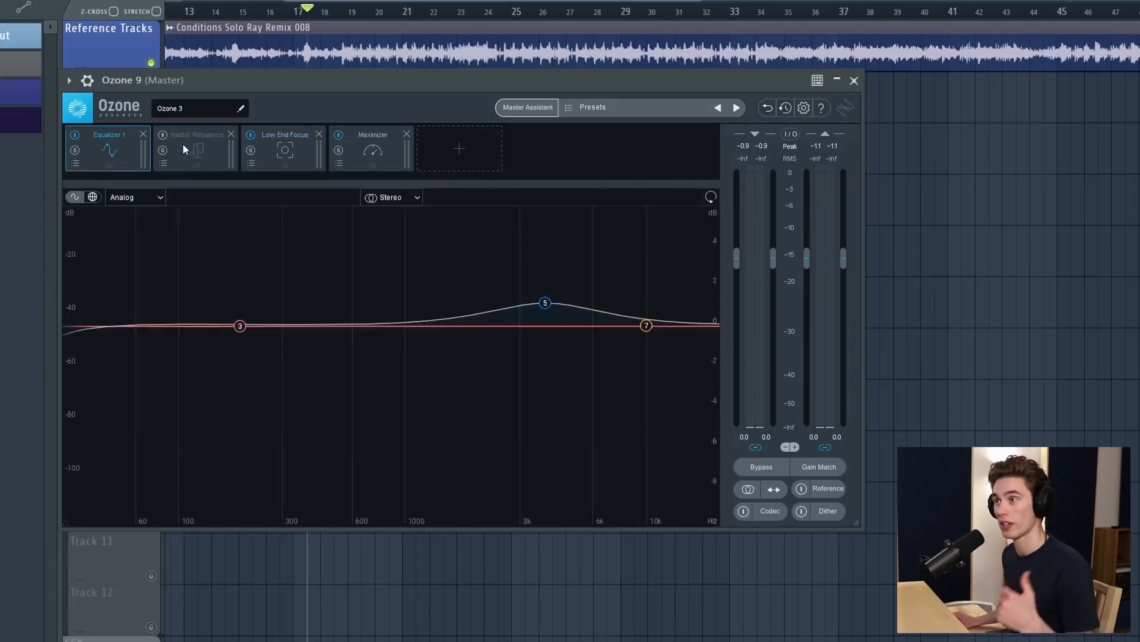
left_click(193, 134)
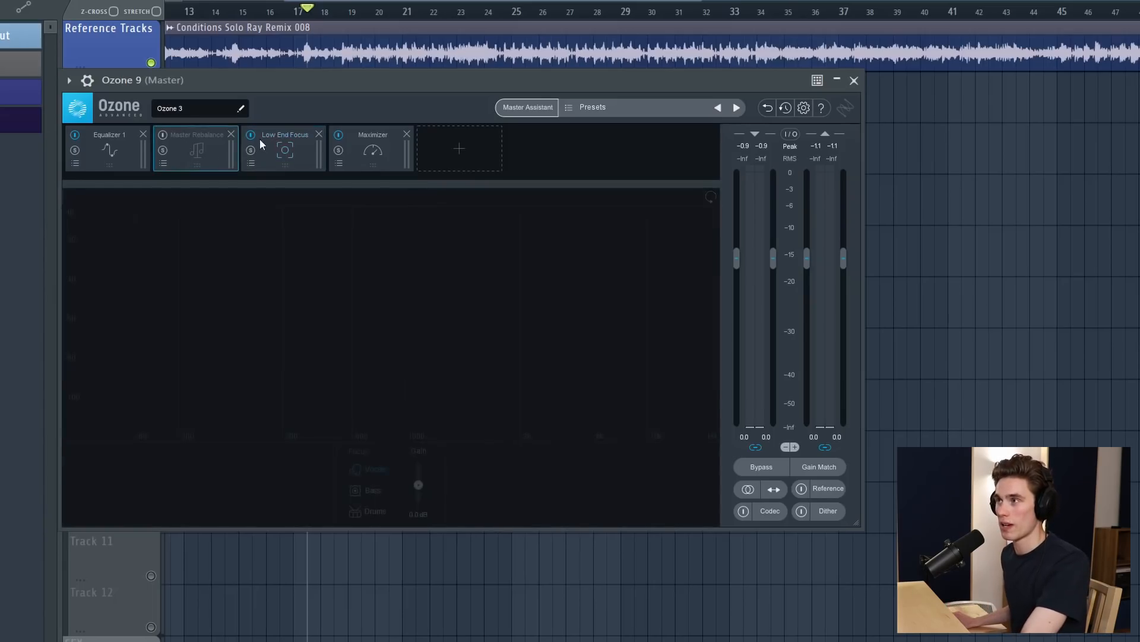
left_click(285, 135)
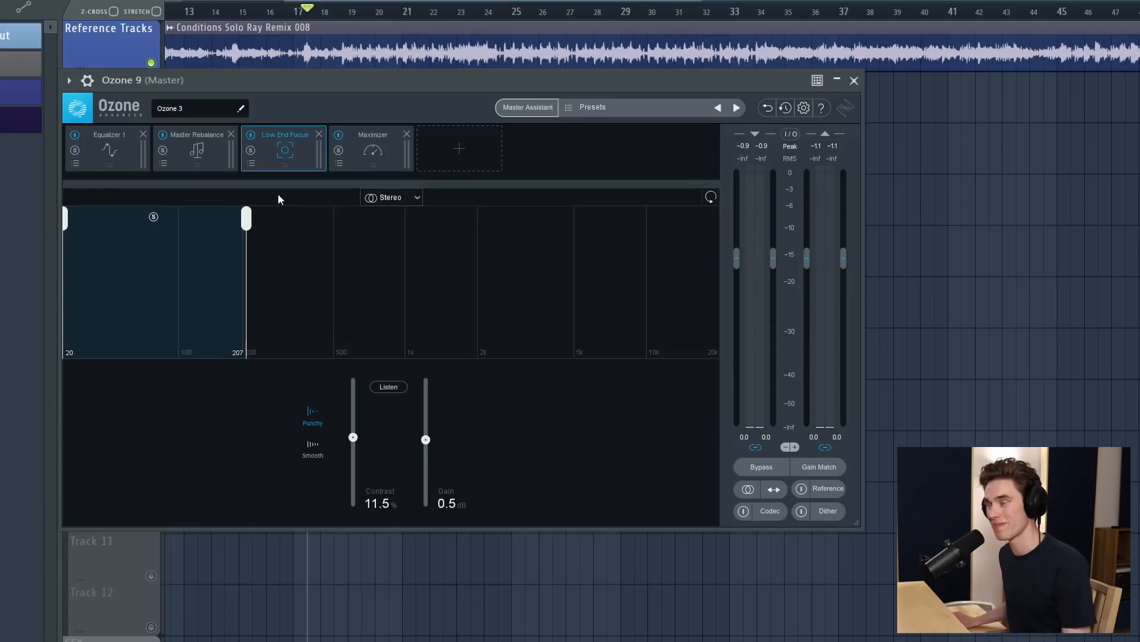
Show Equalizer 1, then launch the Master Assistant with Streaming highlighted as target.
left_click(109, 134)
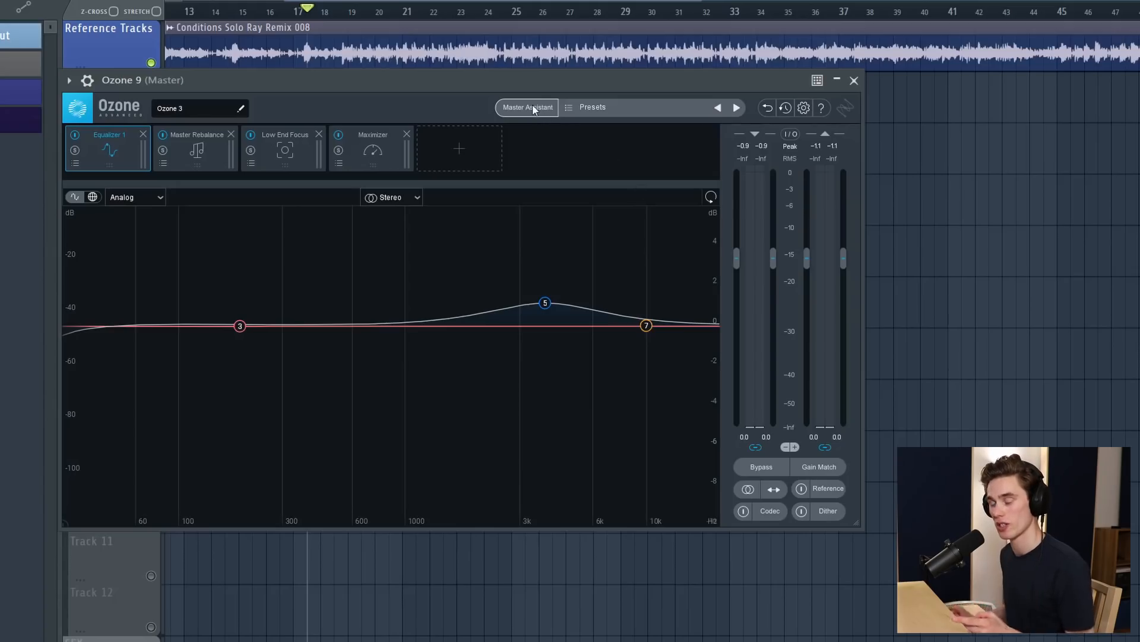
mouse_move(533, 109)
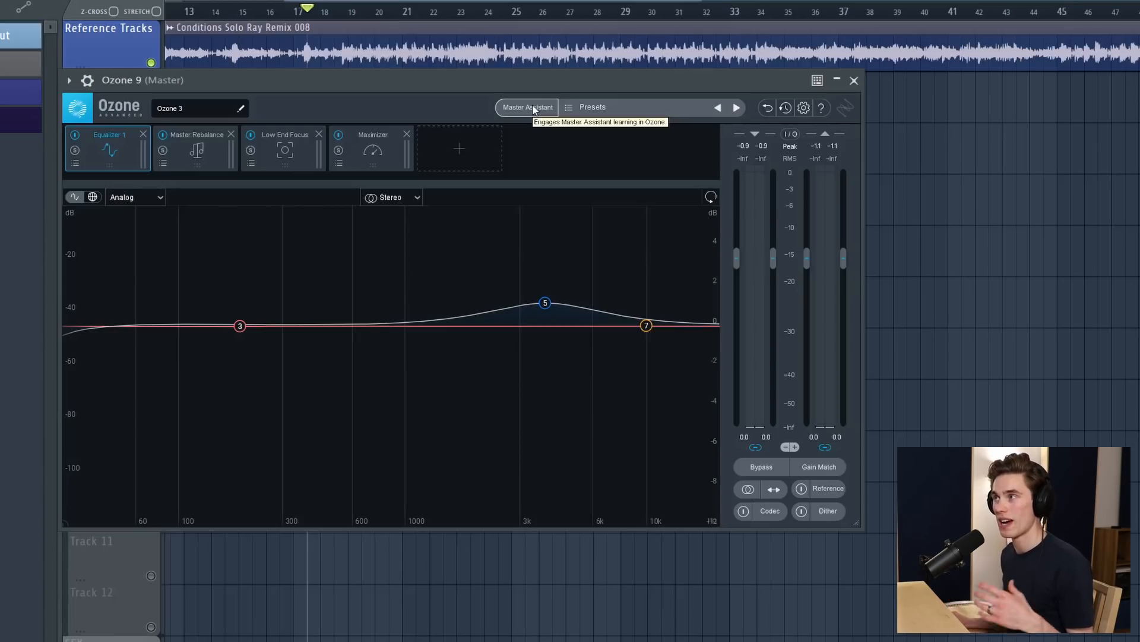
left_click(527, 106)
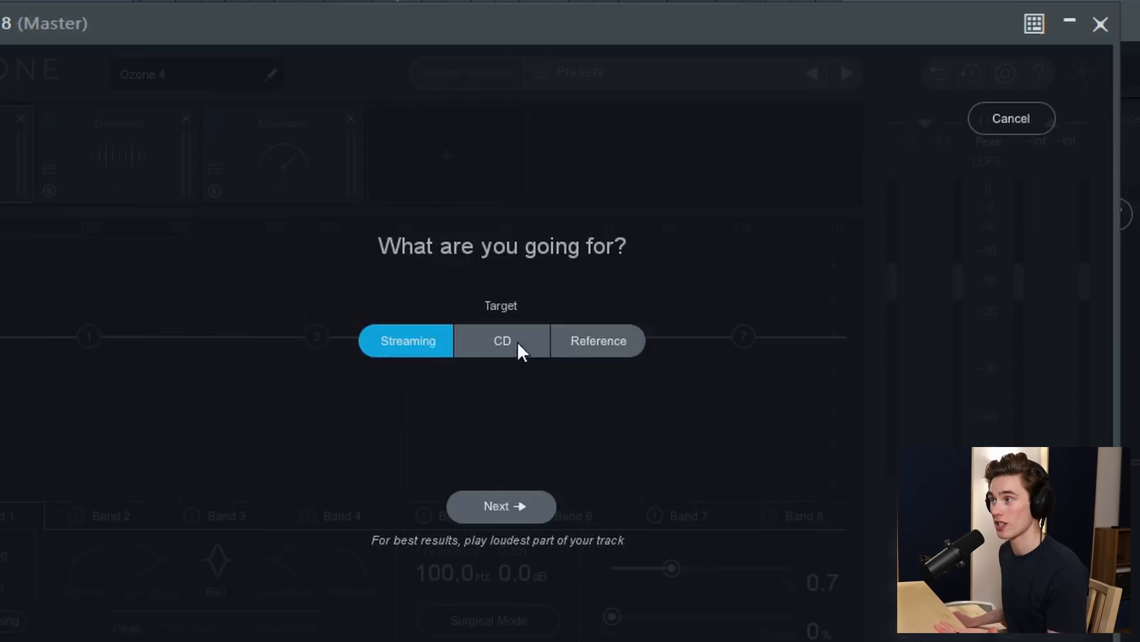
Aim the Ozone 8 Master Assistant at CD, revealing Medium intensity.
left_click(501, 340)
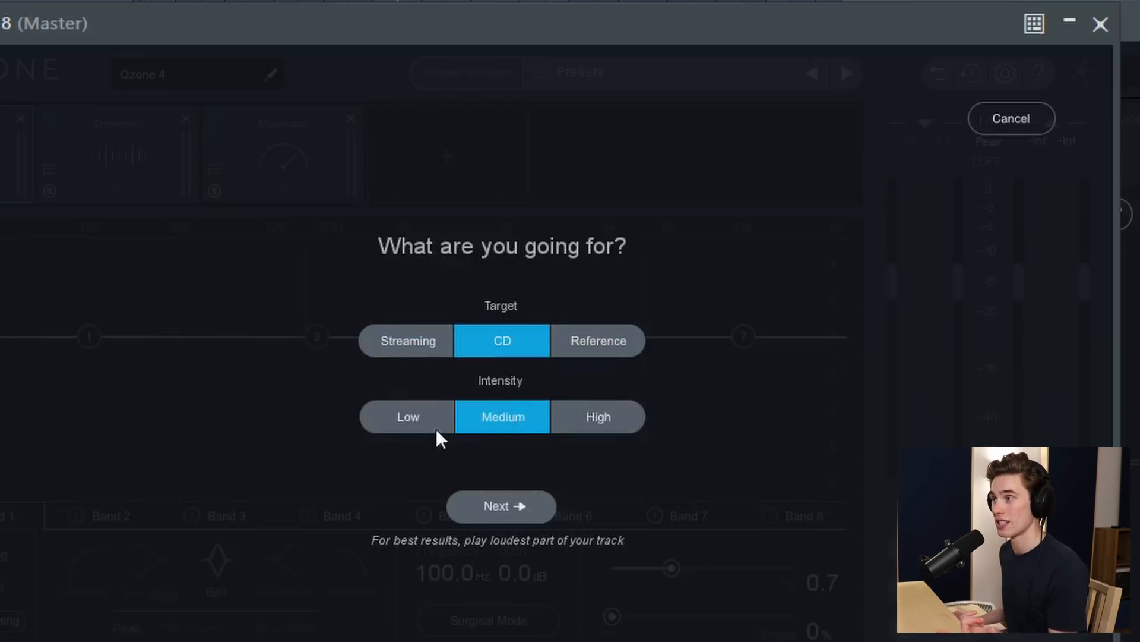
mouse_move(475, 485)
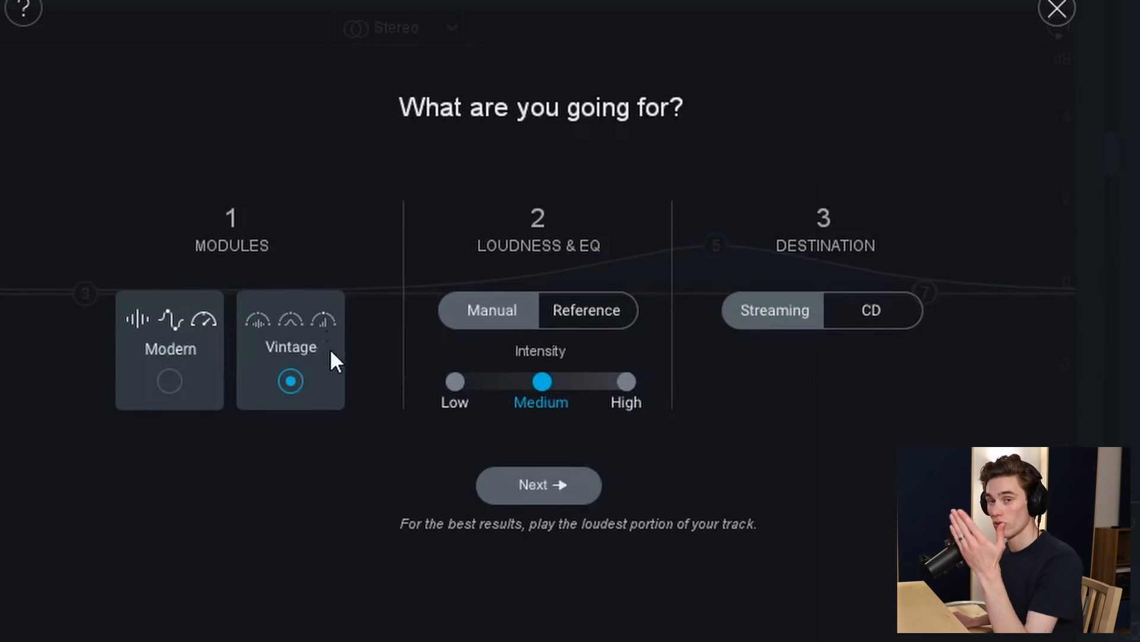
mouse_move(319, 345)
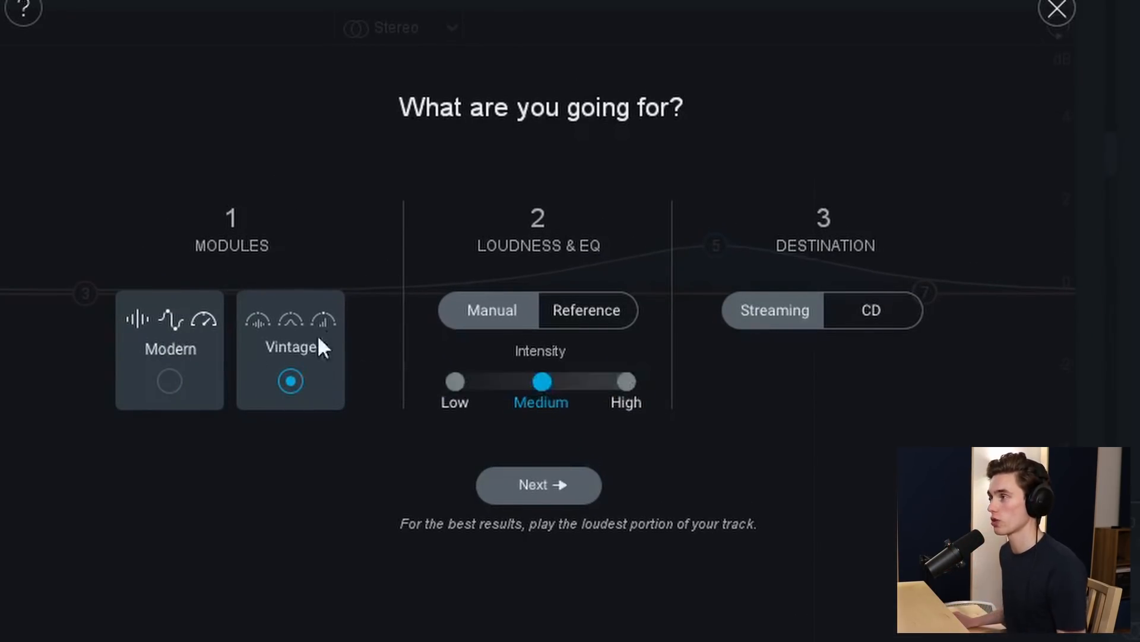
Choose Modern modules and Manual loudness & EQ in the Ozone 9 Master Assistant.
left_click(170, 380)
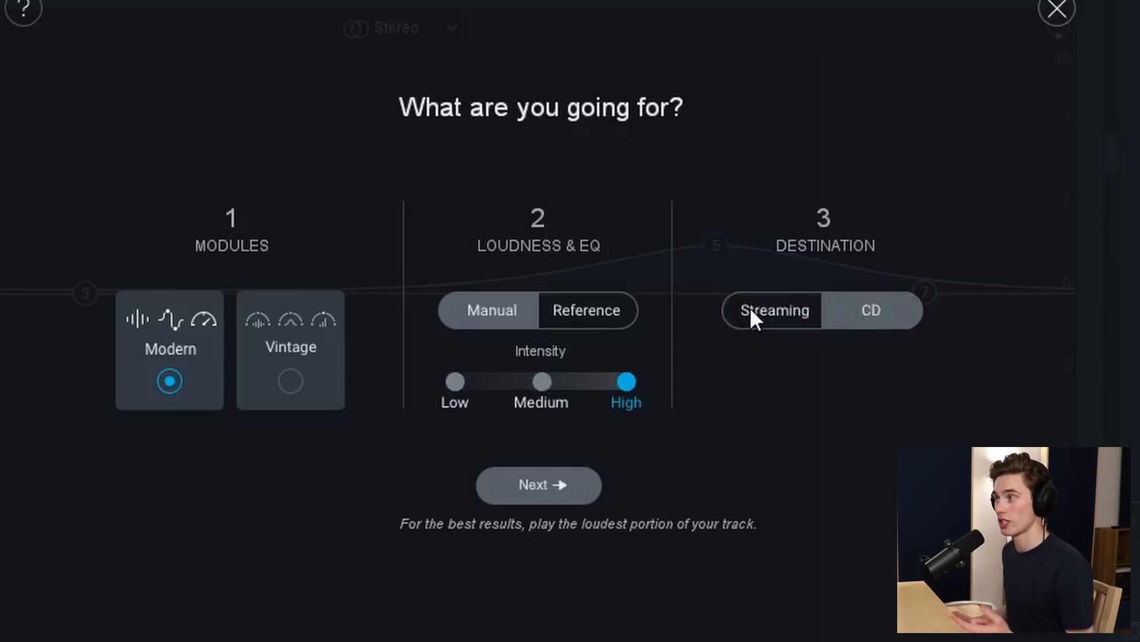
mouse_move(763, 318)
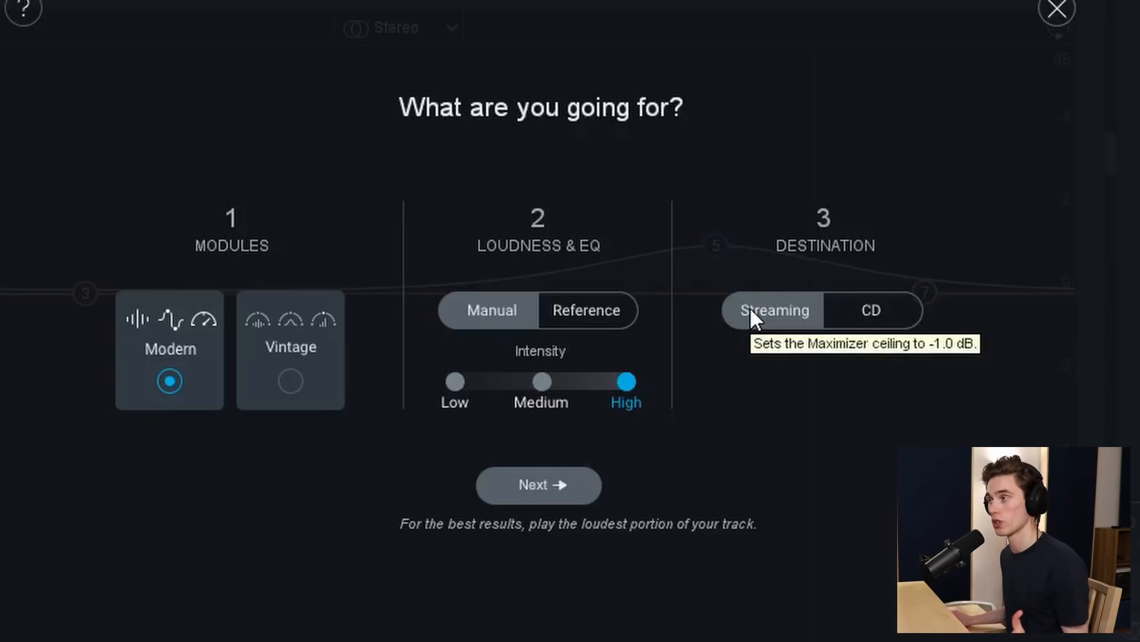
mouse_move(456, 379)
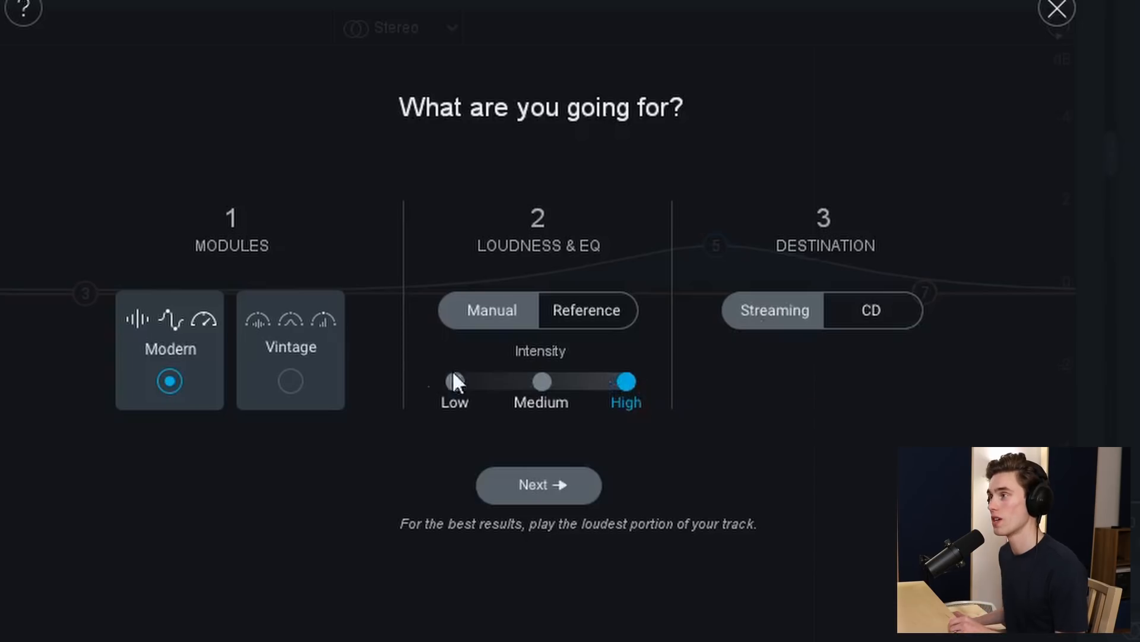
left_click(289, 381)
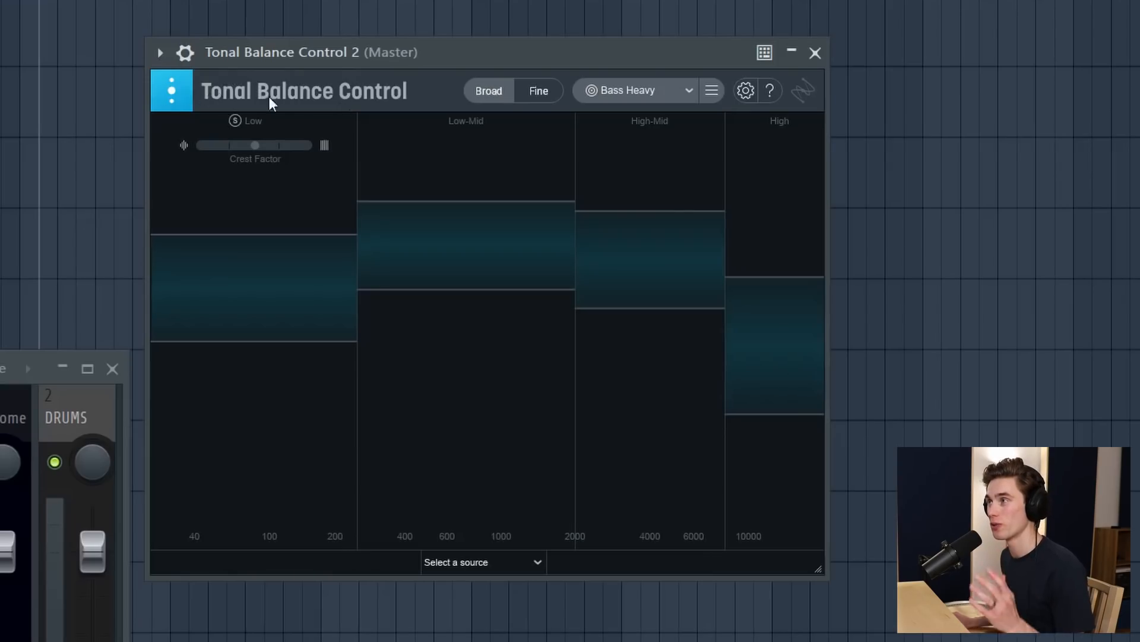
mouse_move(413, 109)
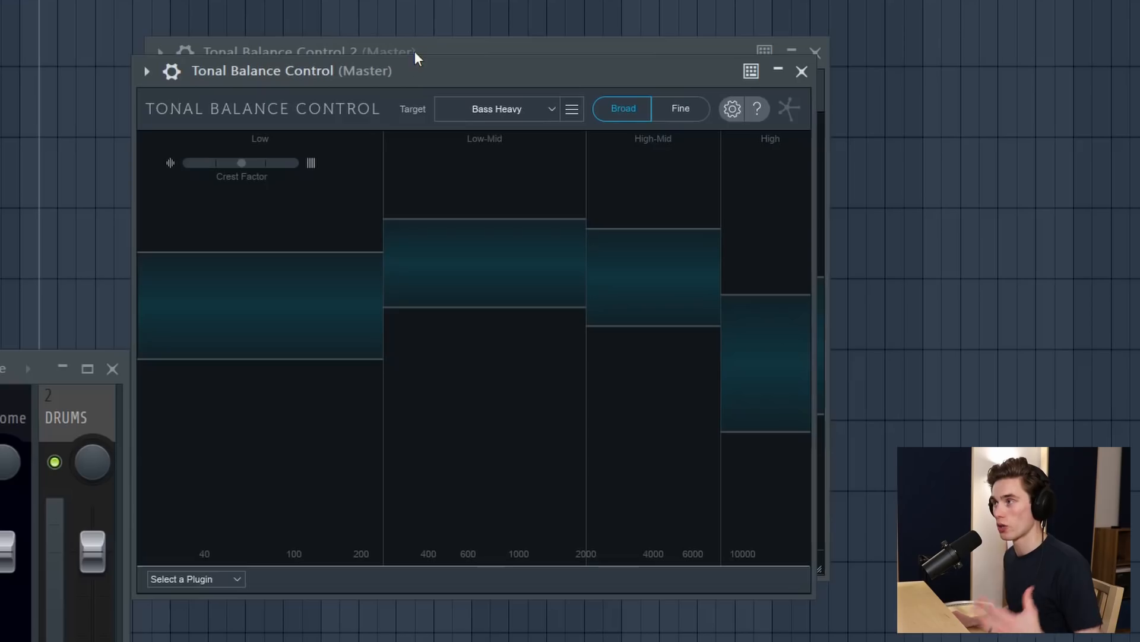
mouse_move(277, 340)
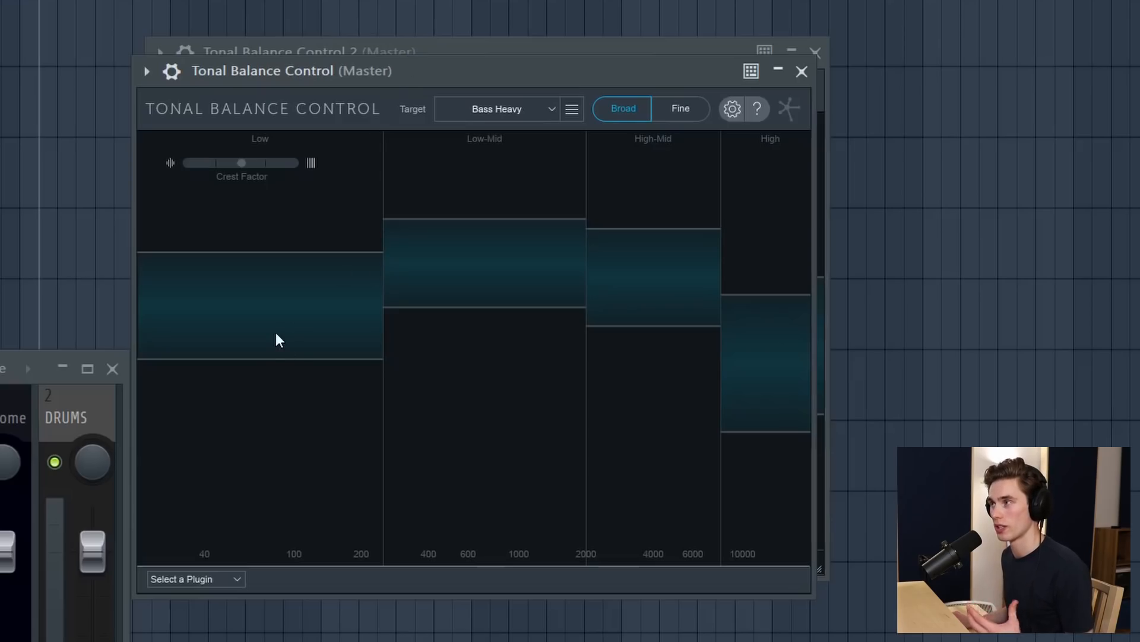
mouse_move(247, 295)
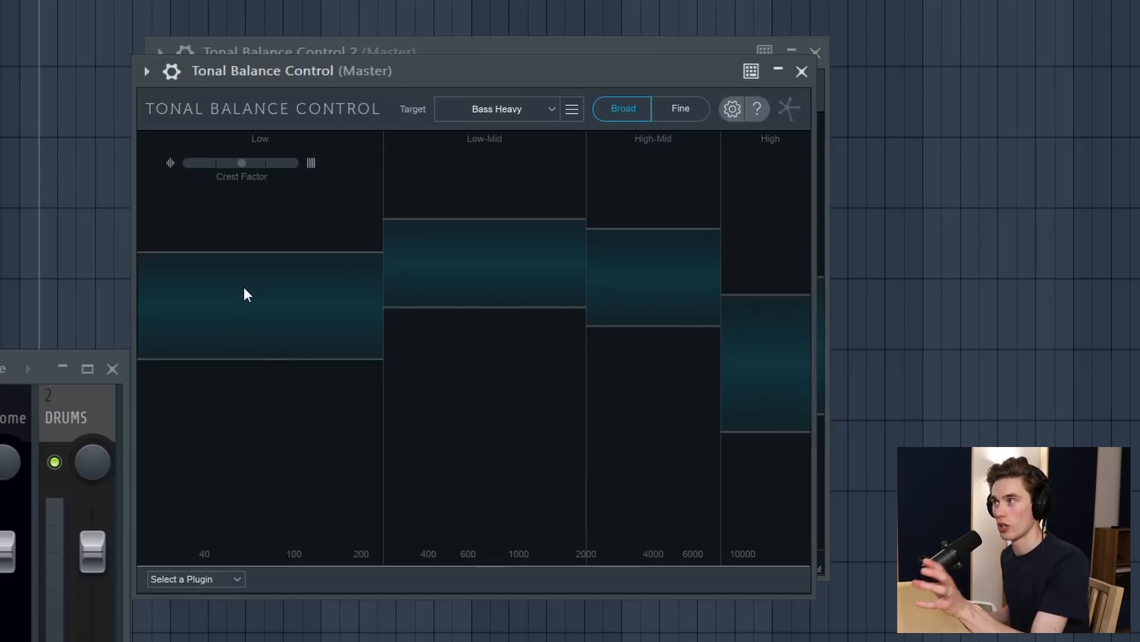
mouse_move(610, 153)
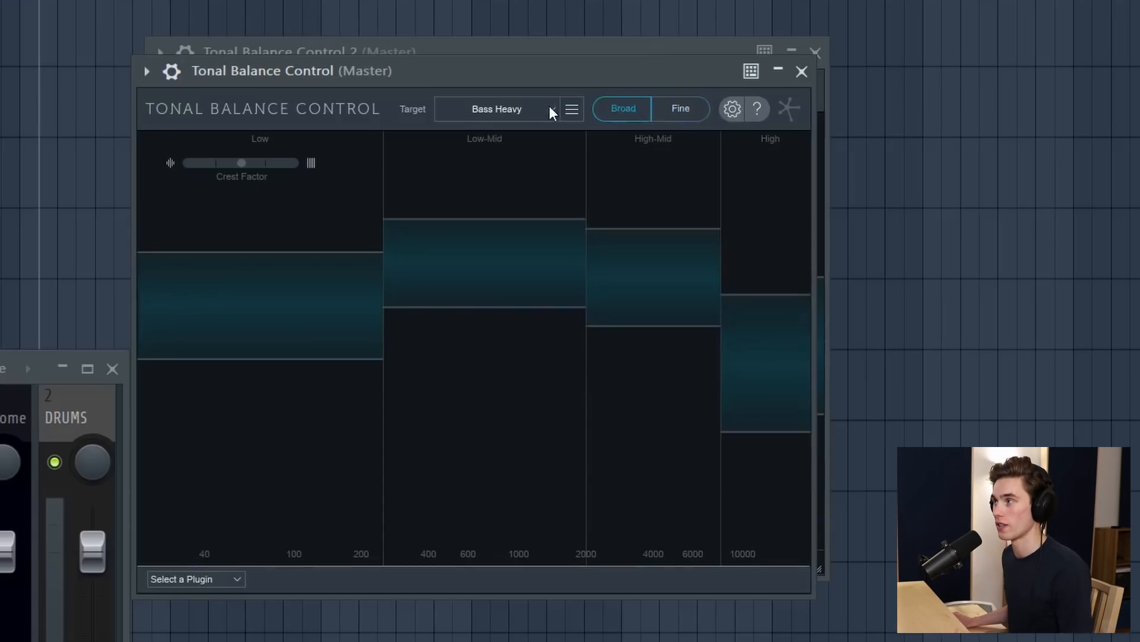
Close the older Tonal Balance Control window, leaving version 2 with Bass Heavy in front.
left_click(520, 108)
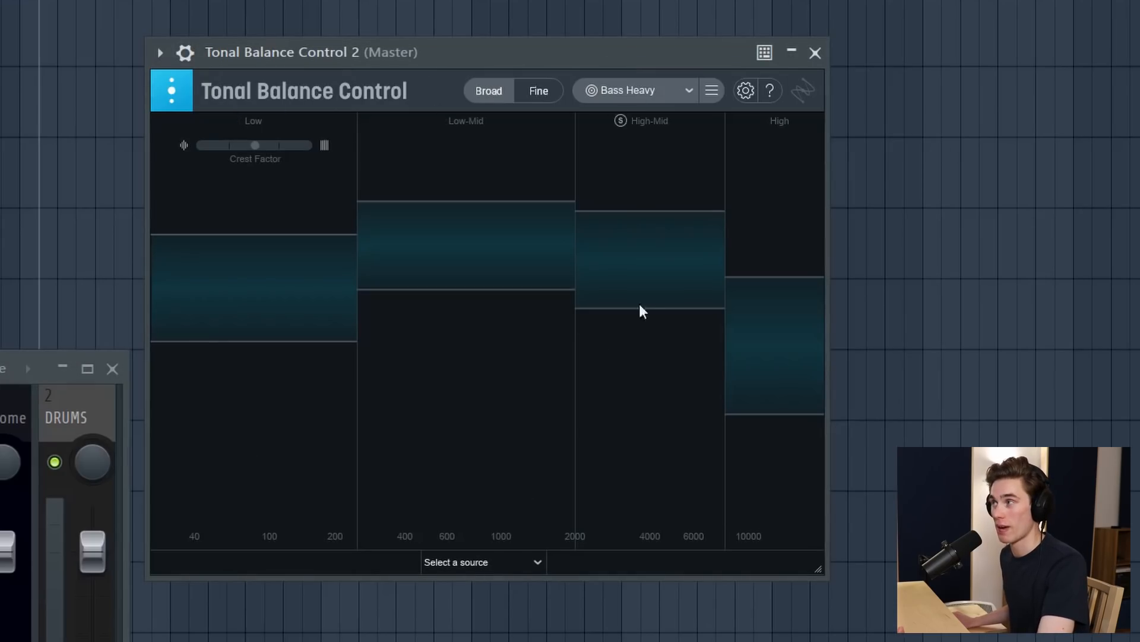
mouse_move(647, 97)
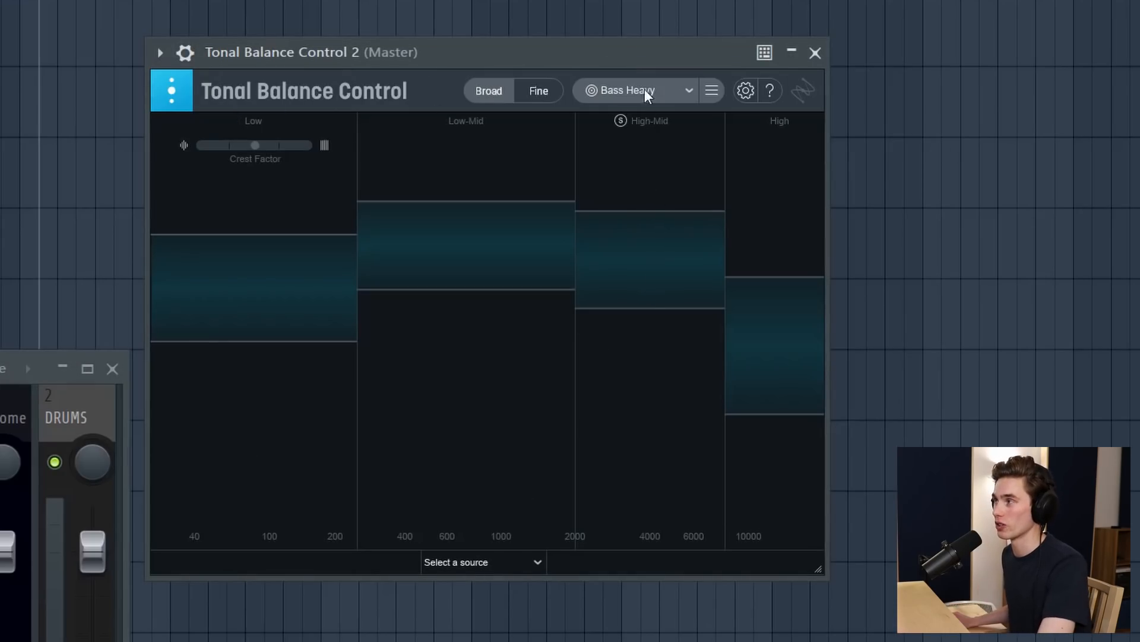
left_click(635, 90)
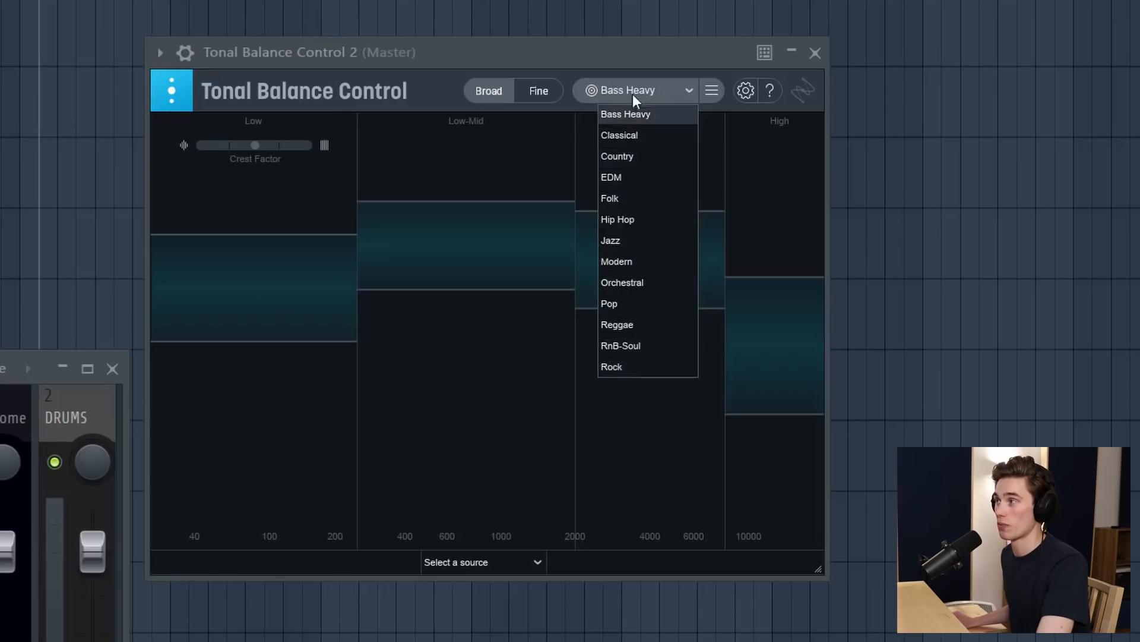
mouse_move(638, 223)
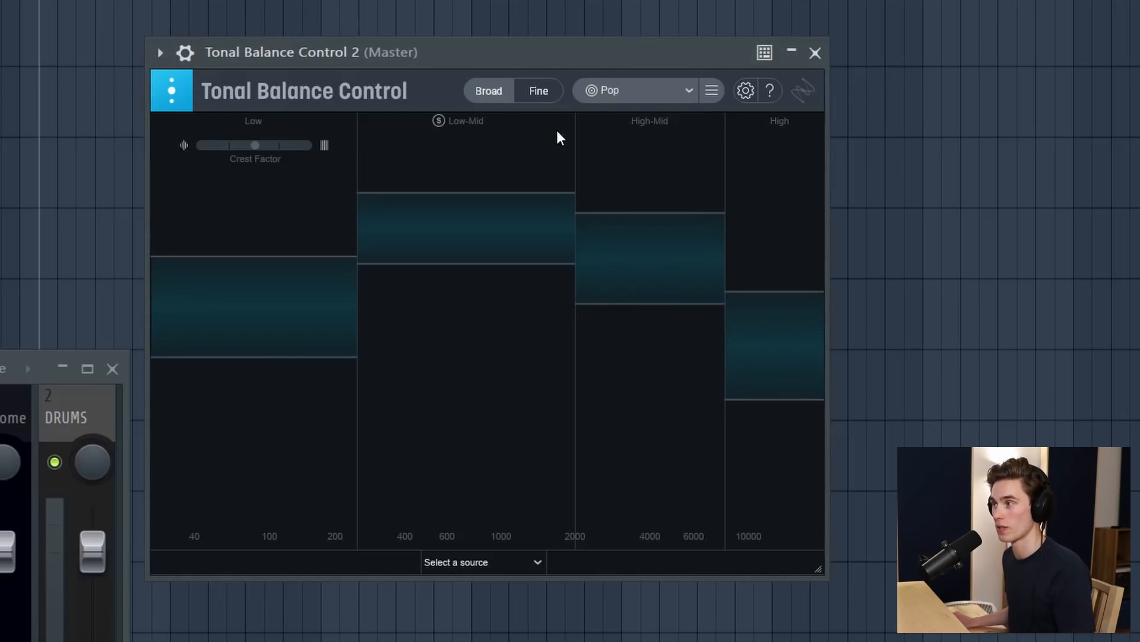
left_click(636, 90)
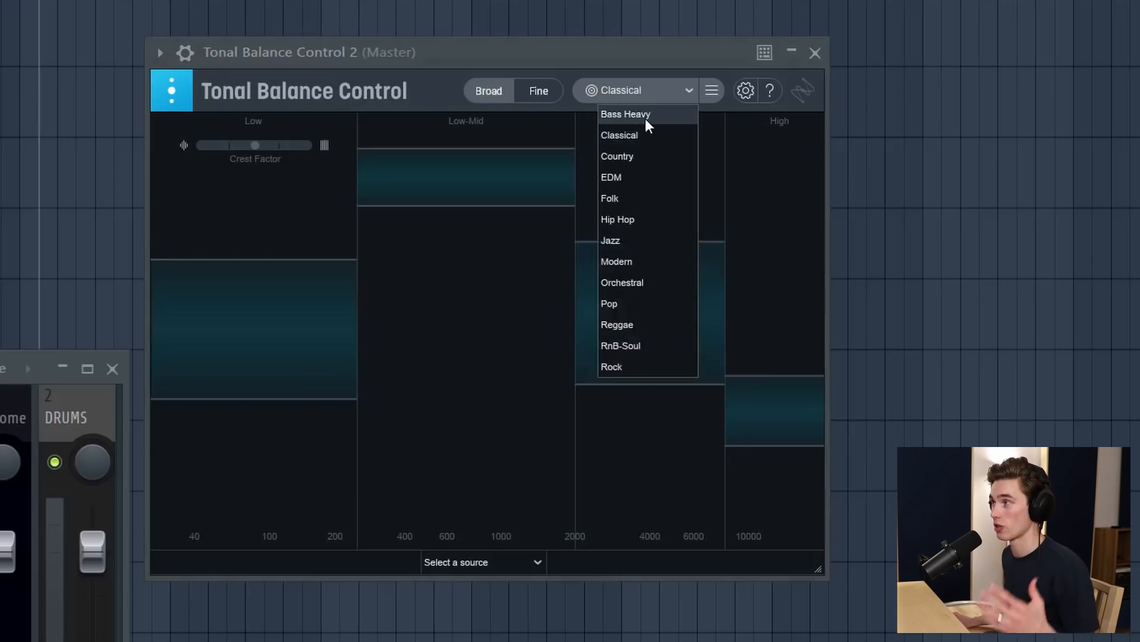
left_click(625, 114)
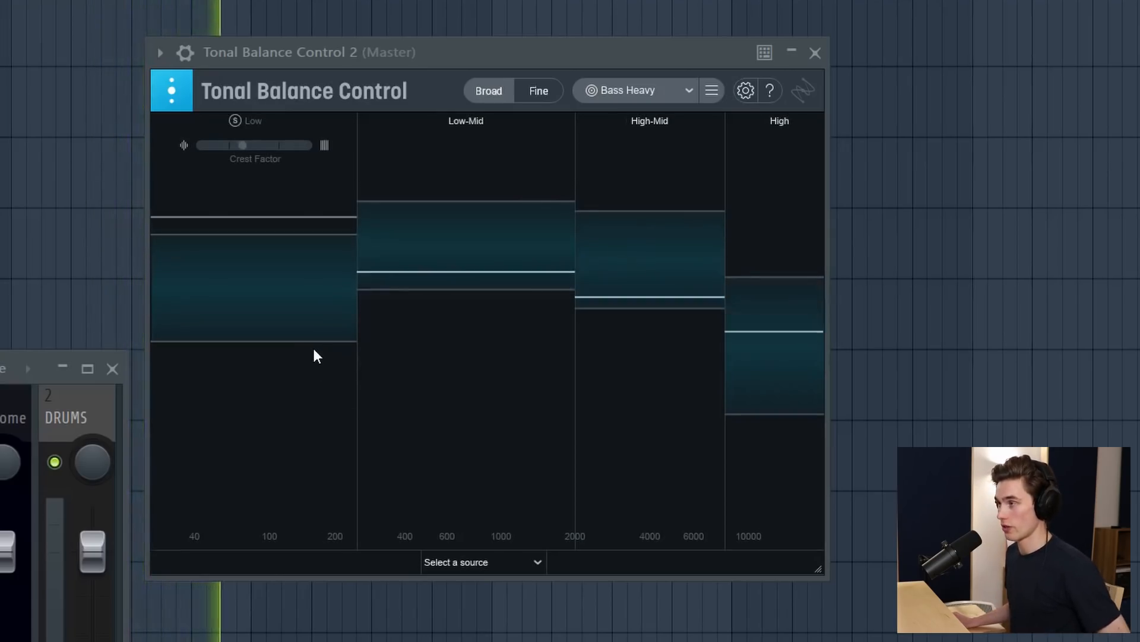
mouse_move(247, 396)
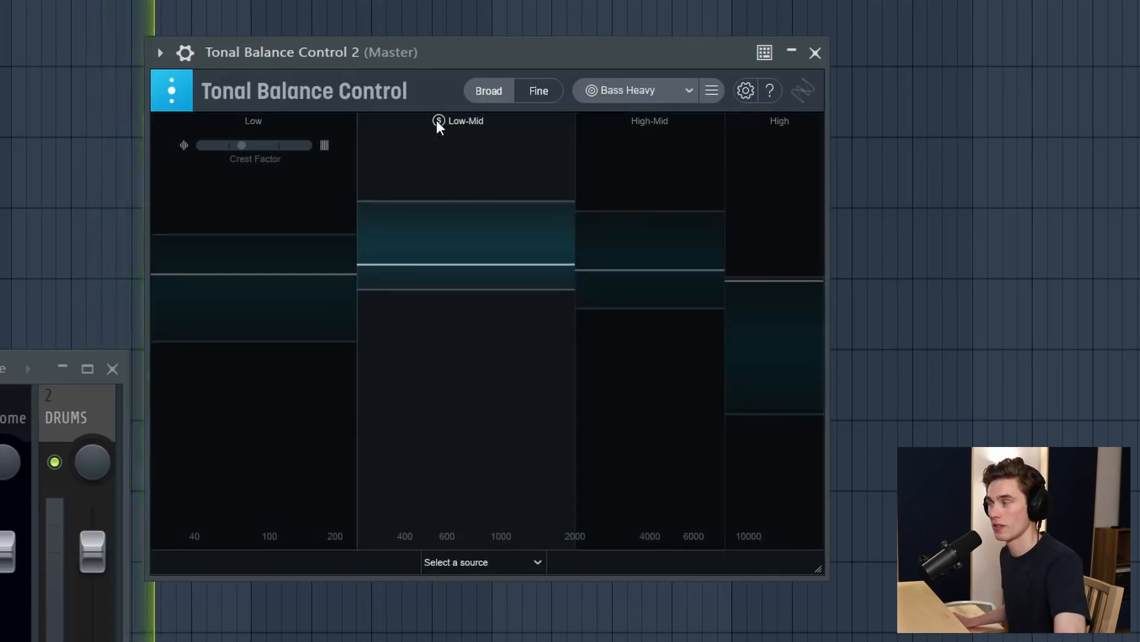
mouse_move(436, 121)
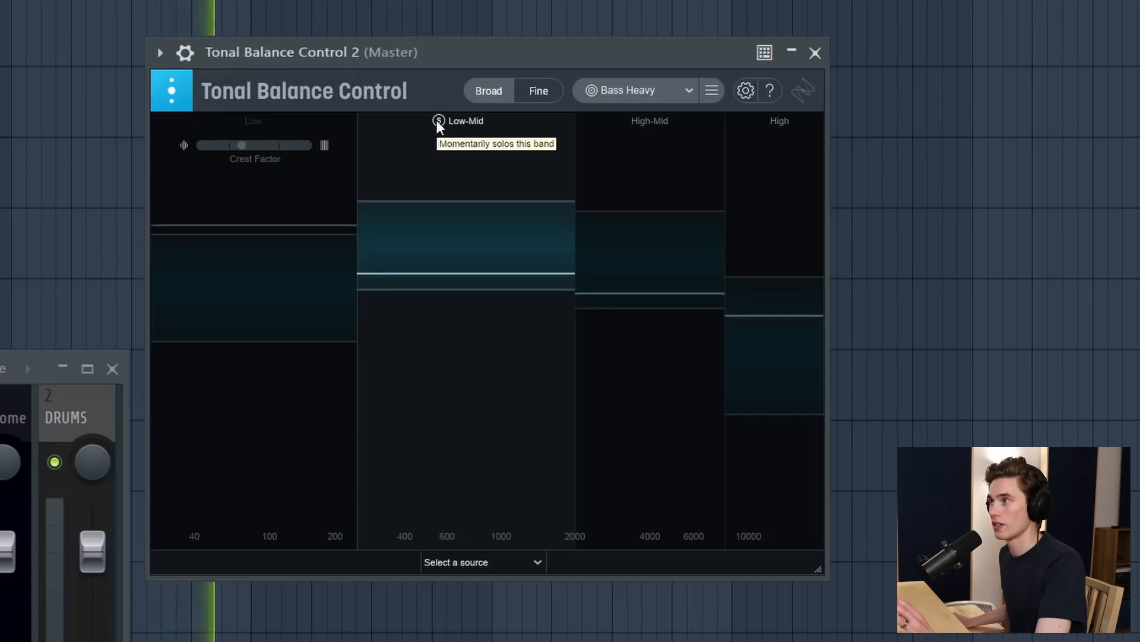
mouse_move(240, 124)
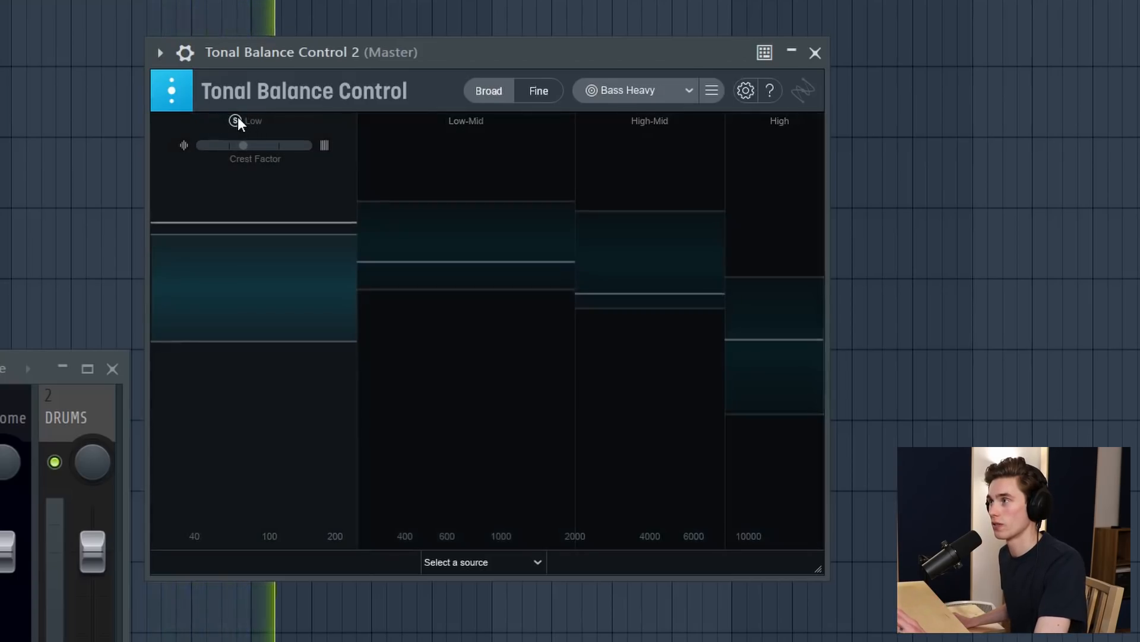
mouse_move(242, 125)
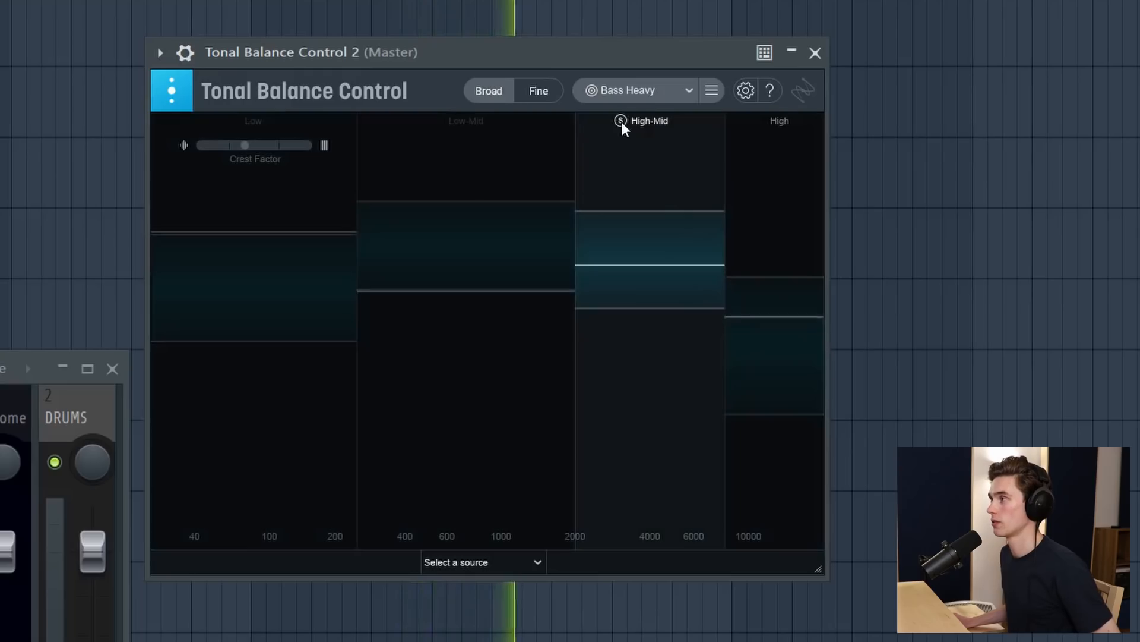
mouse_move(623, 129)
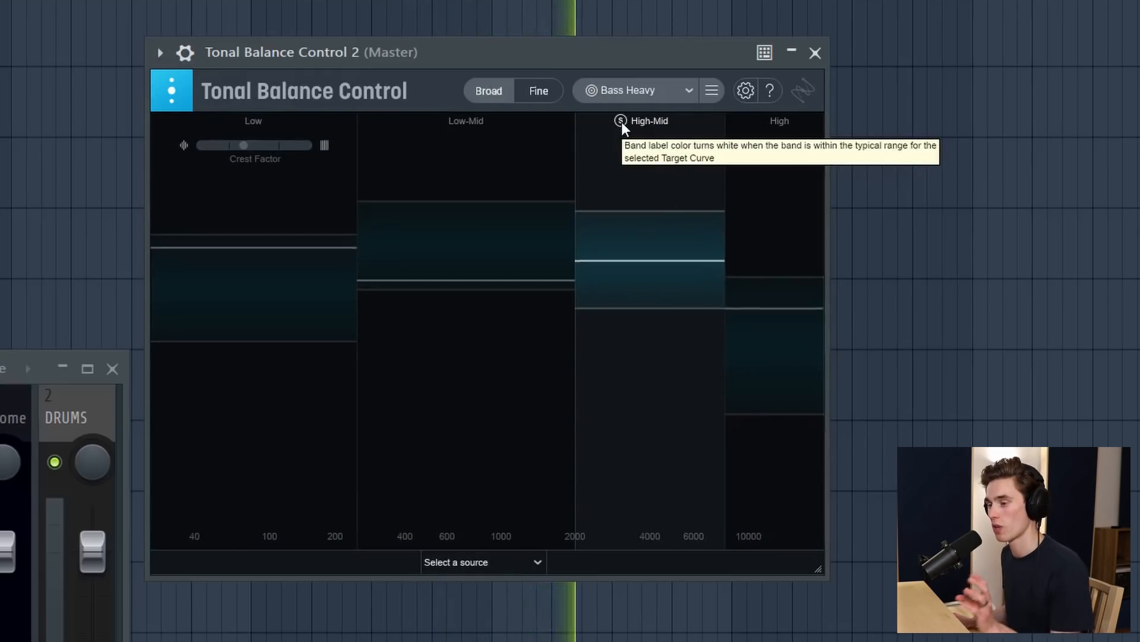
mouse_move(407, 128)
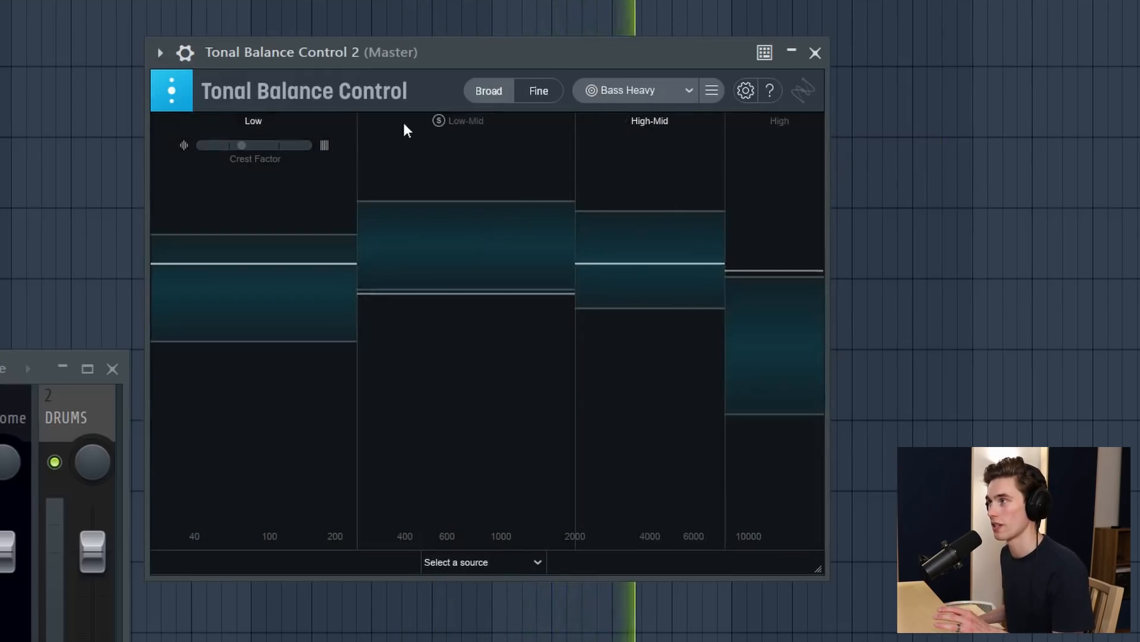
mouse_move(438, 121)
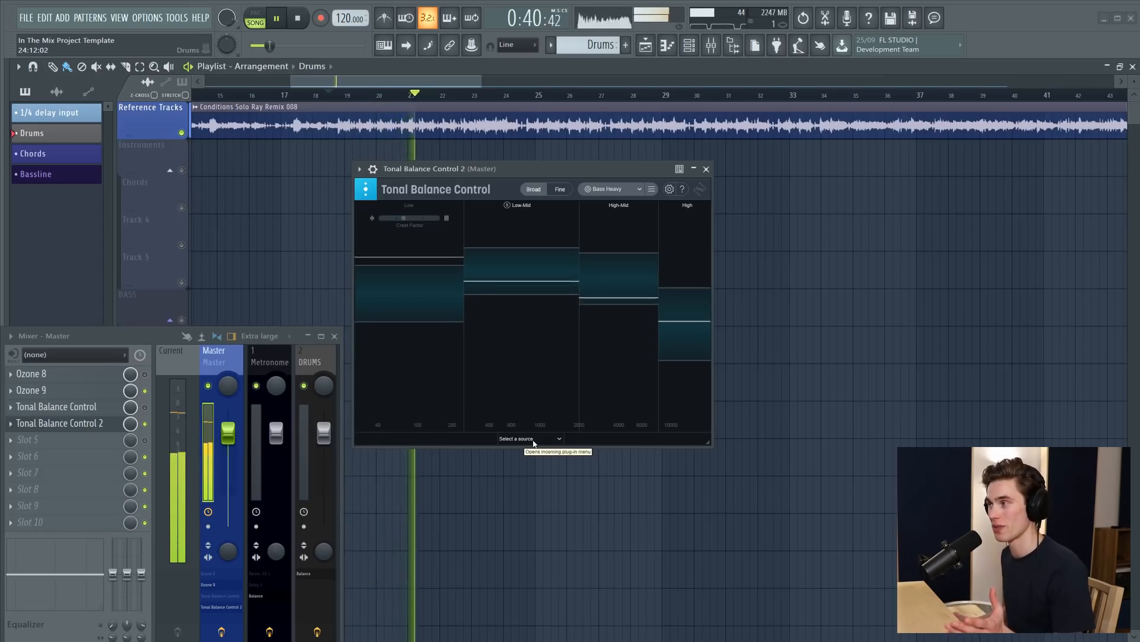
Link Ozone 9 Equalizer 1 as the source and add a 3.5 dB bell boost near 3.8 kHz.
left_click(530, 438)
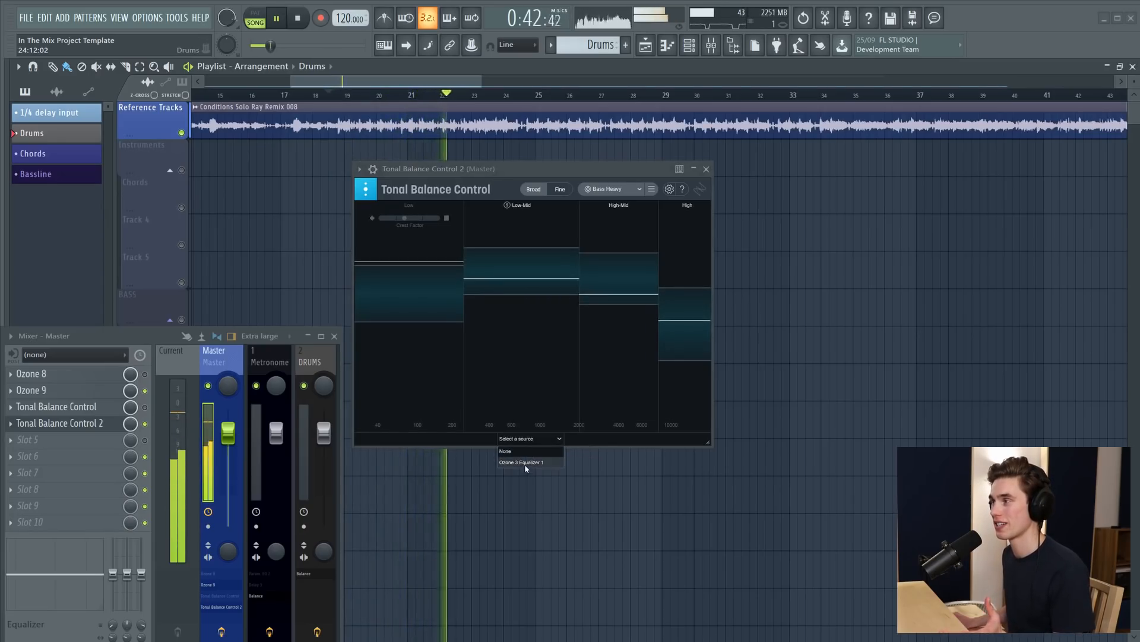
left_click(521, 462)
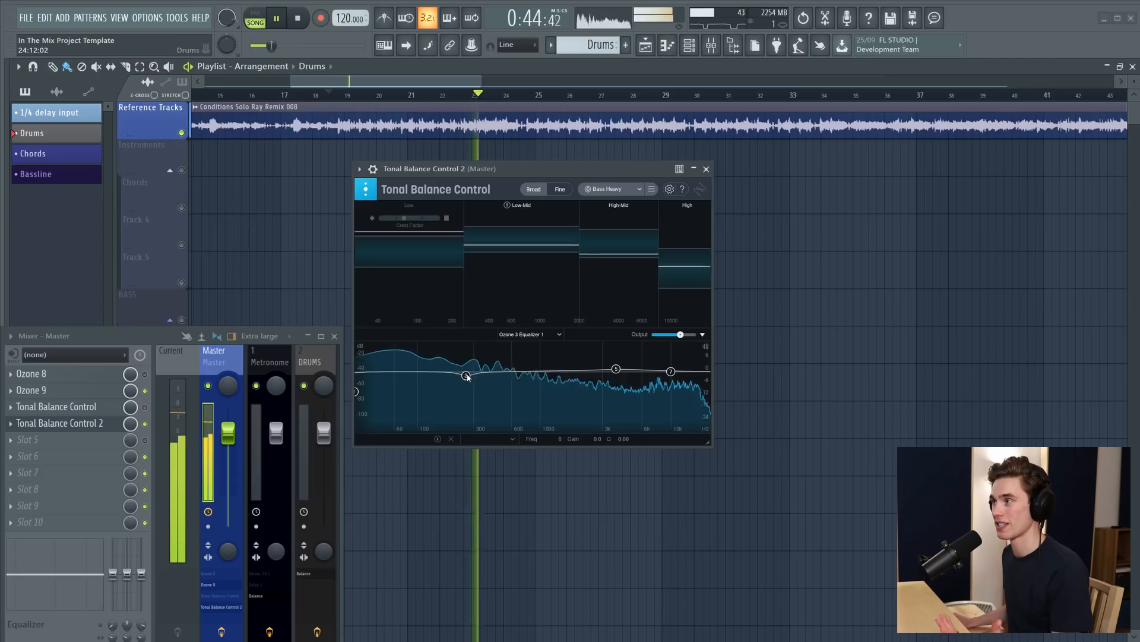
left_click_drag(466, 376, 463, 387)
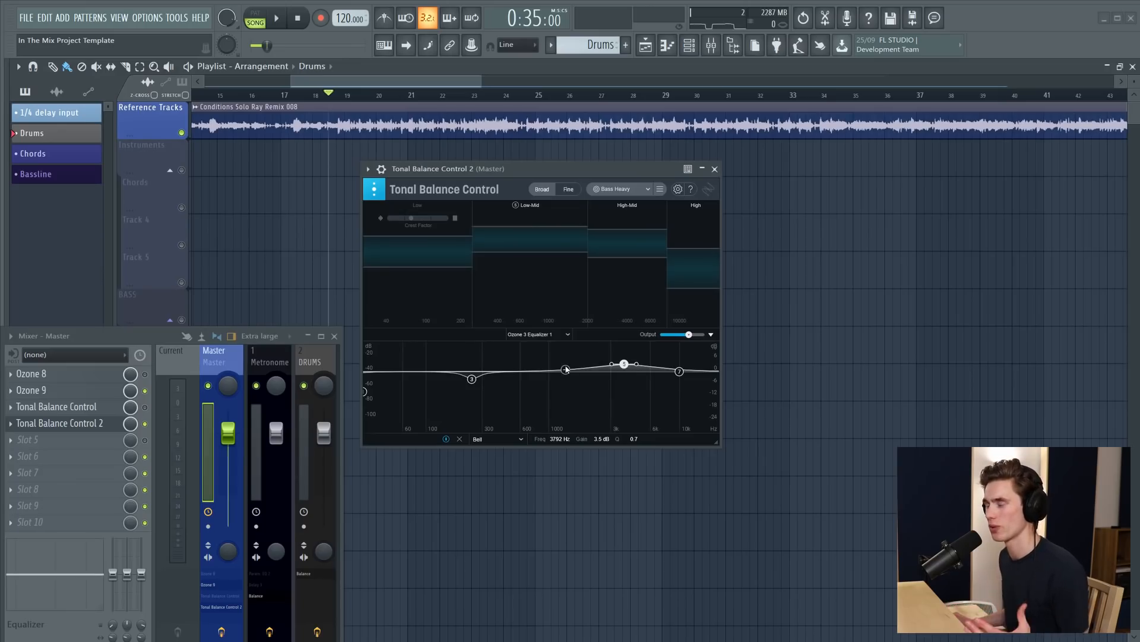
mouse_move(562, 337)
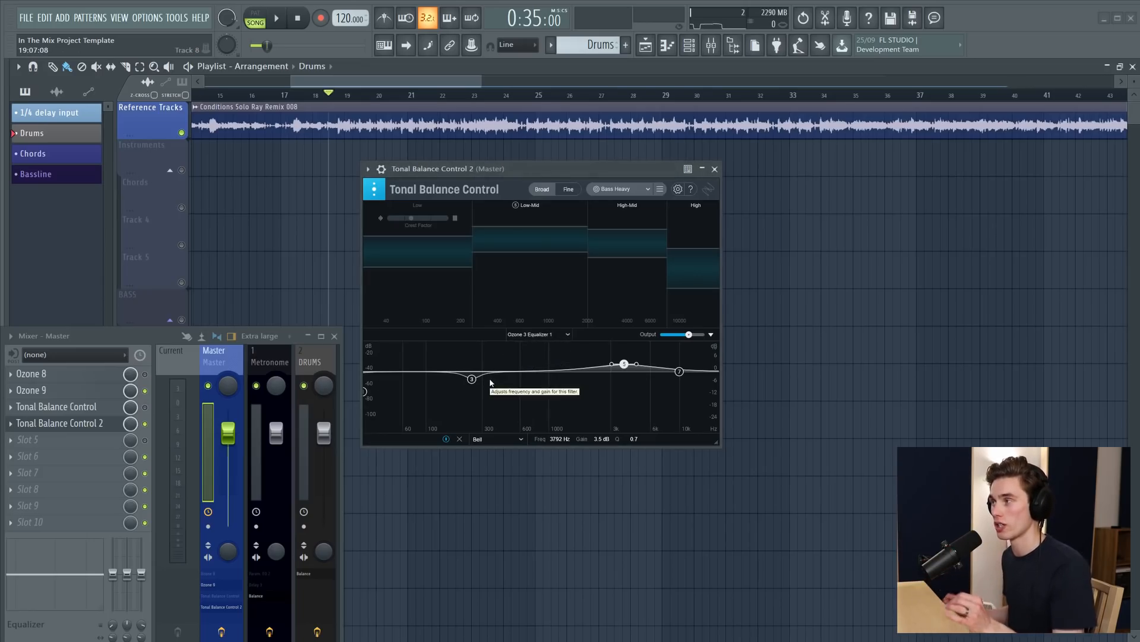
mouse_move(484, 221)
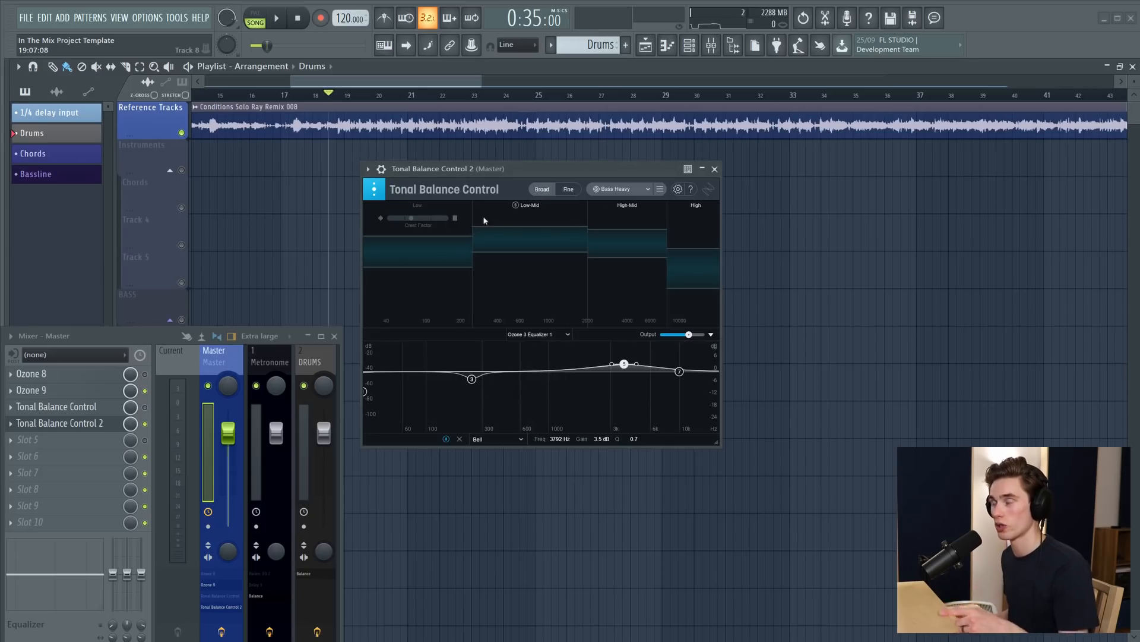